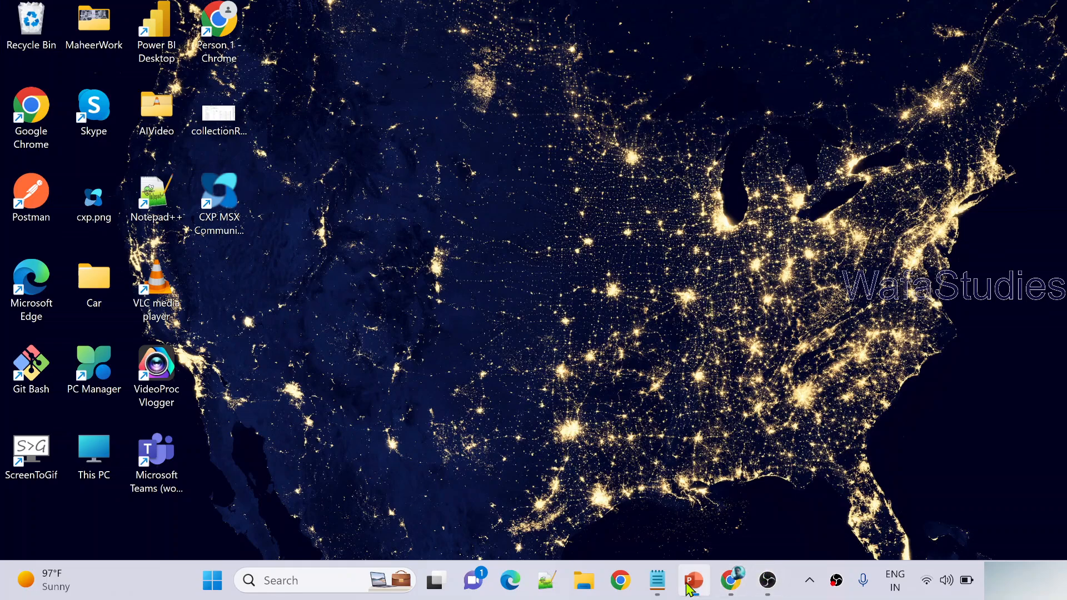
click(692, 580)
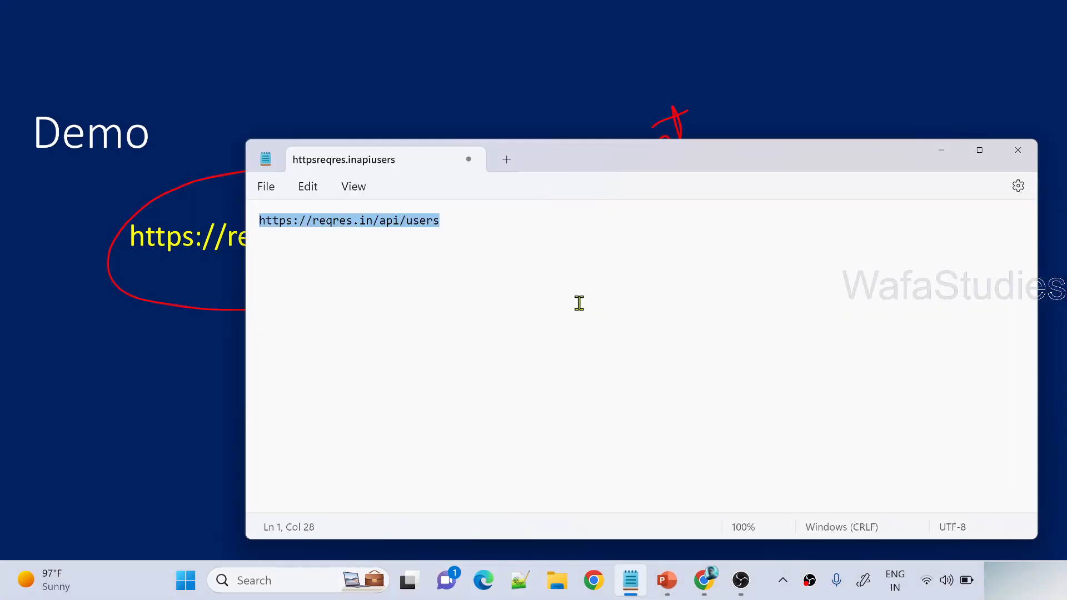
mouse_move(482, 580)
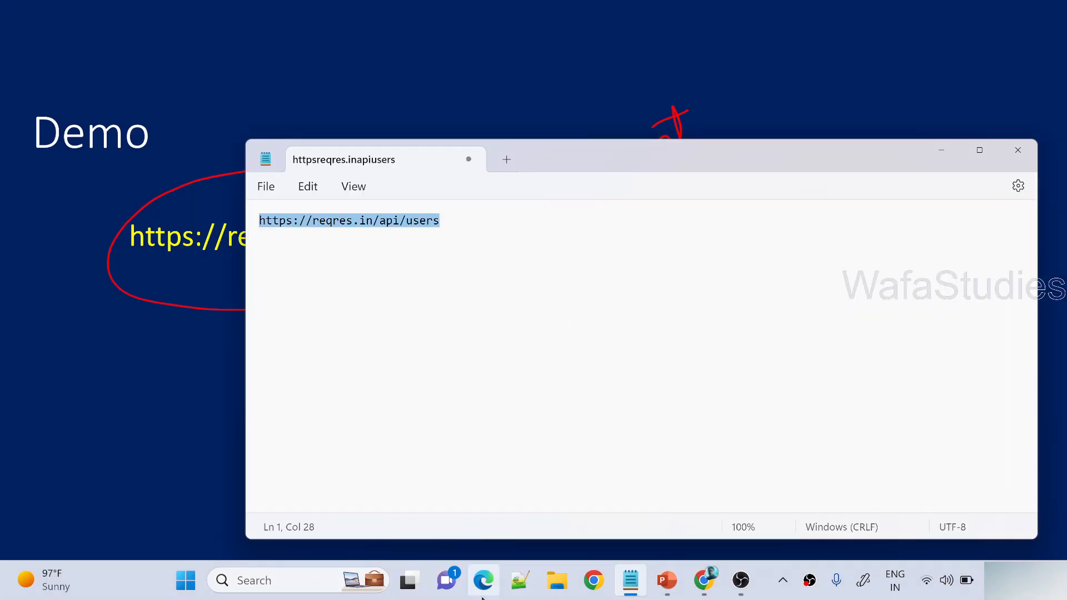
Review the JSON response in Edge: paging fields for page 1 and the data array of six users
click(483, 580)
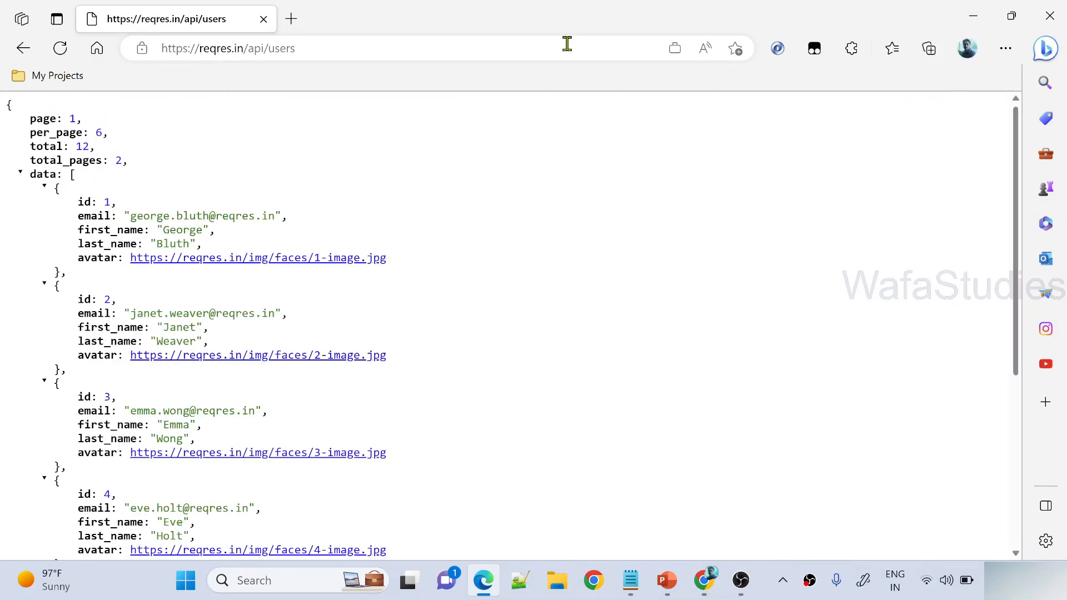
mouse_move(577, 70)
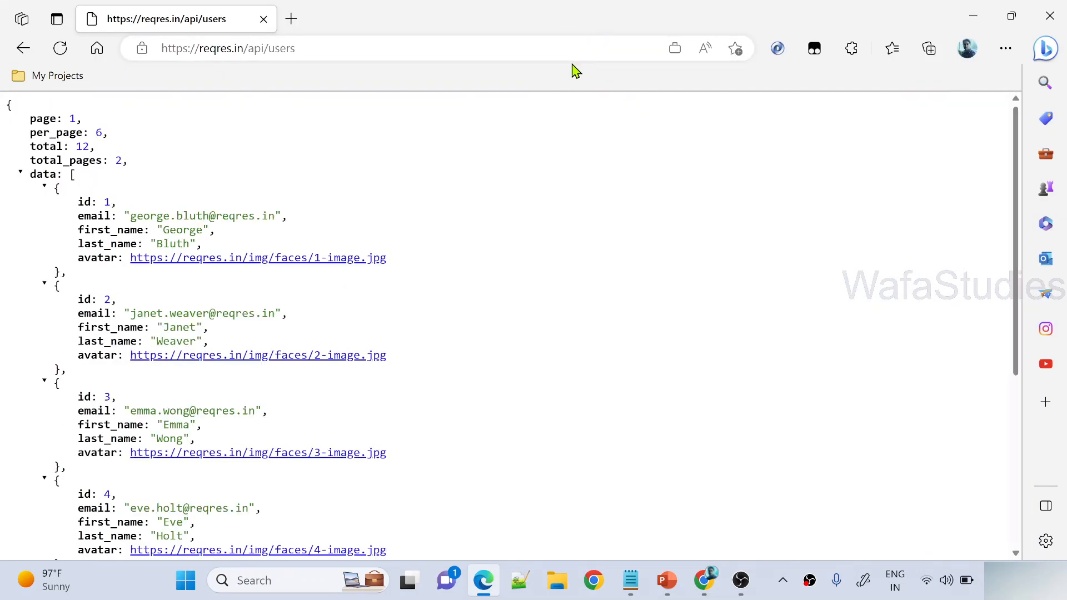
mouse_move(540, 210)
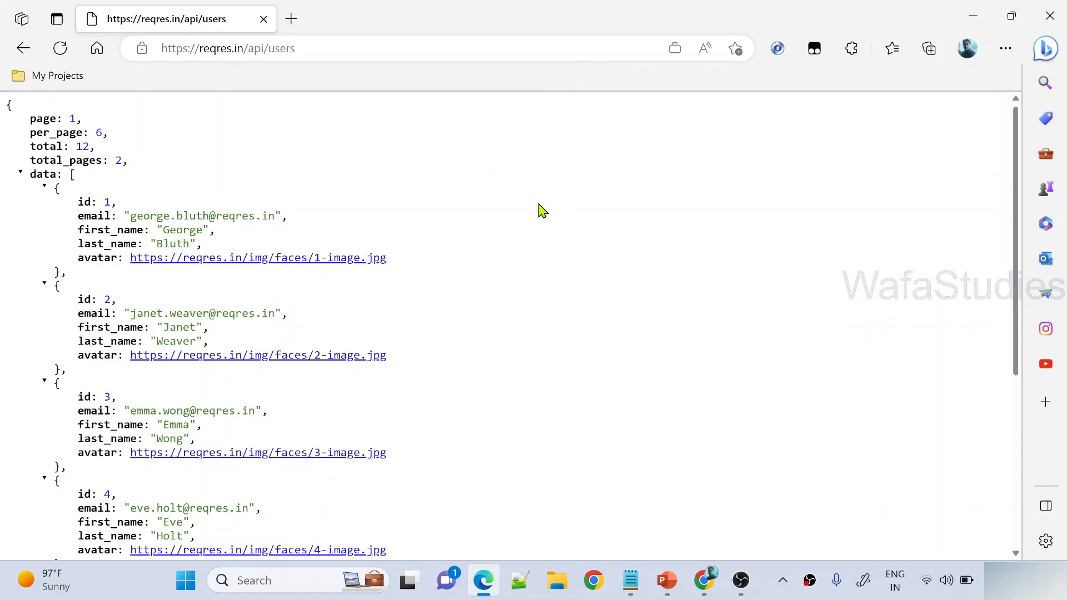
click(666, 79)
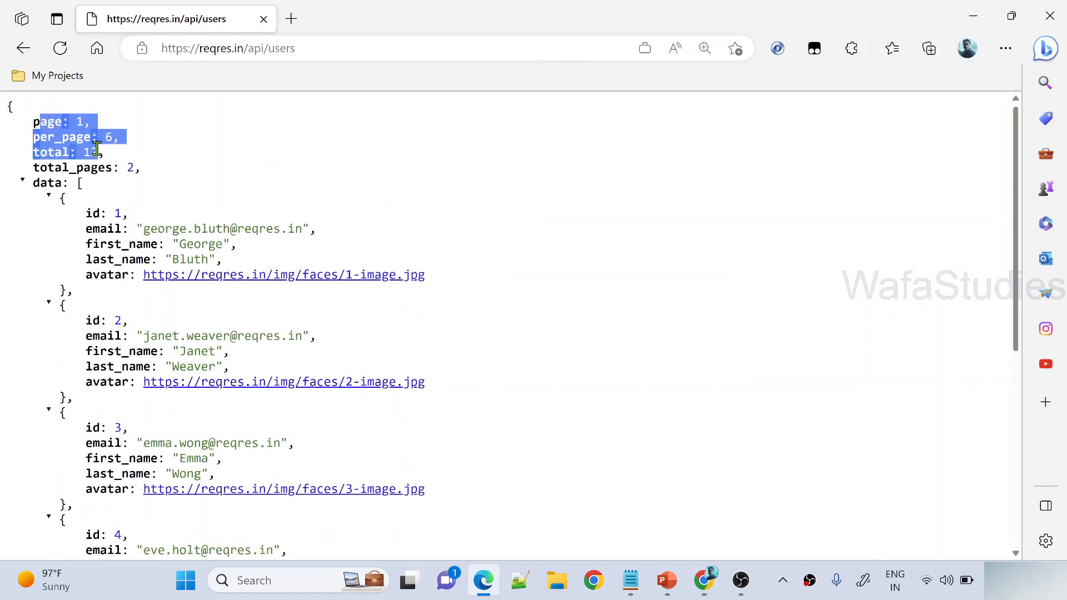
scroll(down, 3)
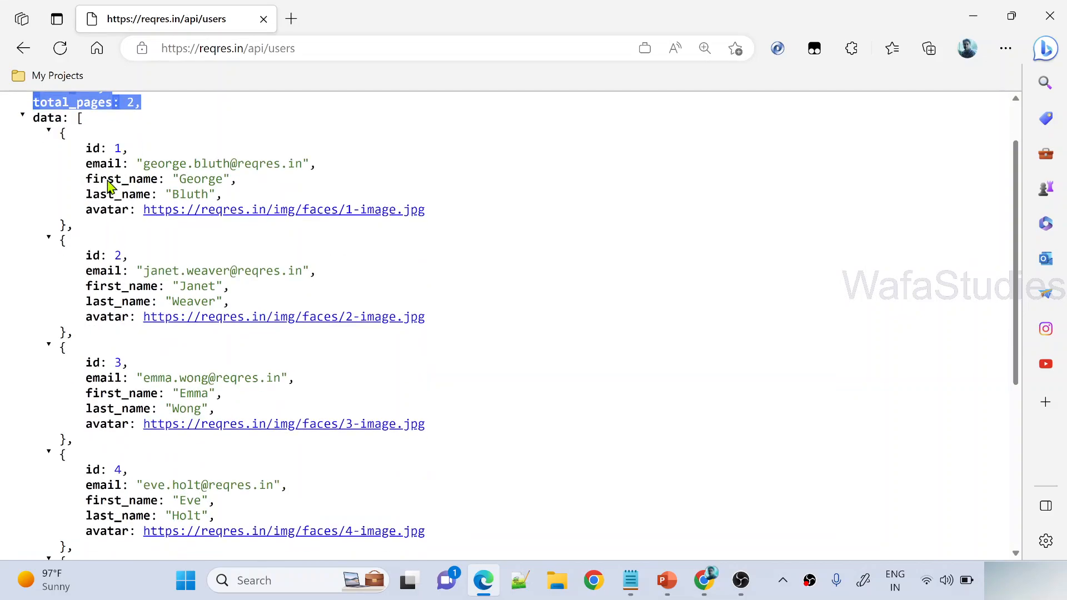
scroll(down, 3)
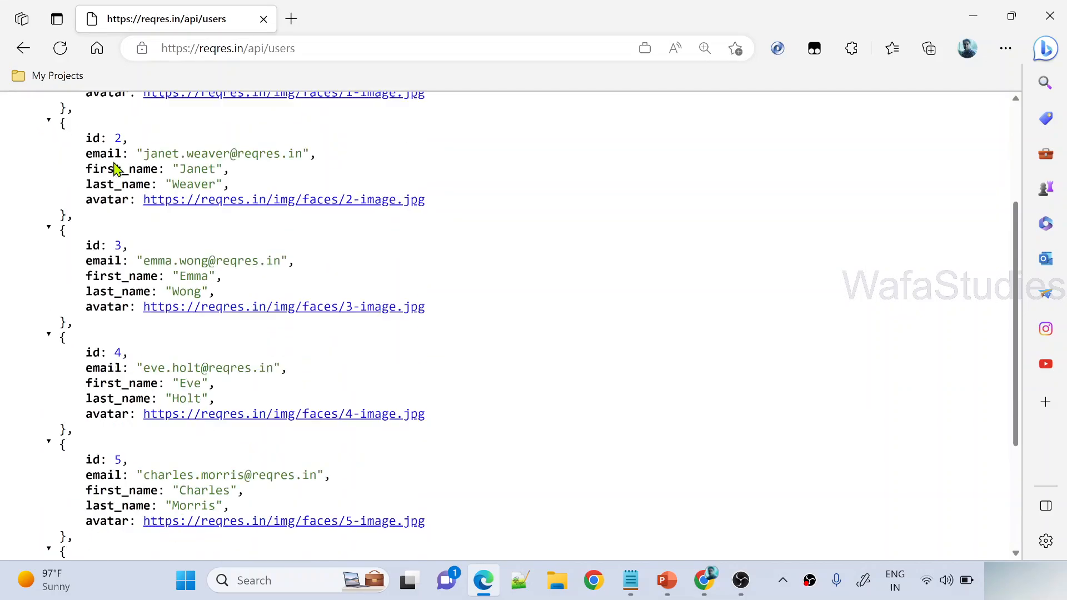
scroll(up, 3)
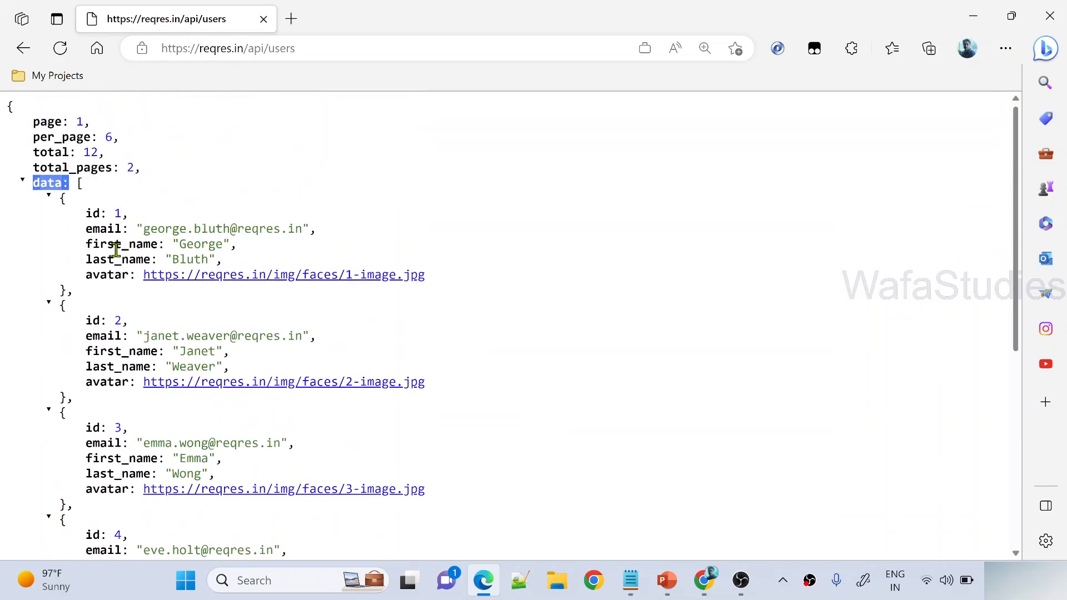
mouse_move(114, 274)
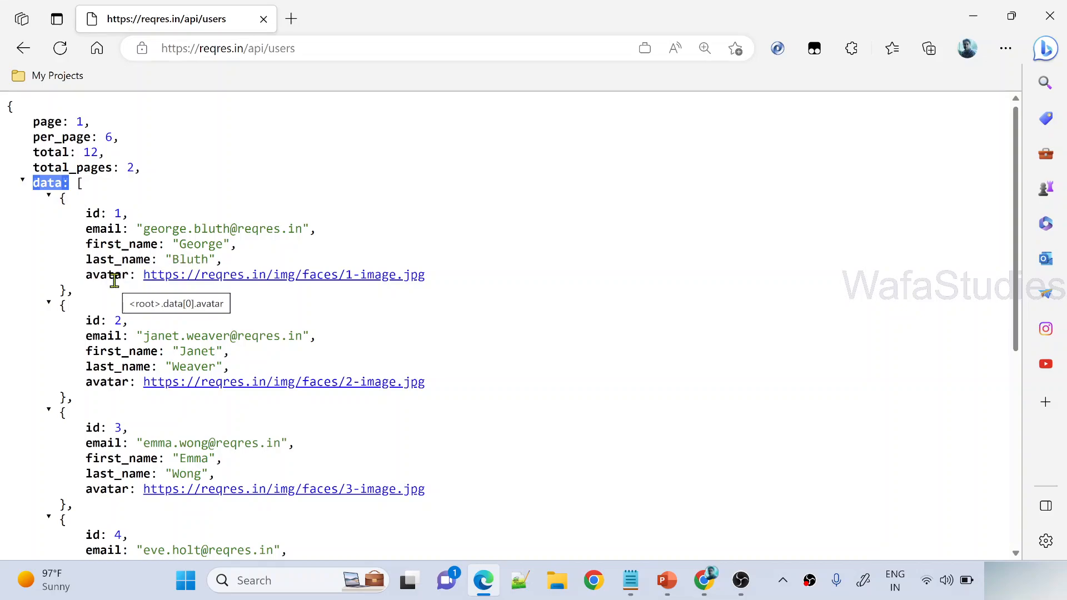
scroll(down, 3)
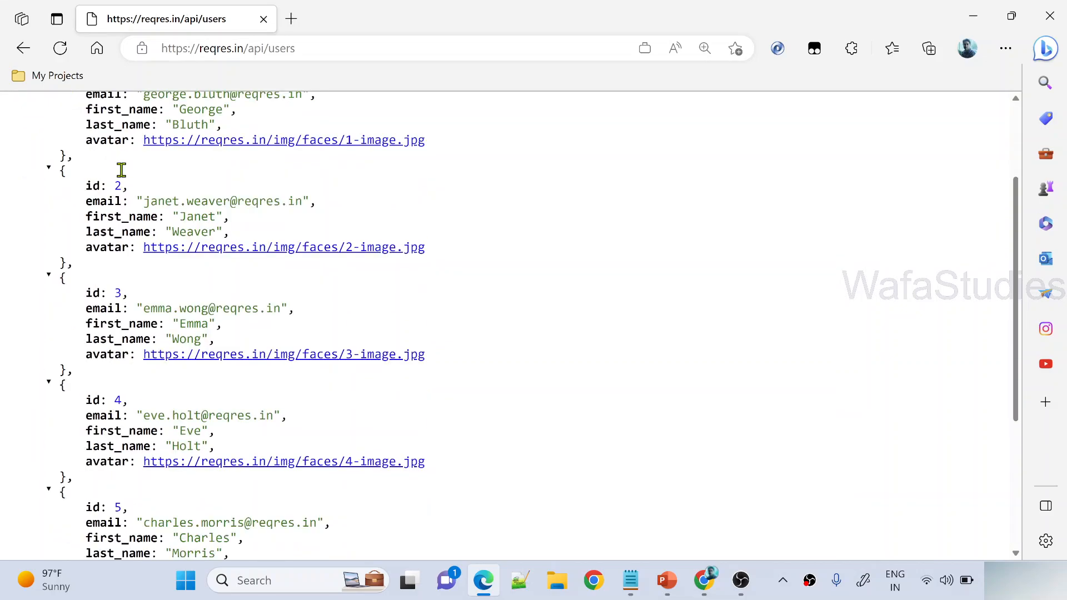
scroll(up, 3)
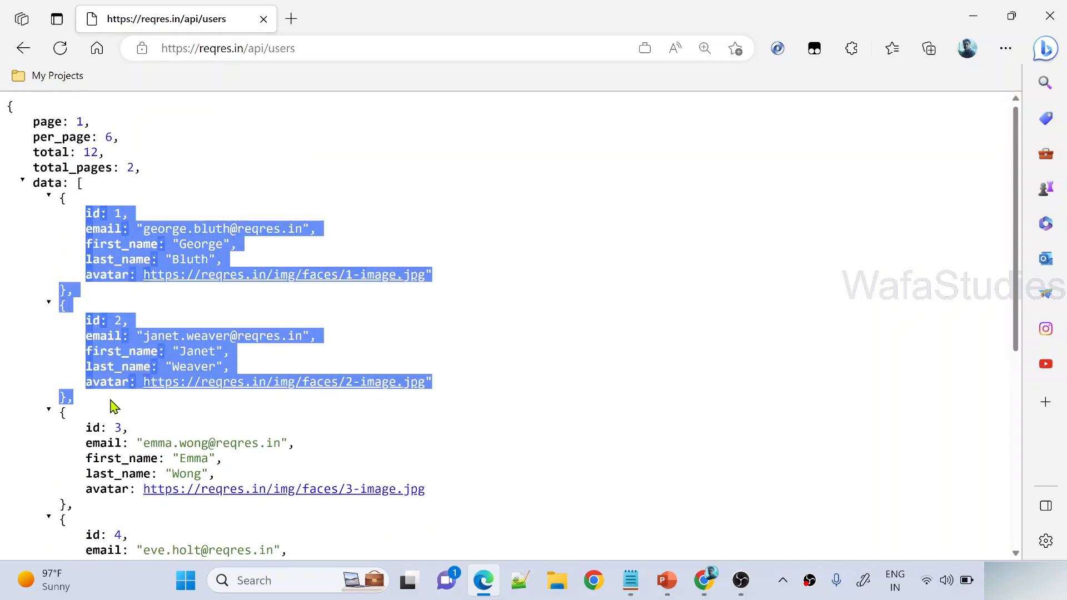
scroll(down, 3)
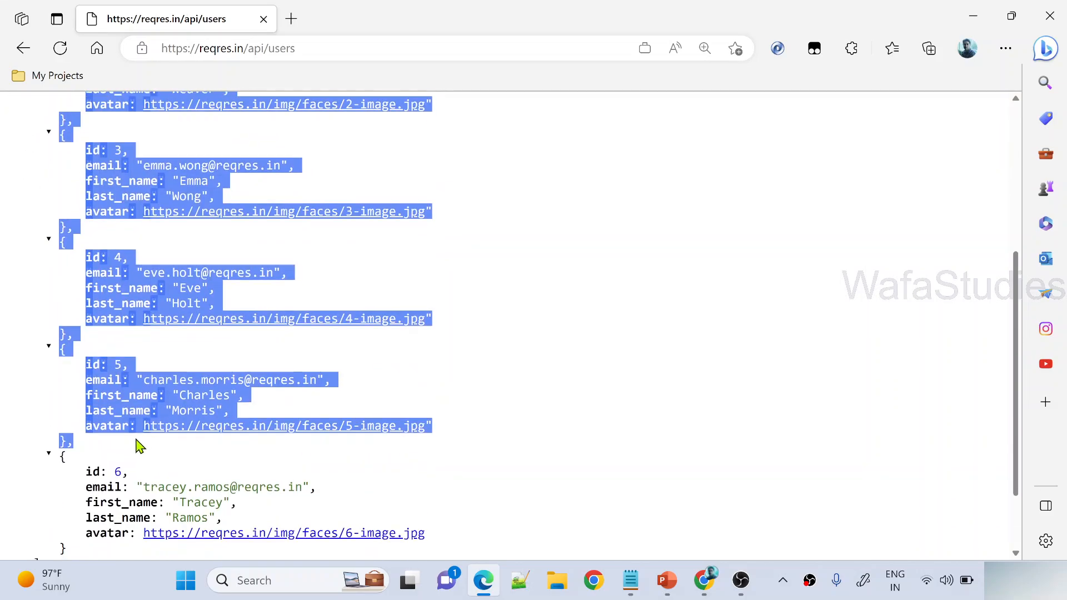
scroll(down, 3)
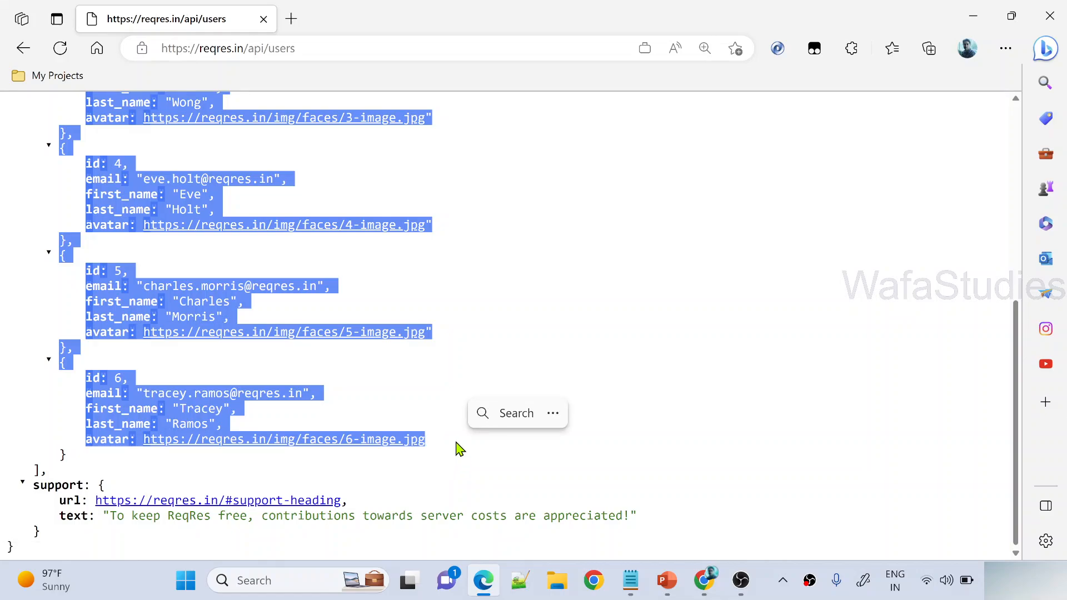
mouse_move(408, 298)
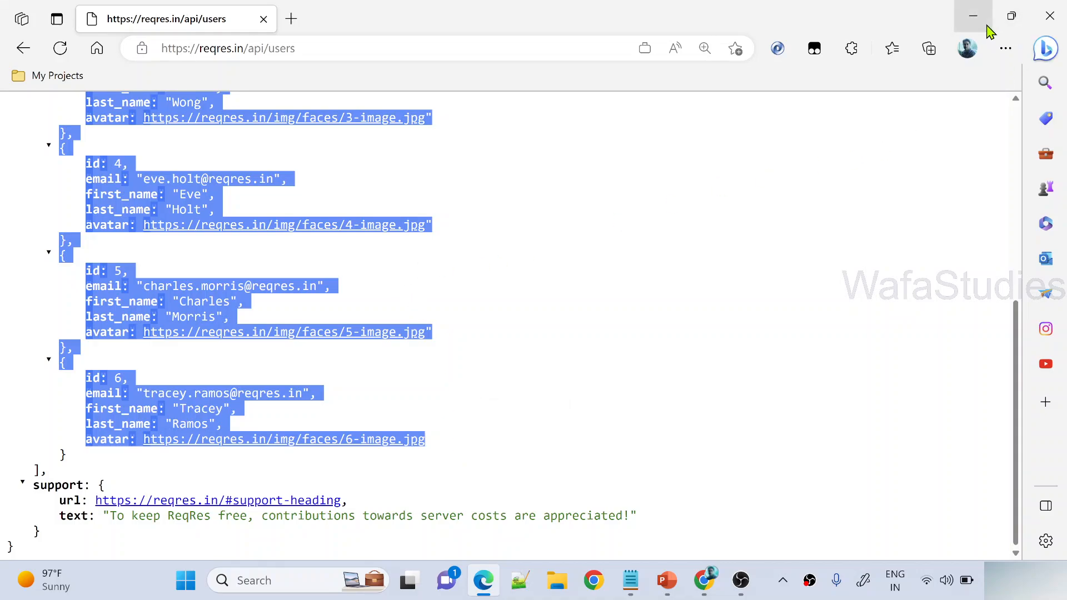
Minimize Edge and open the adf-maheer data factory from the portal's recent resources
click(972, 14)
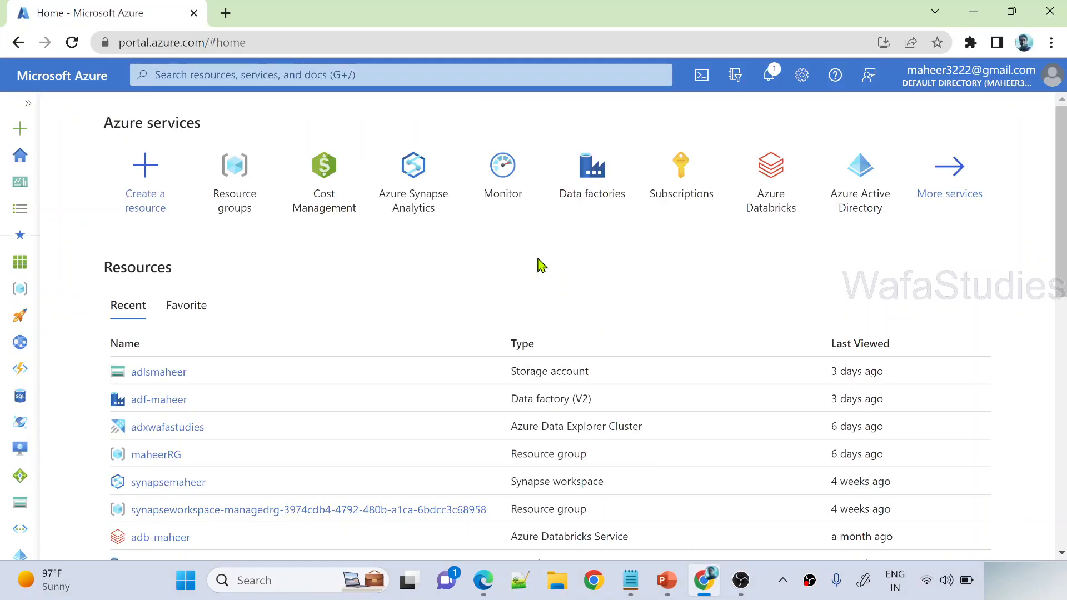
mouse_move(533, 264)
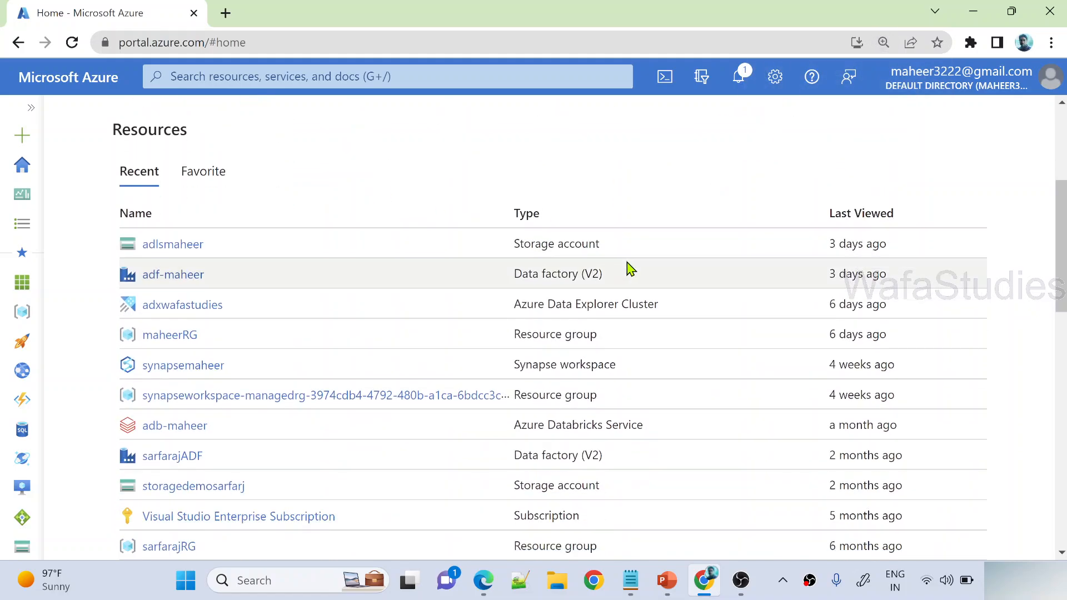
mouse_move(392, 248)
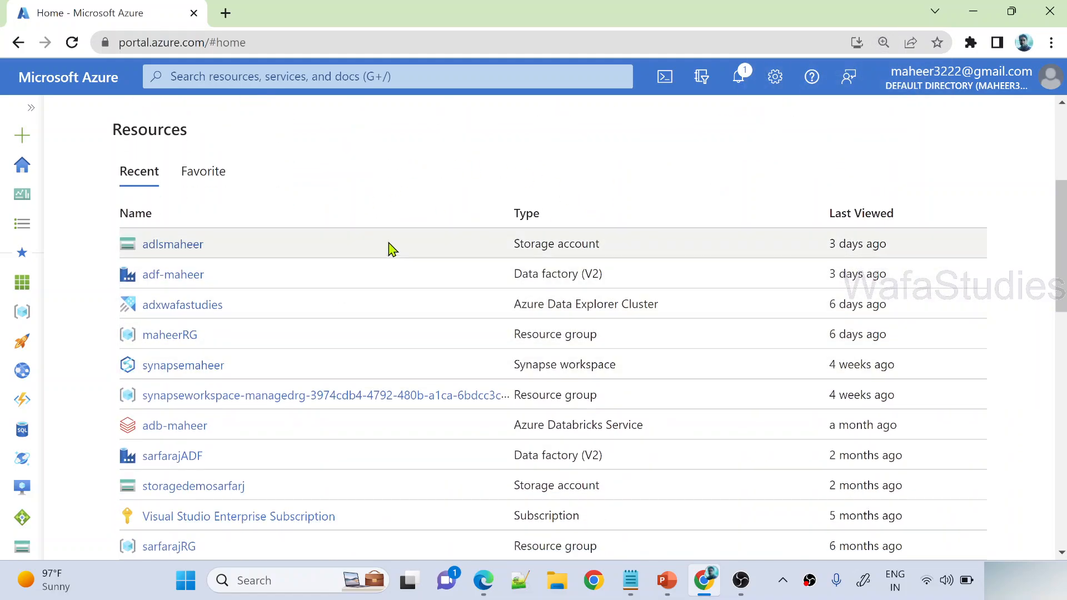
mouse_move(173, 274)
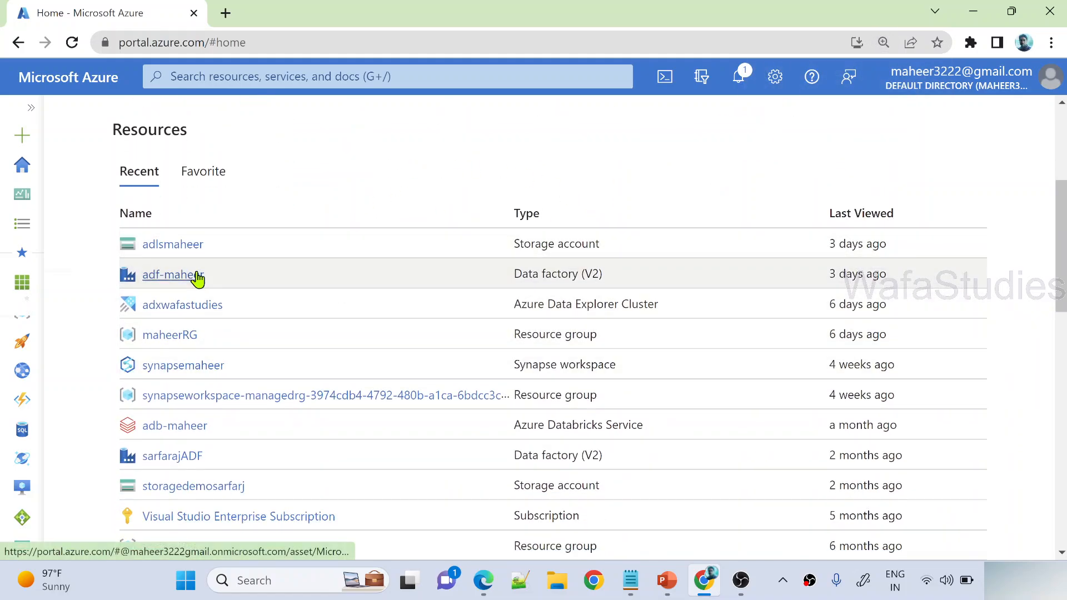
click(169, 274)
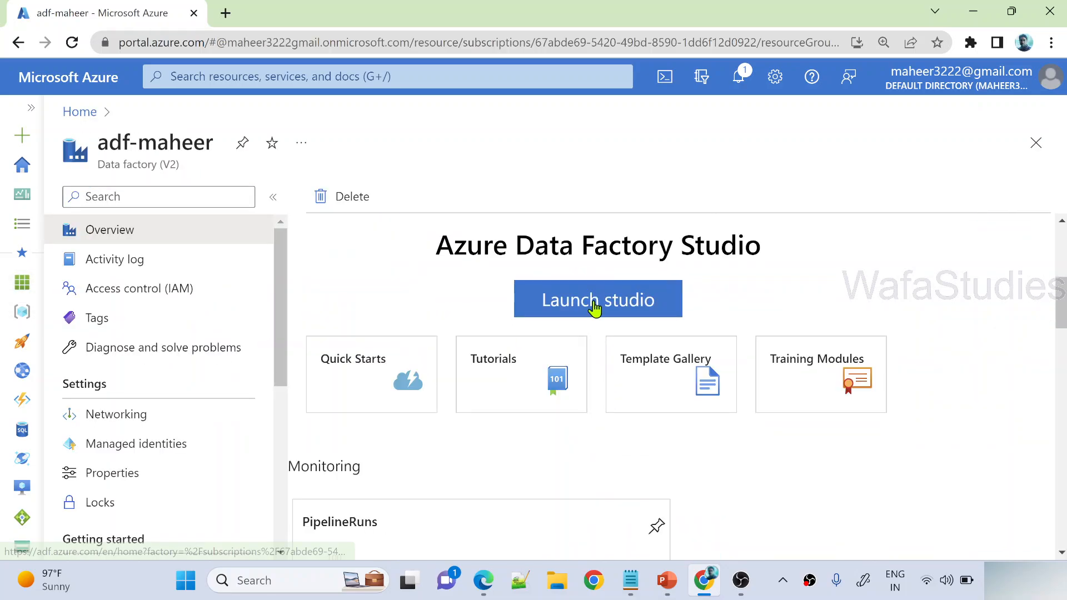
Launch Data Factory Studio for adf-maheer and switch to the Author page
click(597, 299)
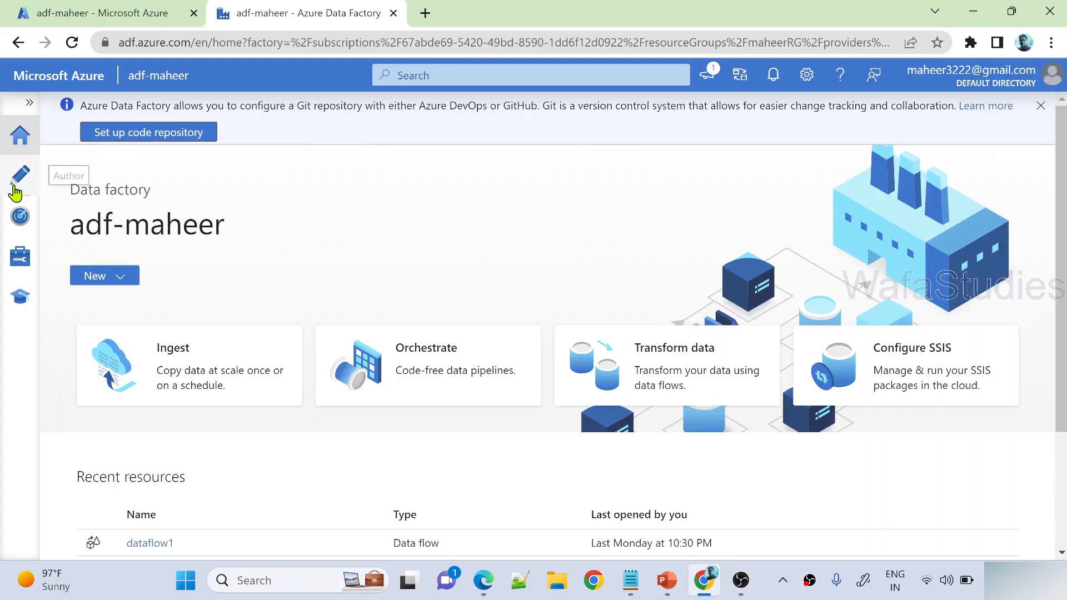
click(20, 174)
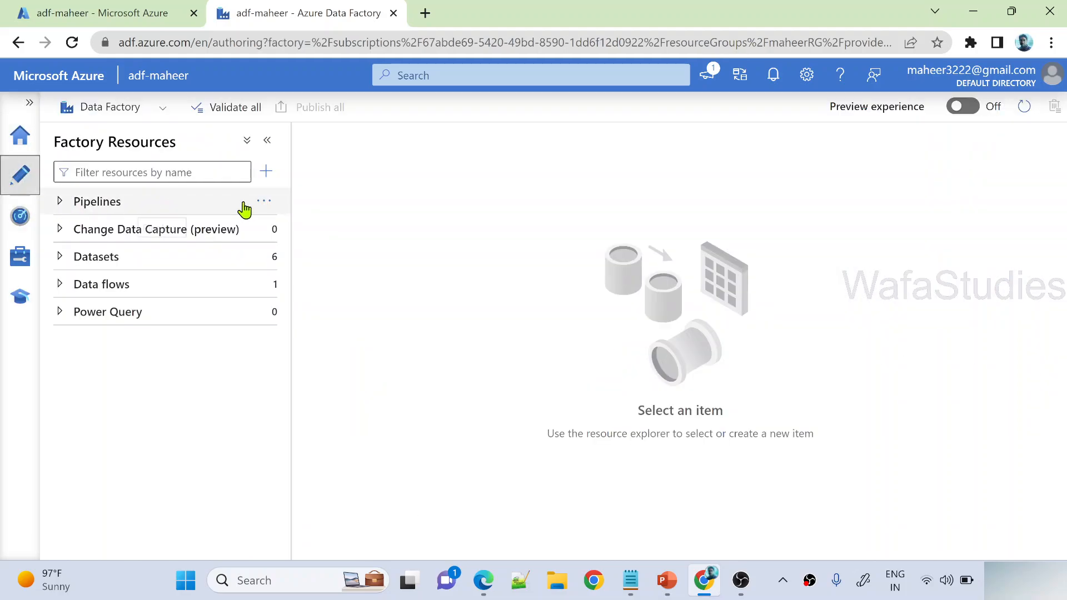
Create an empty pipeline named RESTAPIPipeline, hide Properties and collapse Factory Resources
click(265, 201)
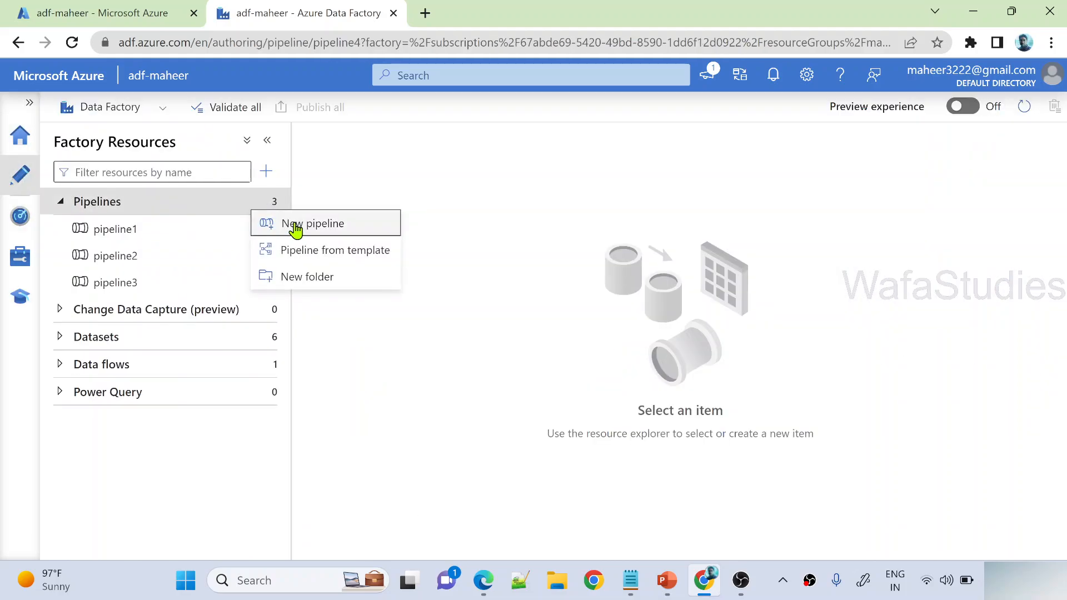
click(312, 223)
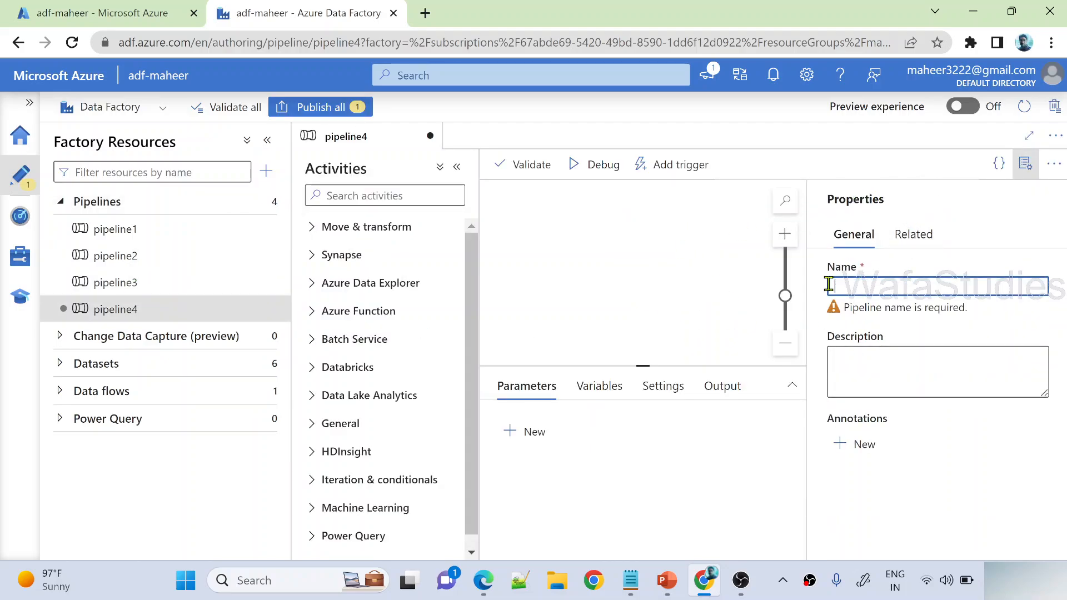
text(RESTAPIPipeline)
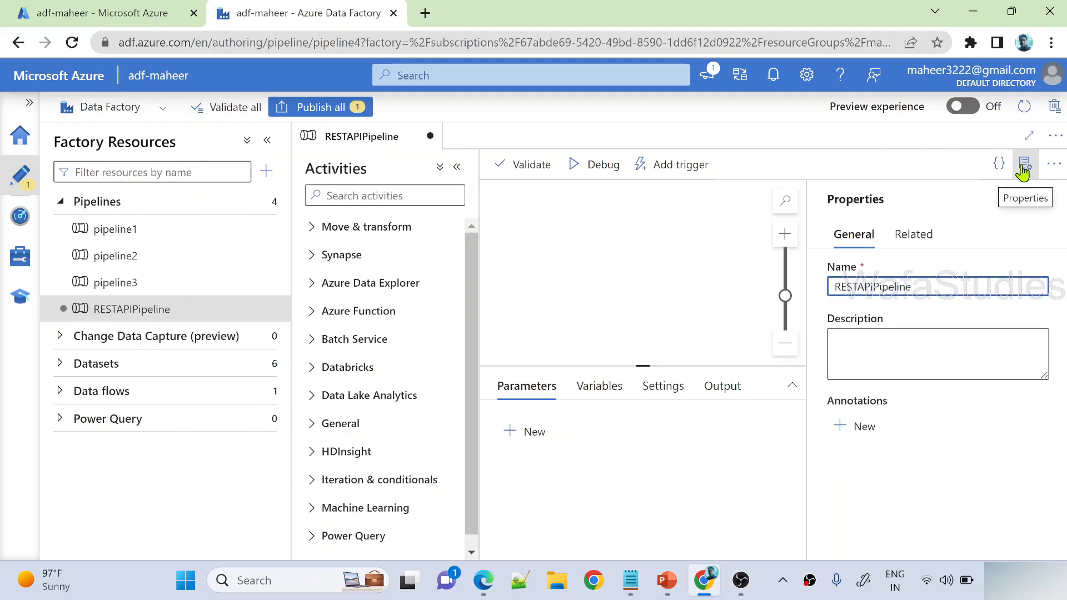
click(1023, 165)
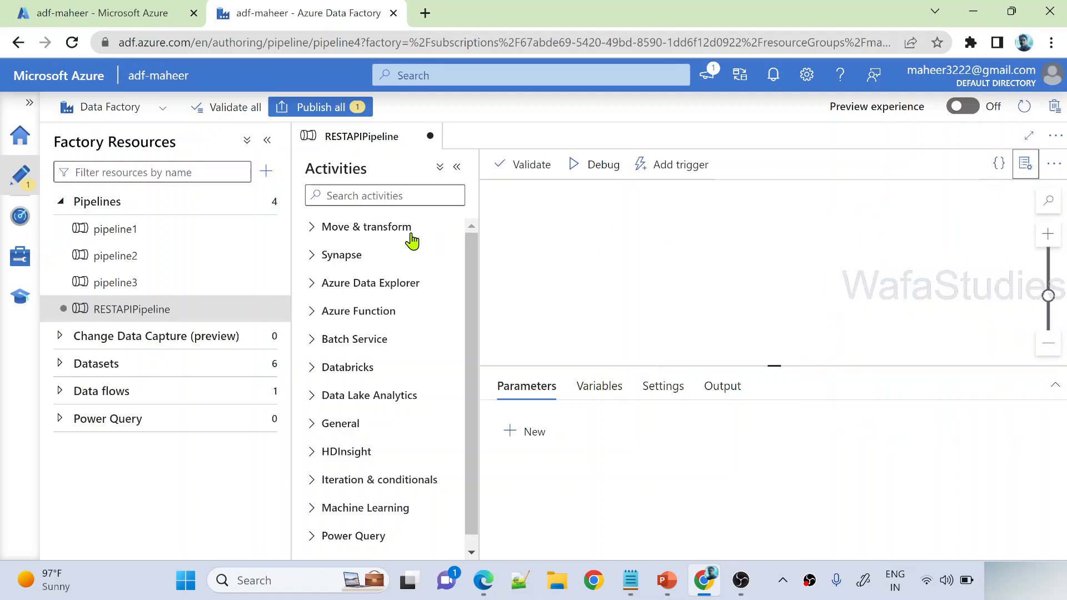
click(266, 140)
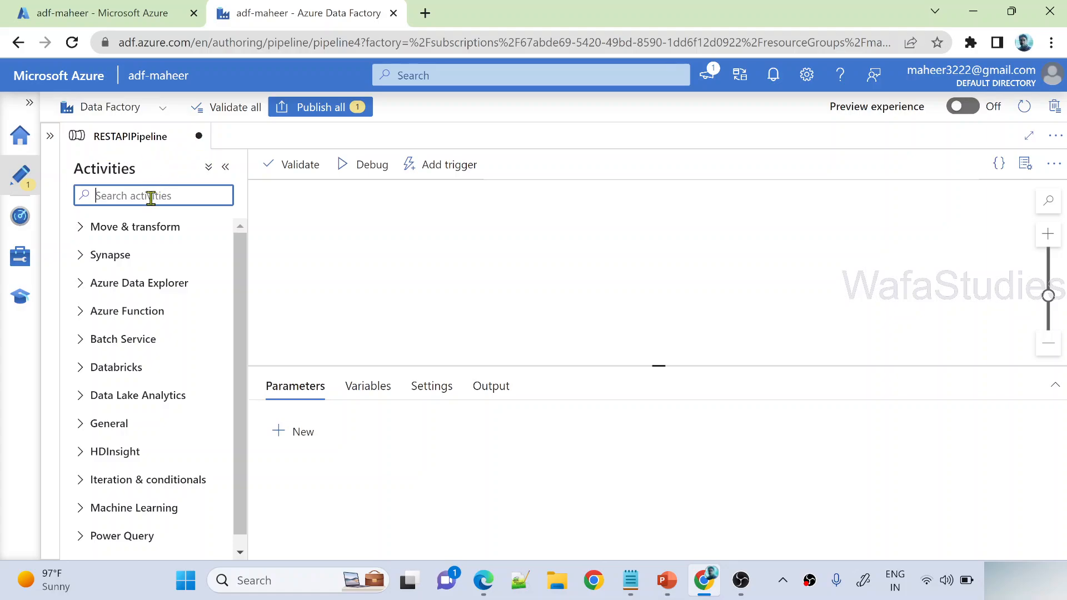
Add a Copy data activity (Copy data1) to the canvas and dismiss the connecting-activity tip
text(copy)
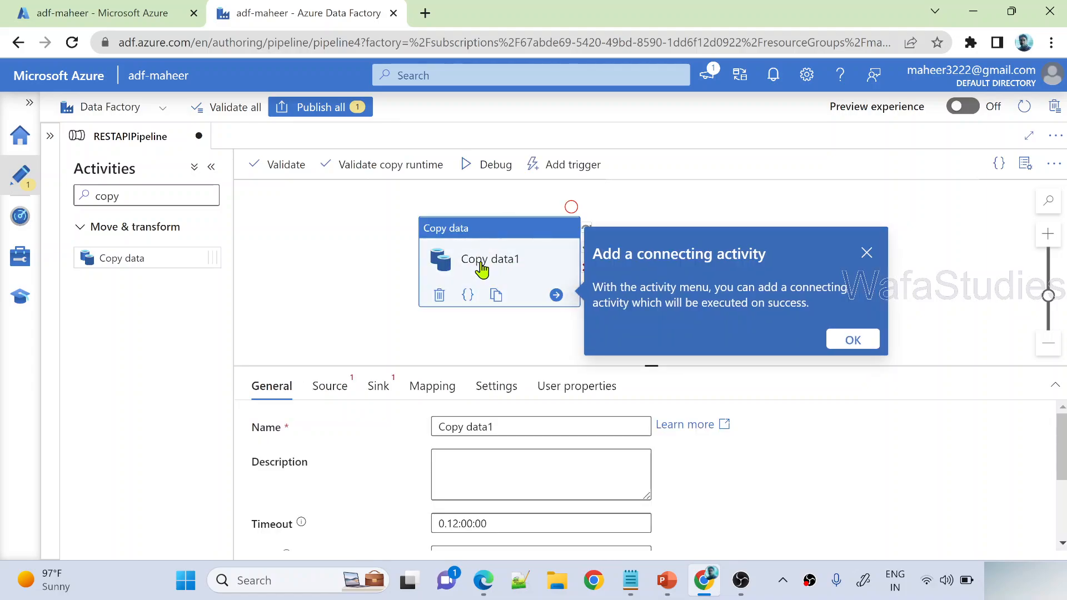
mouse_move(494, 289)
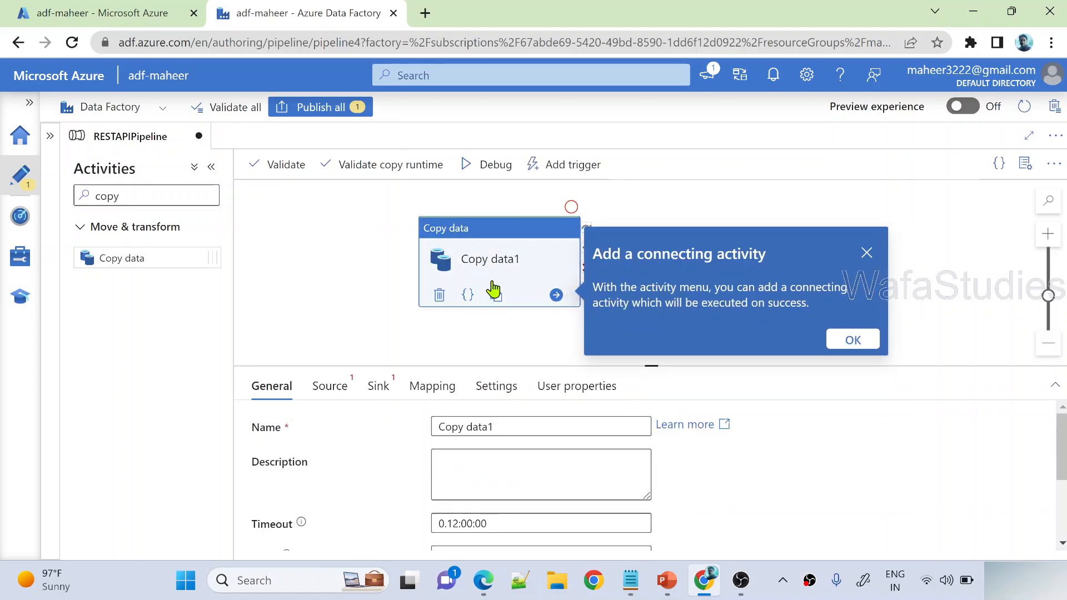
mouse_move(802, 283)
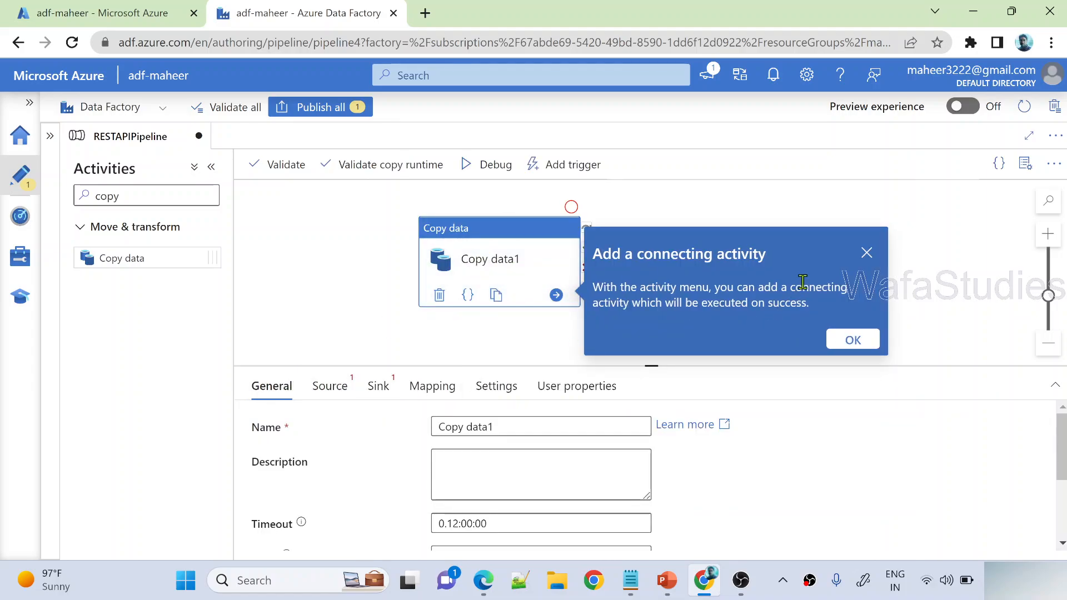
click(852, 339)
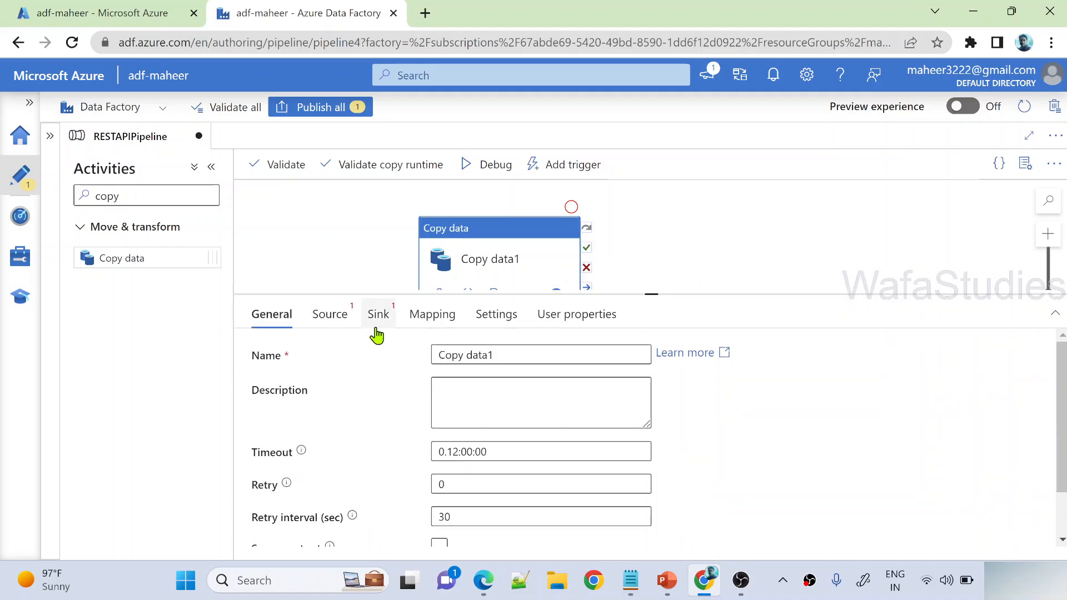
mouse_move(378, 320)
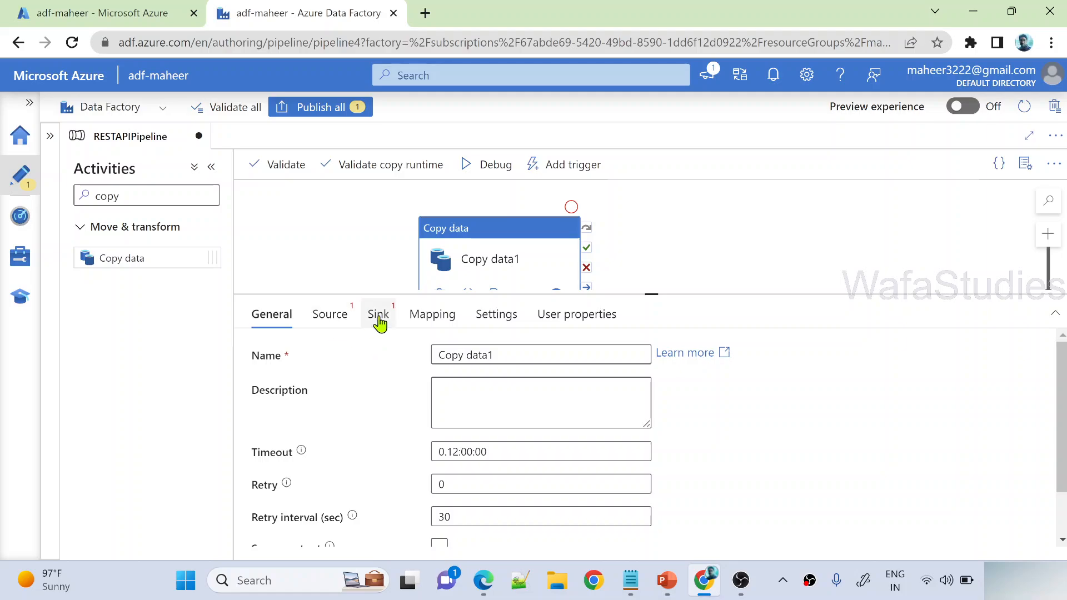
mouse_move(388, 323)
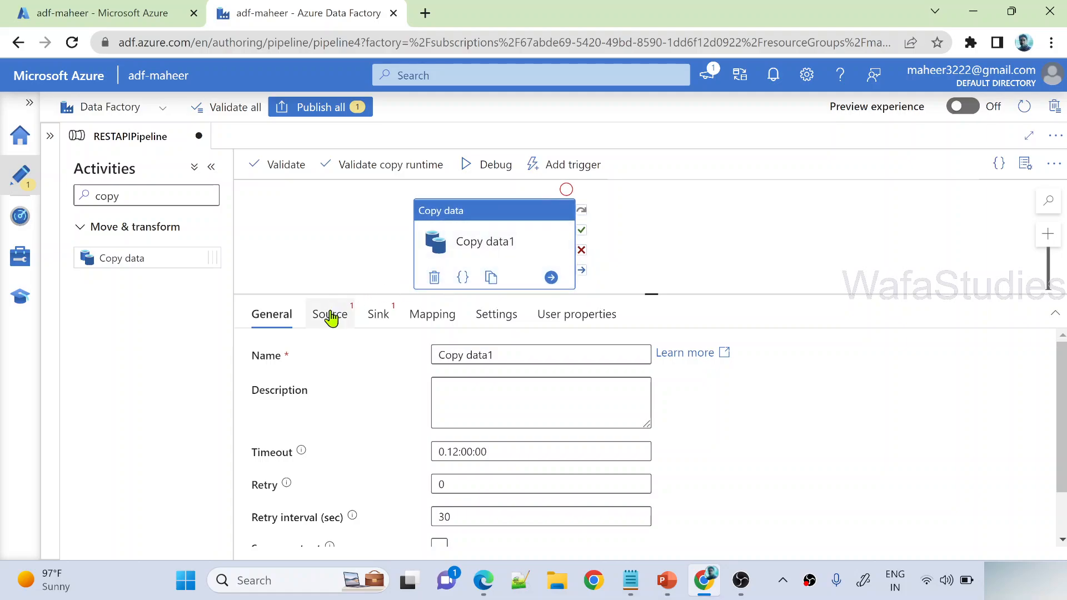
Start a new REST source dataset for Copy data1 and name it myAPI
click(329, 313)
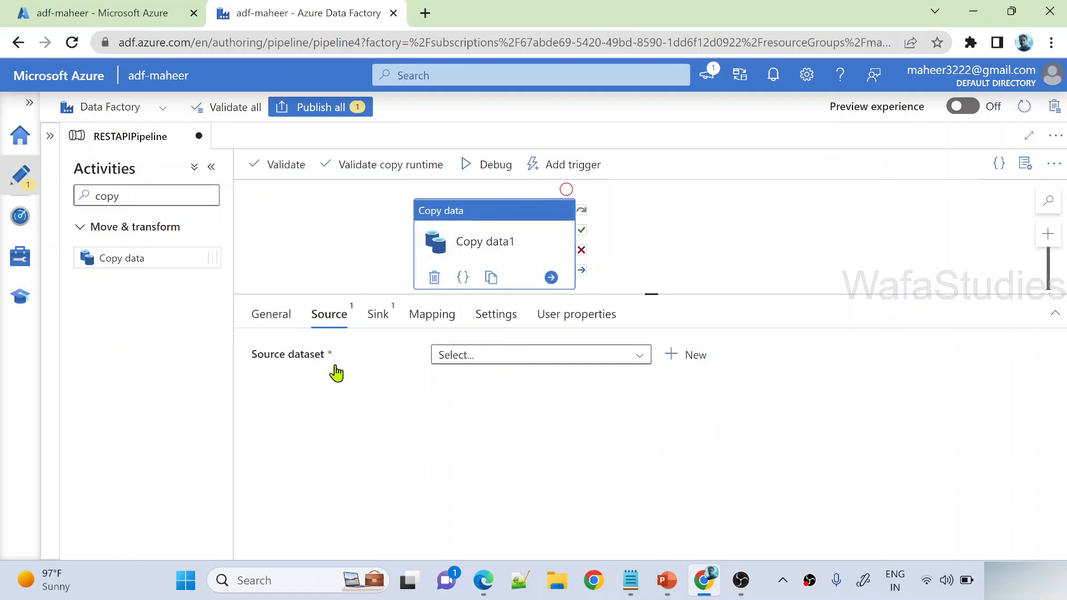
mouse_move(677, 362)
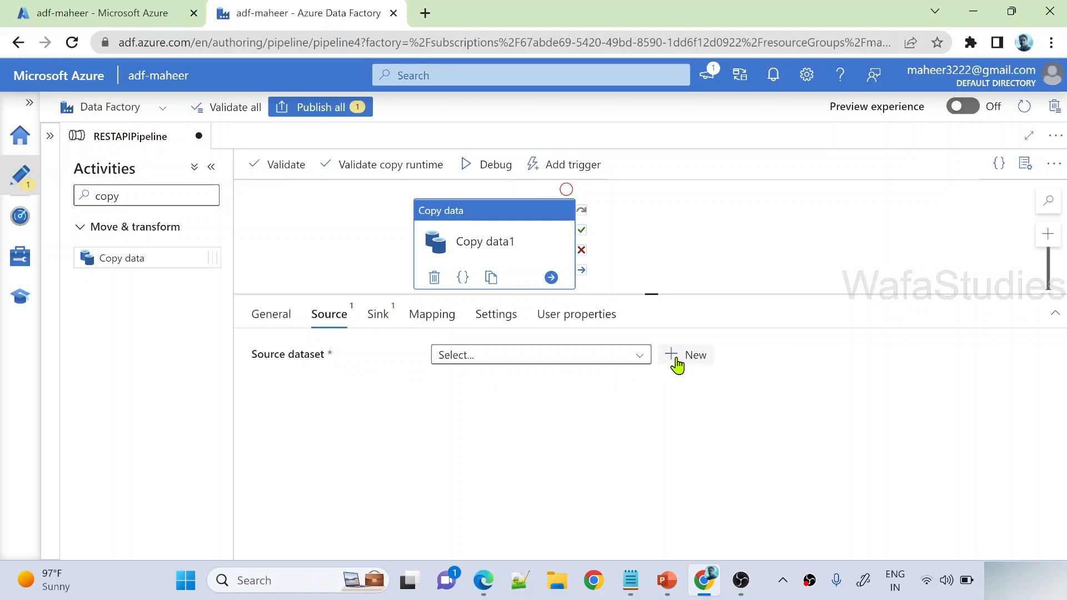
mouse_move(685, 365)
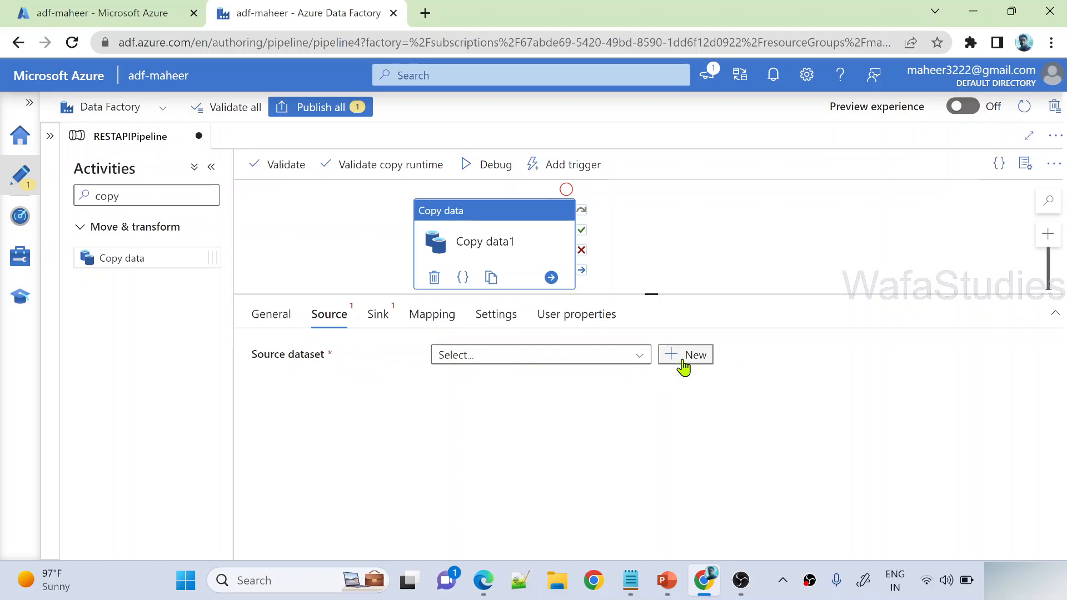
click(686, 354)
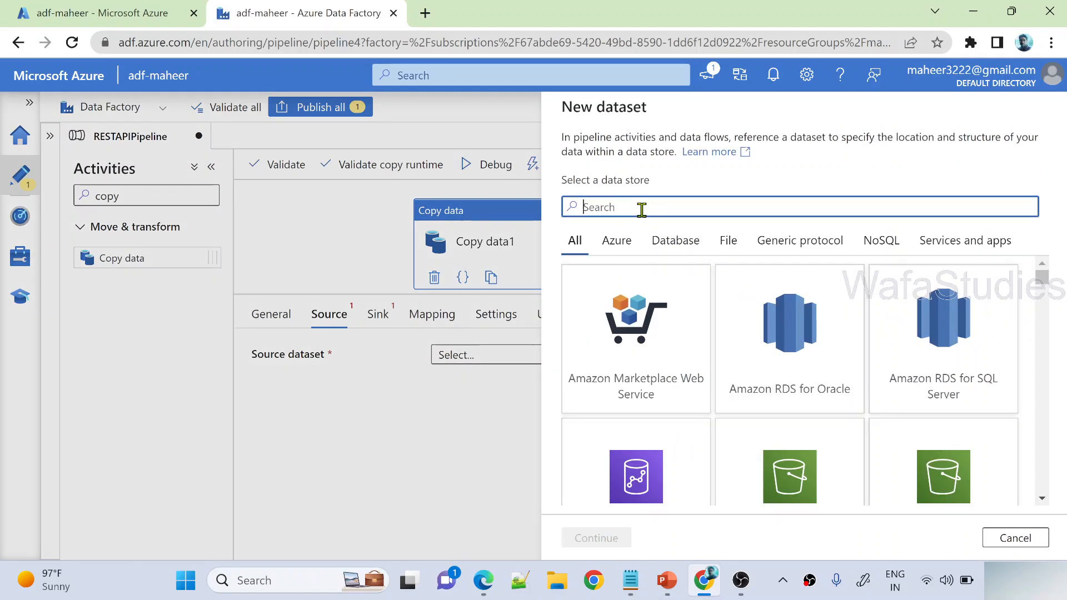
text(rest)
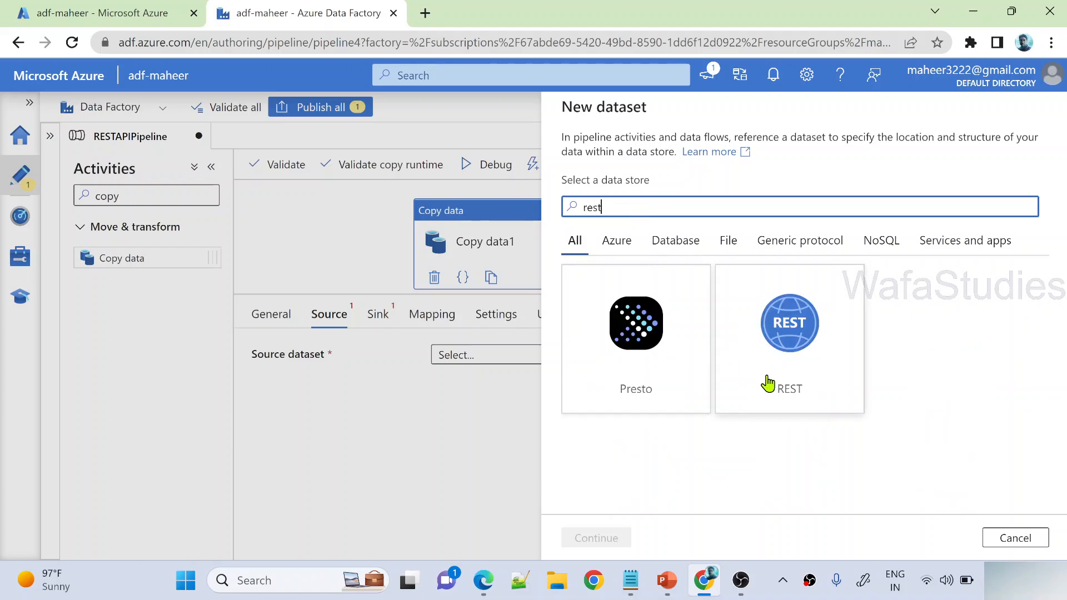
click(789, 333)
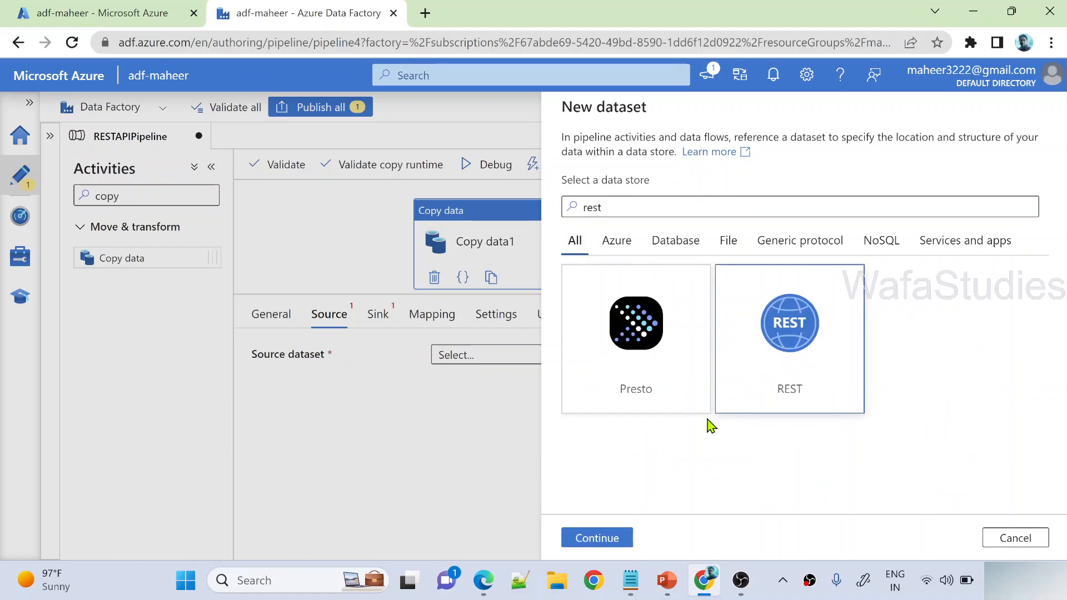
click(595, 538)
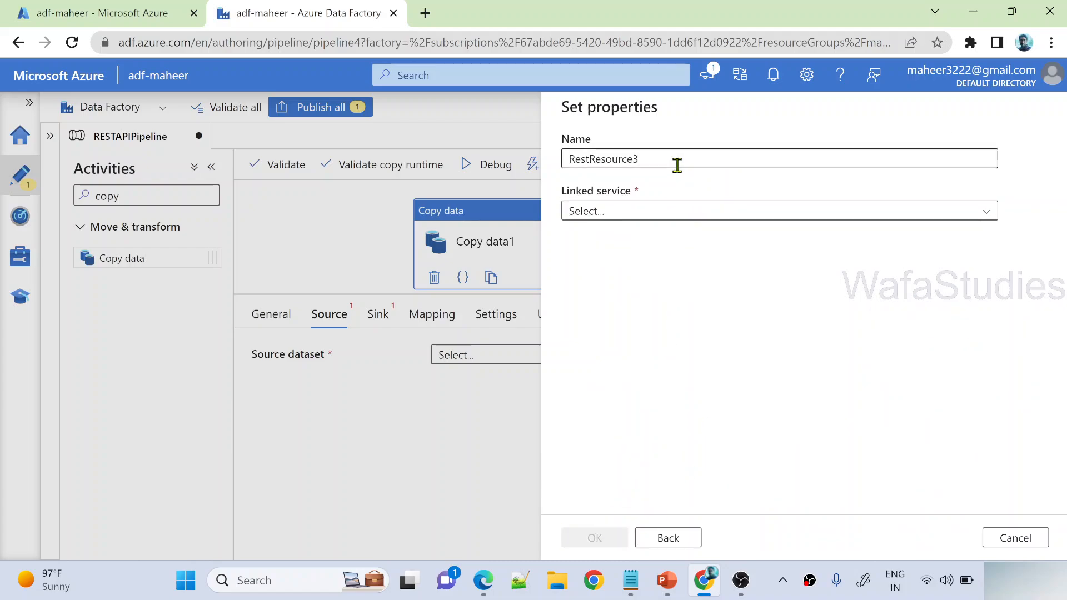
text(myAPI)
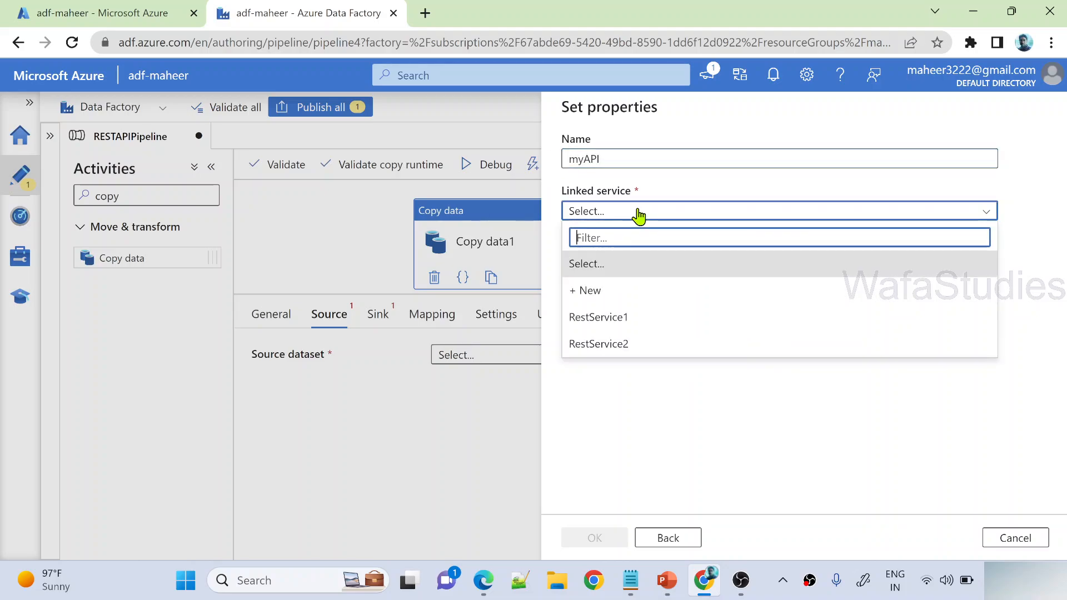
click(585, 290)
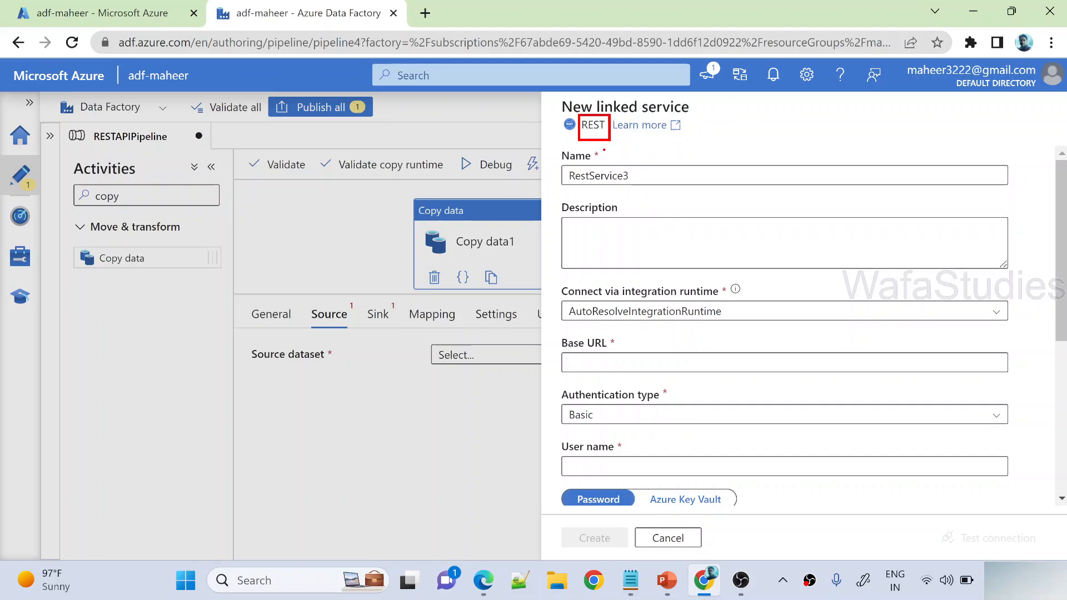
click(665, 538)
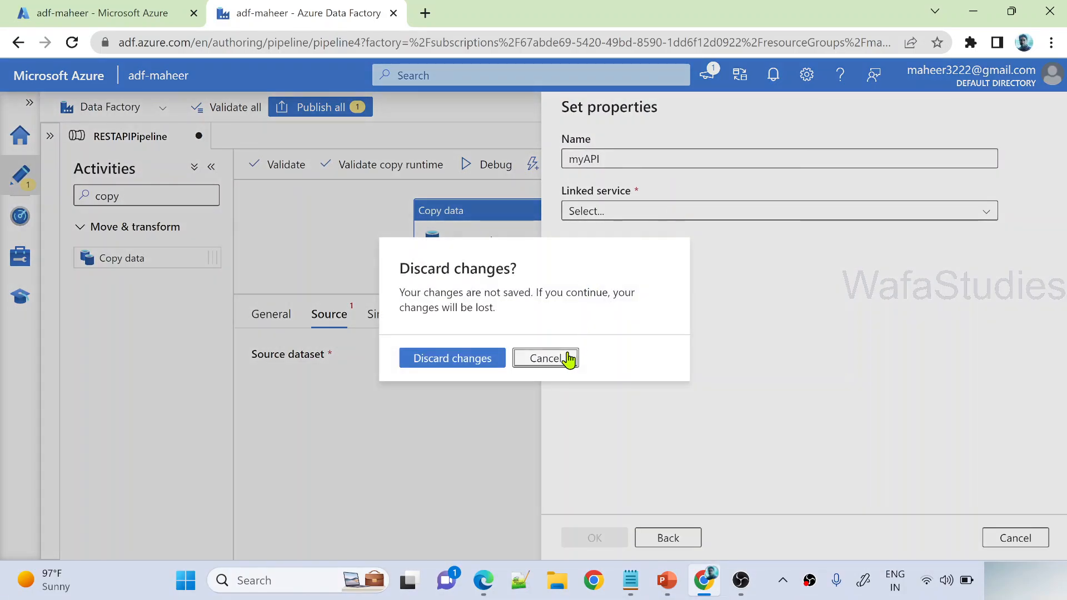
click(545, 359)
text(my)
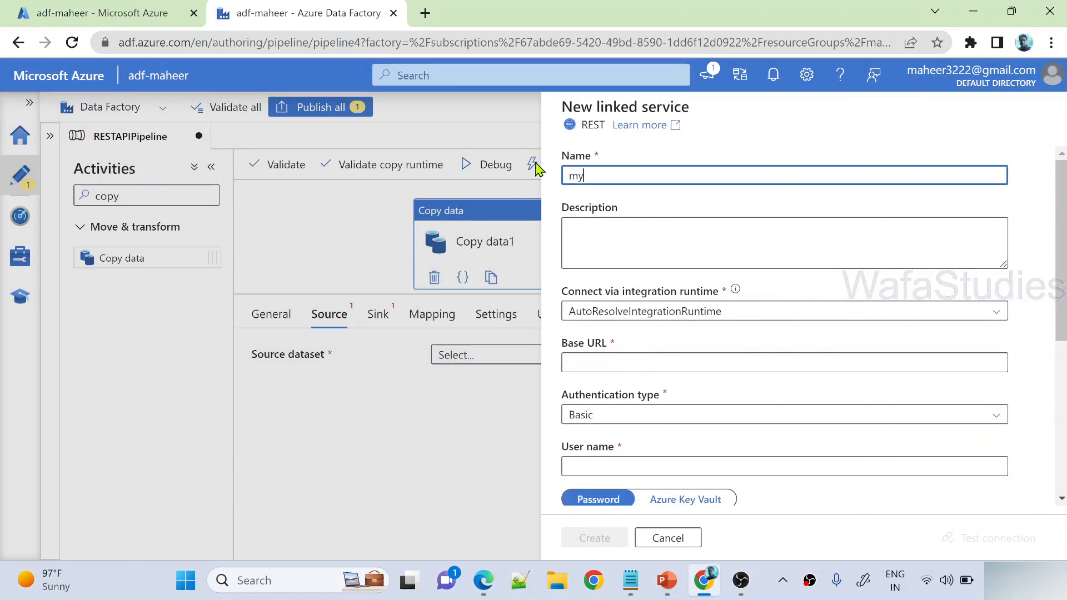
text(APILinkeds)
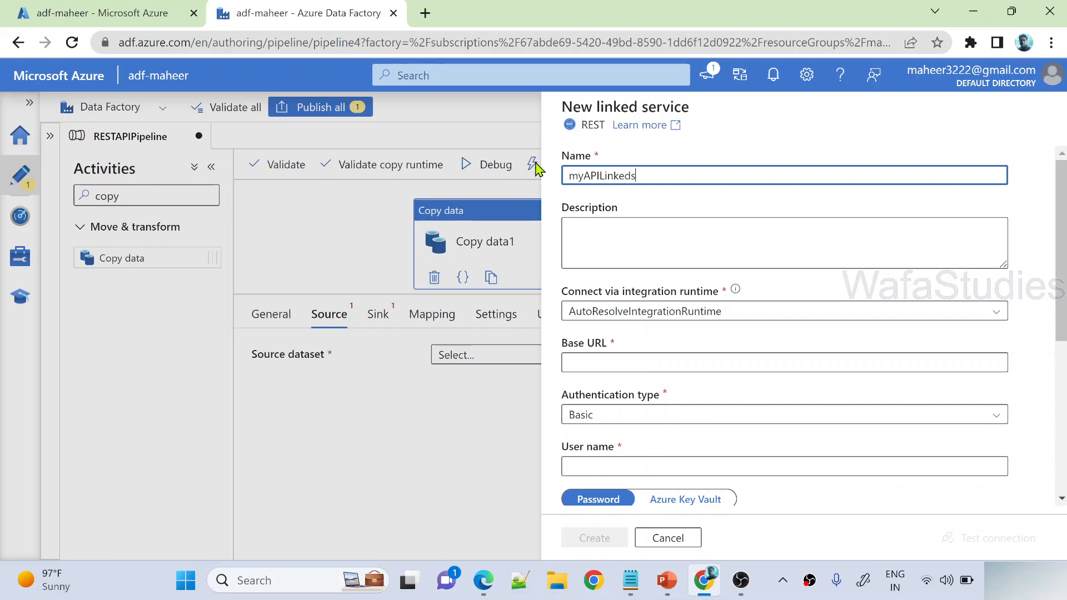
text(ervice)
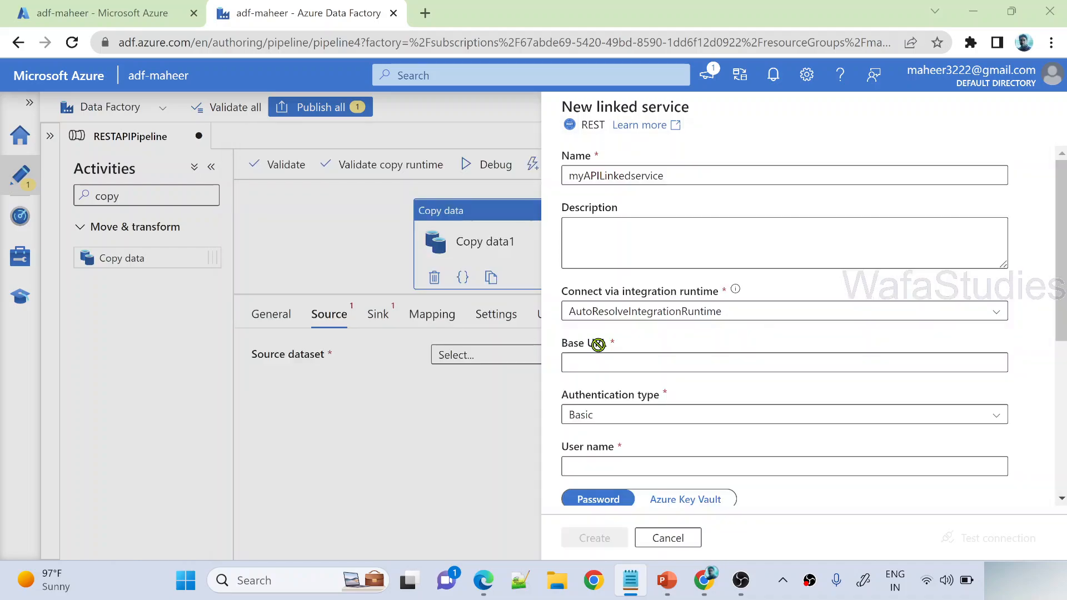
text(https://reqres.in/api/users)
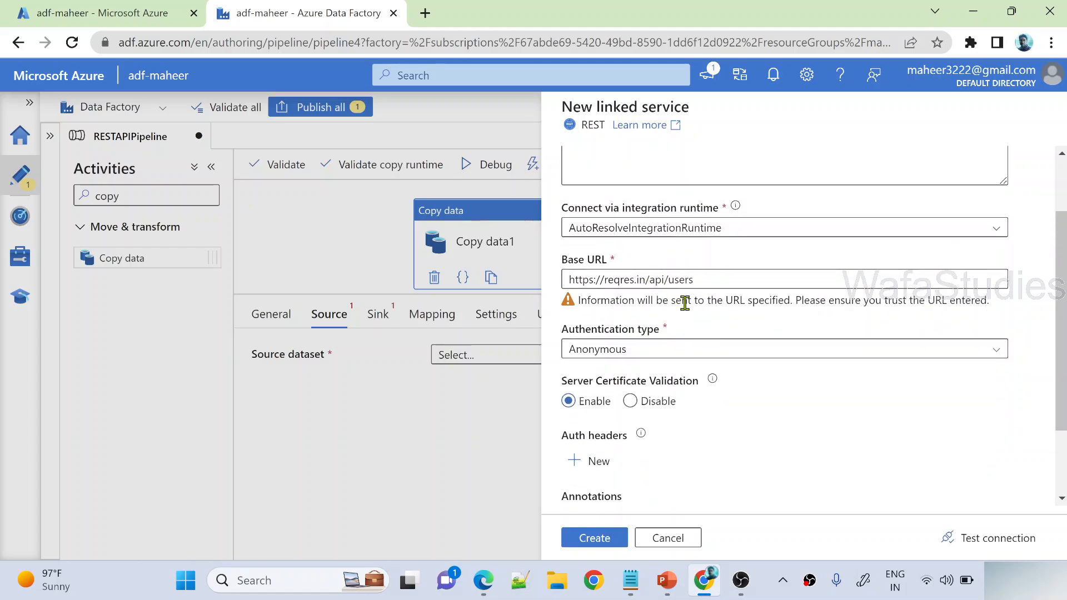
scroll(down, 3)
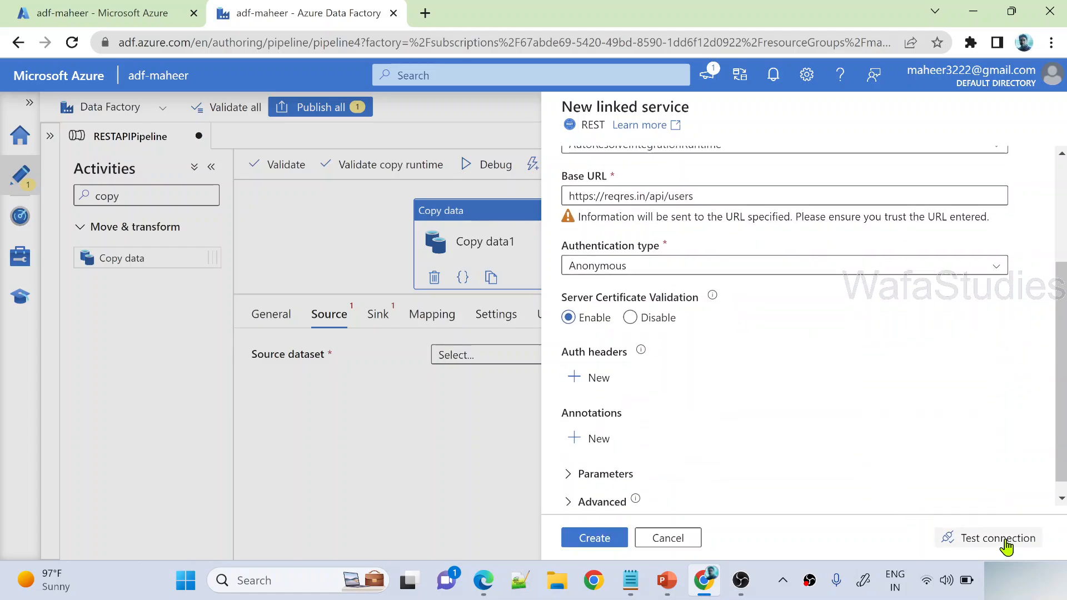
click(998, 538)
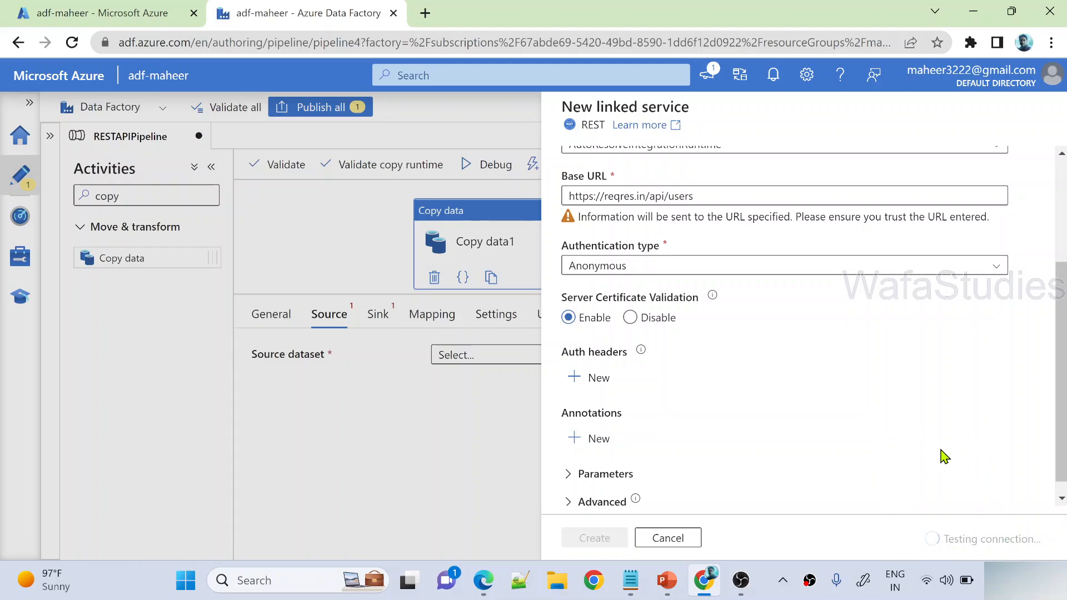
mouse_move(900, 456)
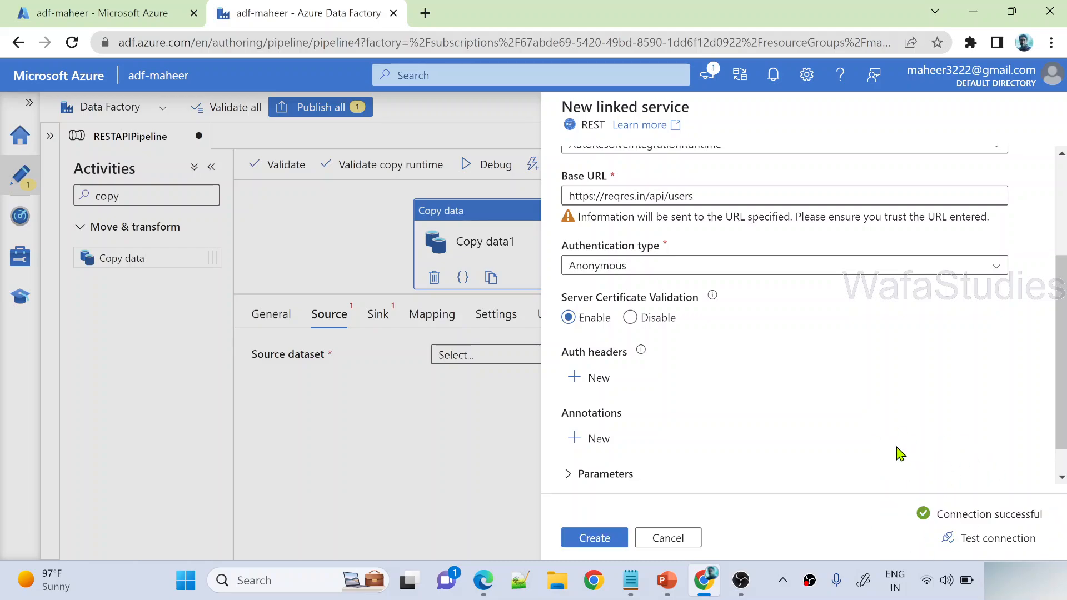
mouse_move(932, 516)
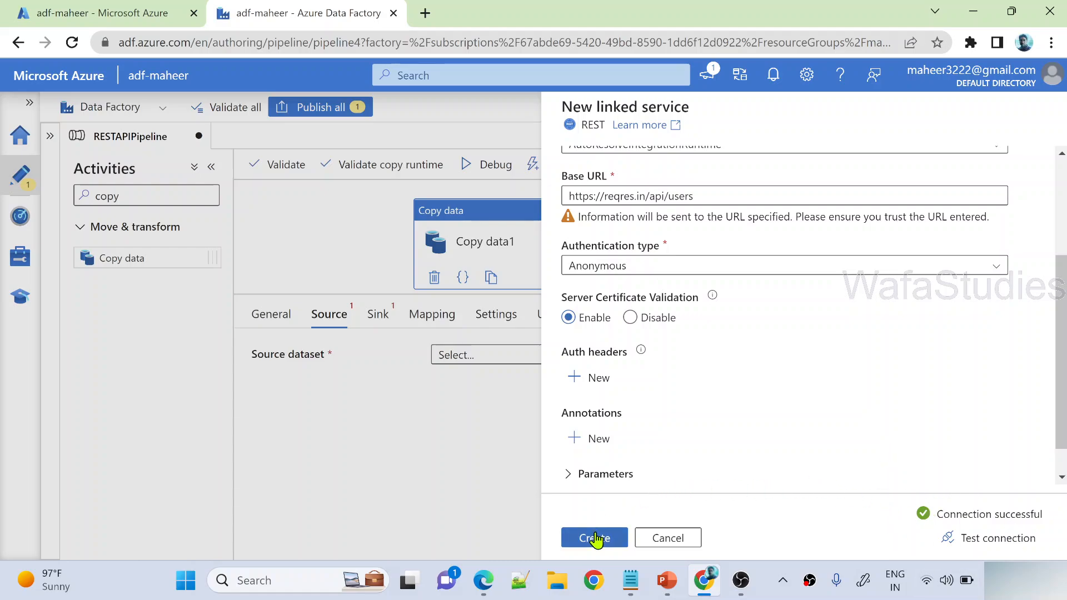
Create myAPILinkedservice and confirm myAPI as the Copy data1 source dataset
click(594, 538)
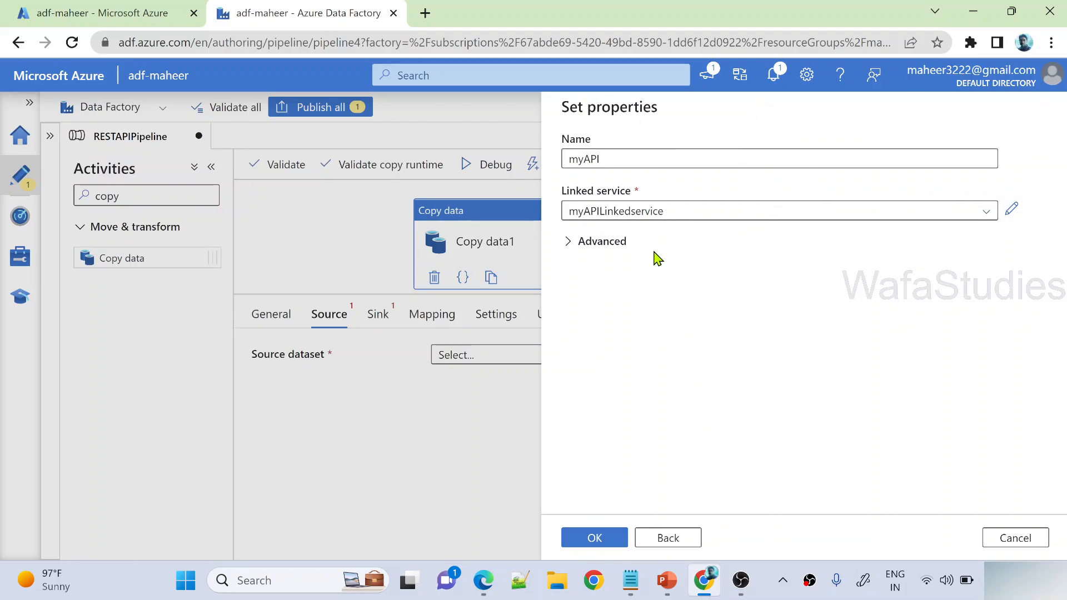
mouse_move(593, 538)
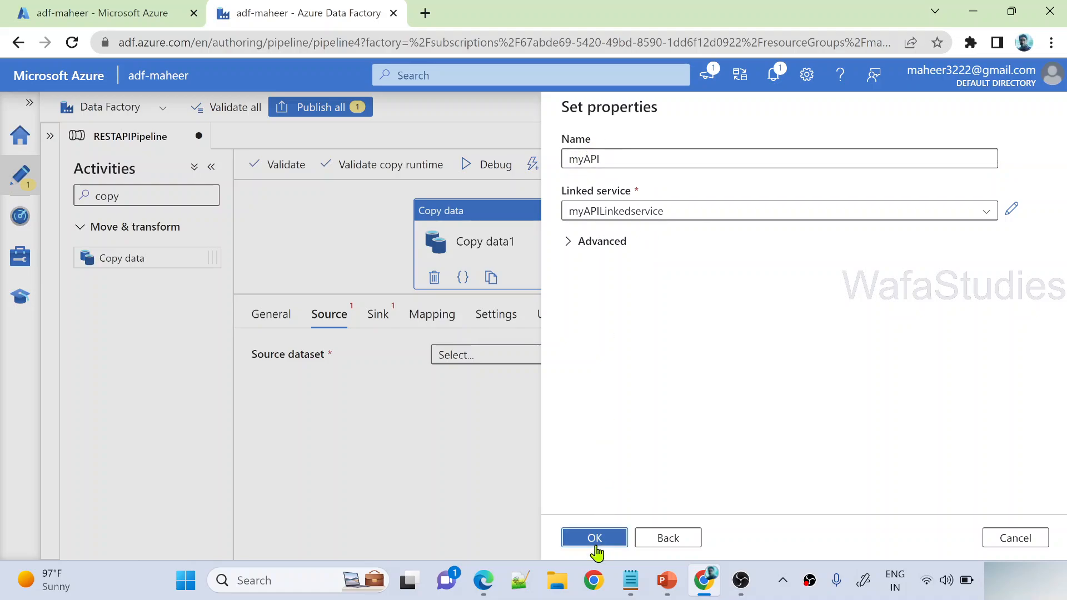
click(593, 538)
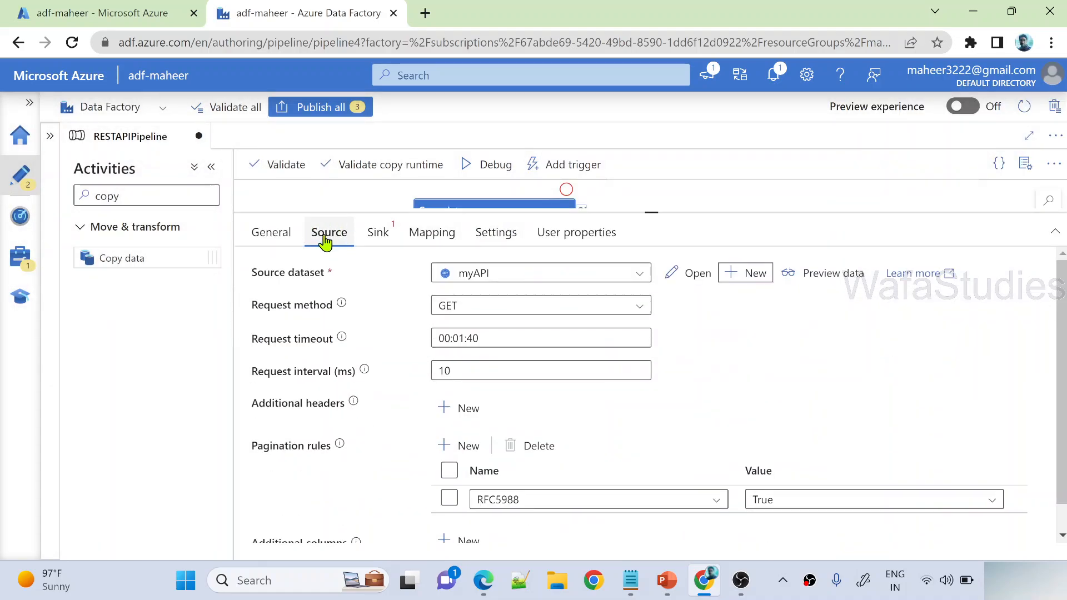
mouse_move(625, 298)
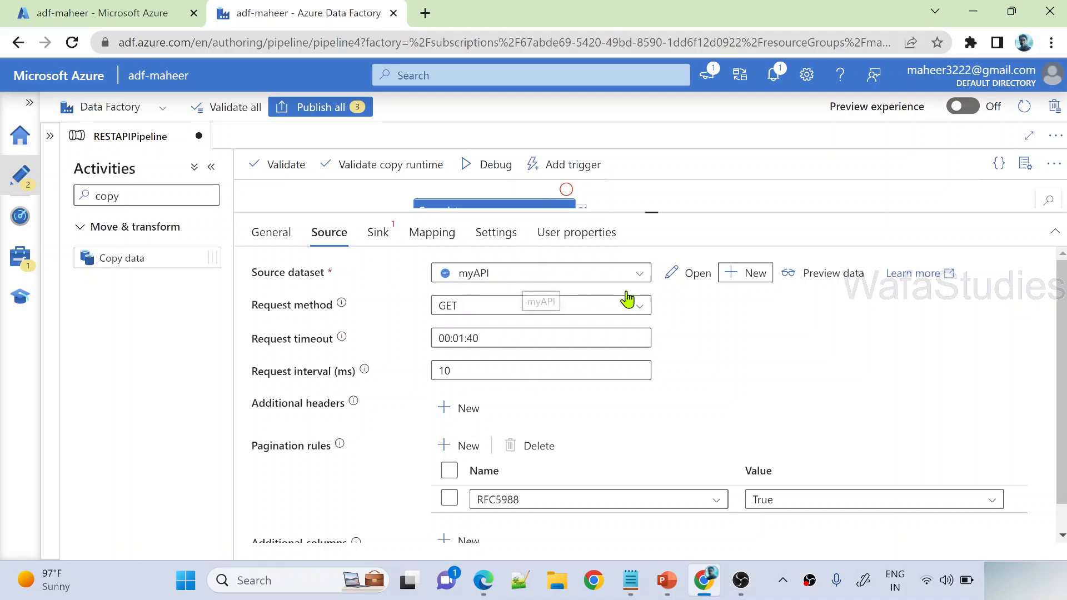
Review the myAPI dataset's properties, then return to RESTAPIPipeline's copy activity source settings
click(695, 274)
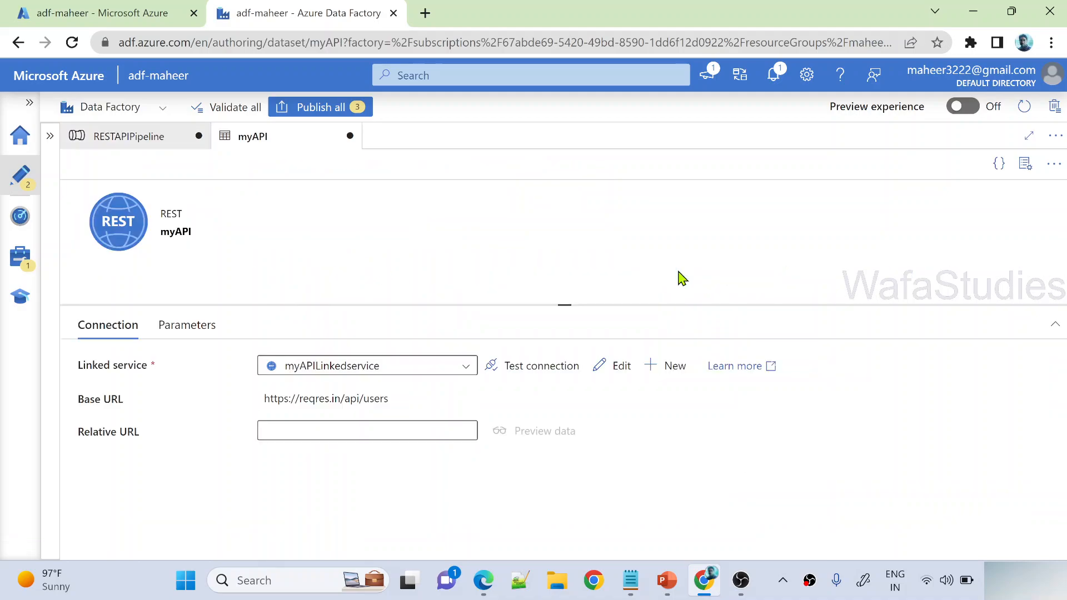
click(1026, 164)
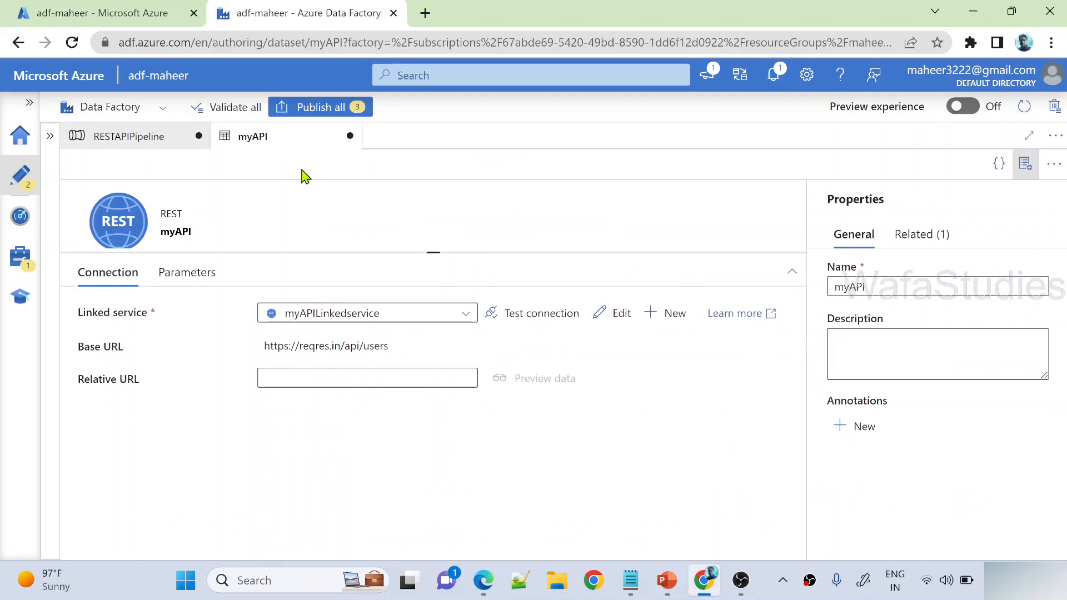
mouse_move(237, 214)
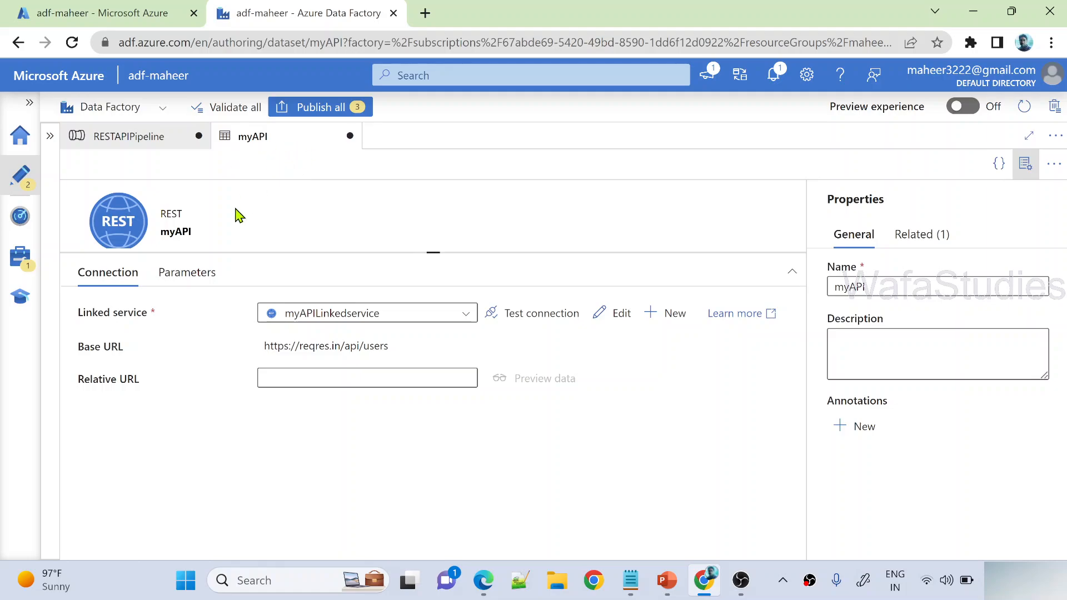
mouse_move(252, 329)
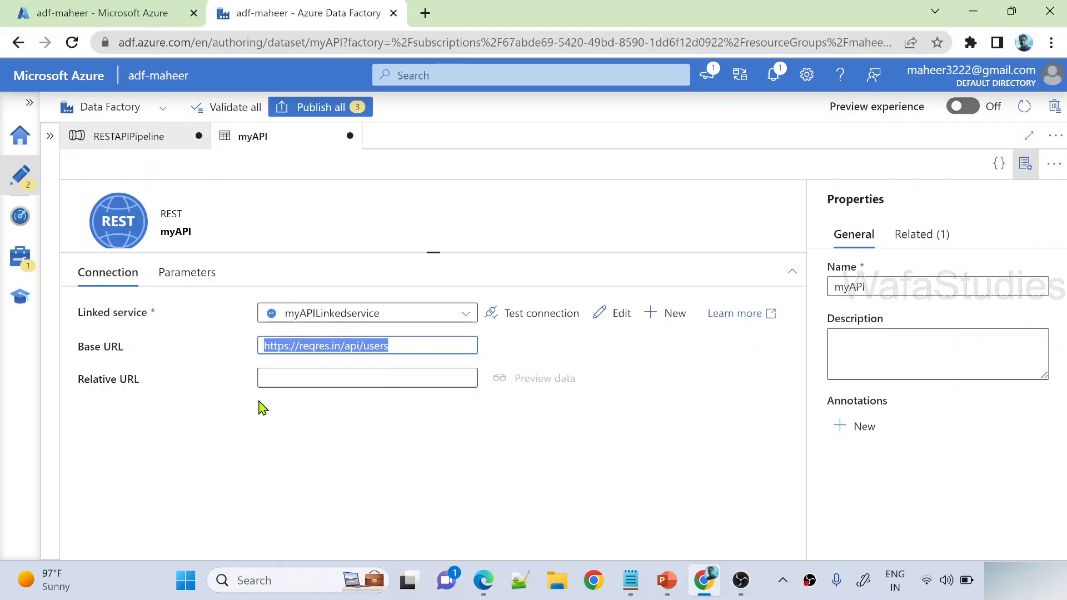
mouse_move(205, 196)
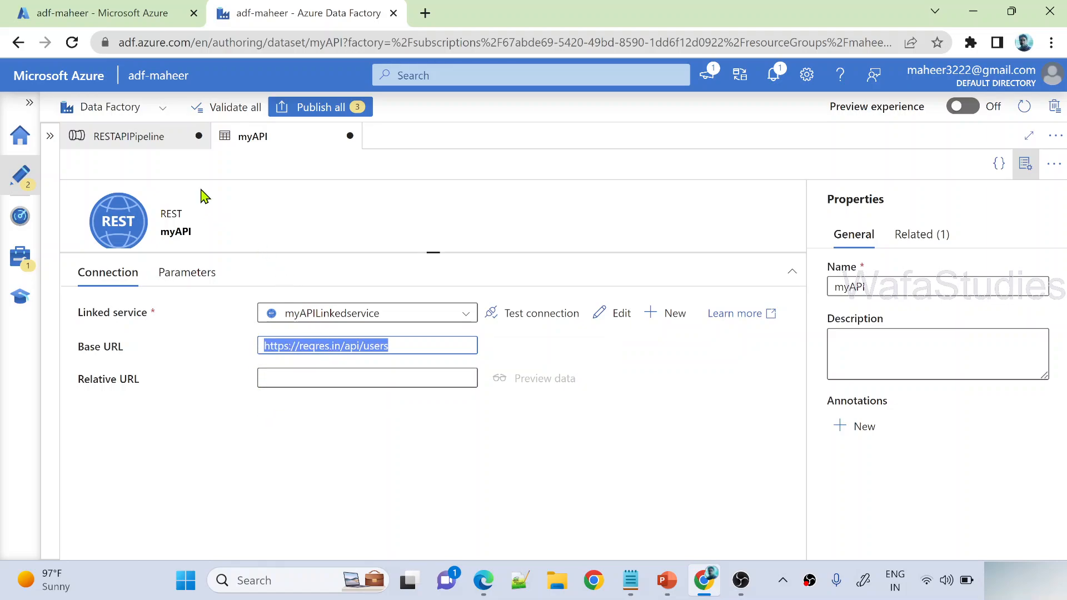
click(129, 135)
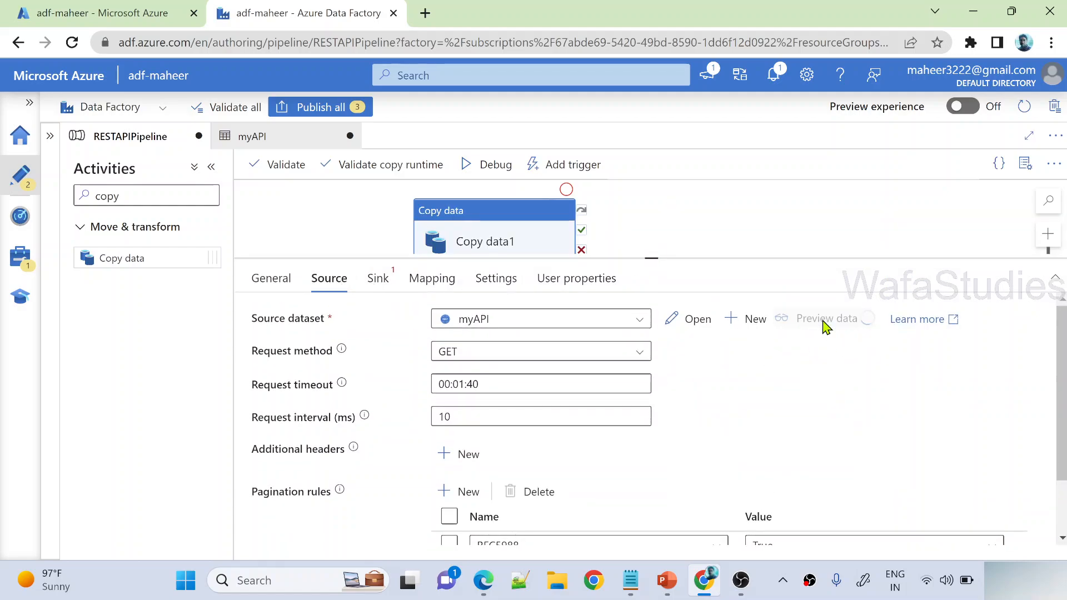
click(826, 319)
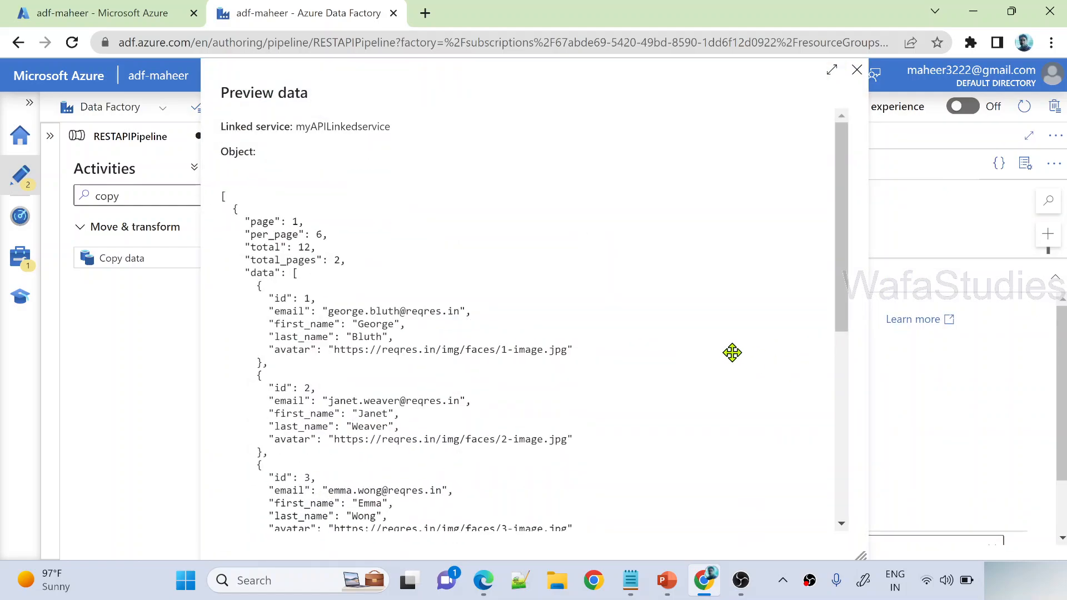
mouse_move(389, 255)
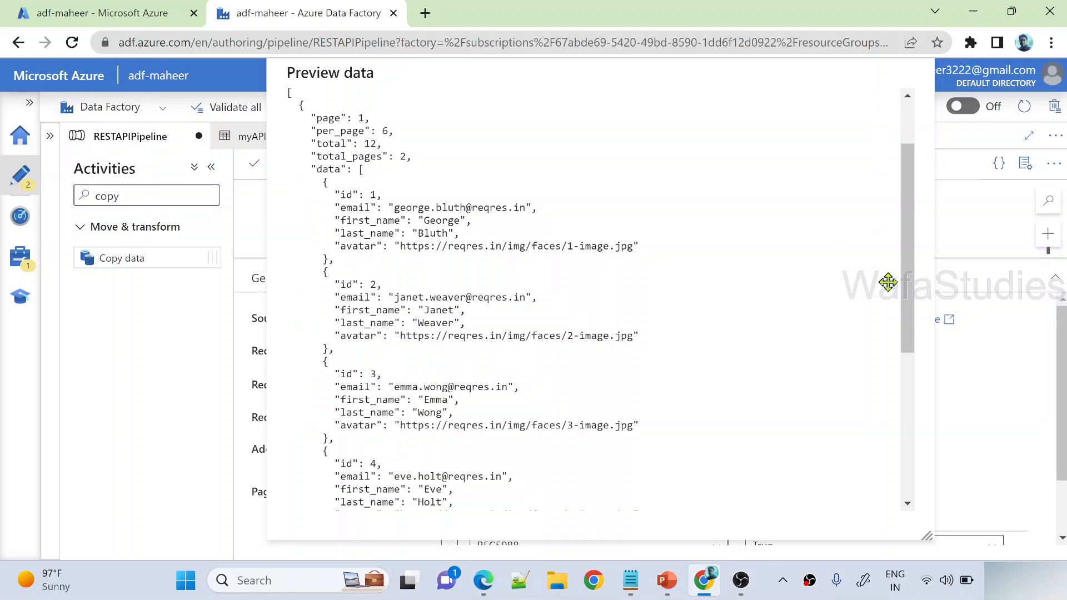
scroll(up, 3)
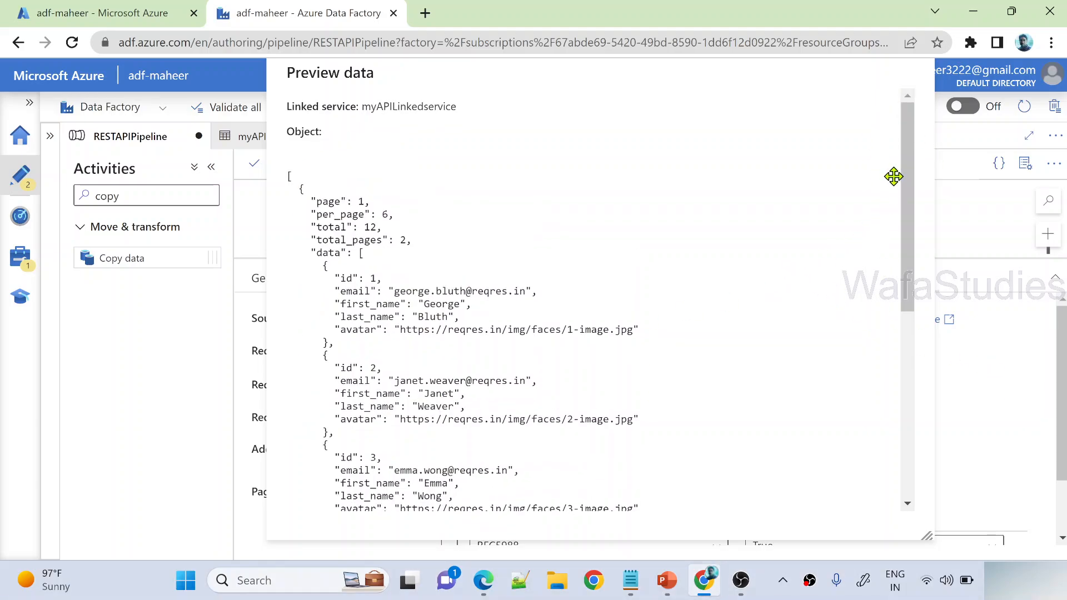
mouse_move(950, 340)
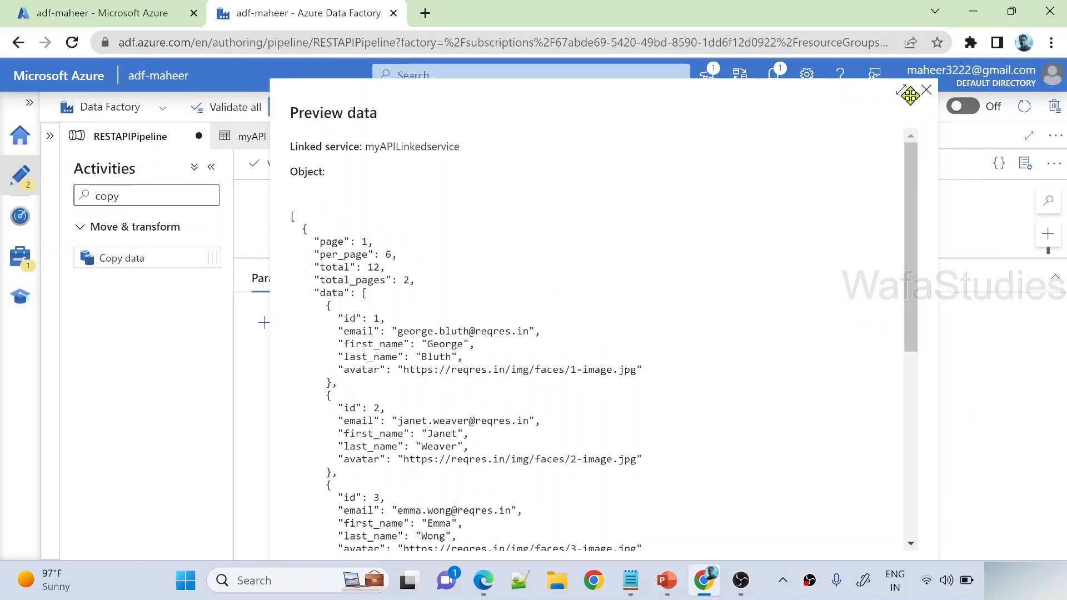
click(926, 89)
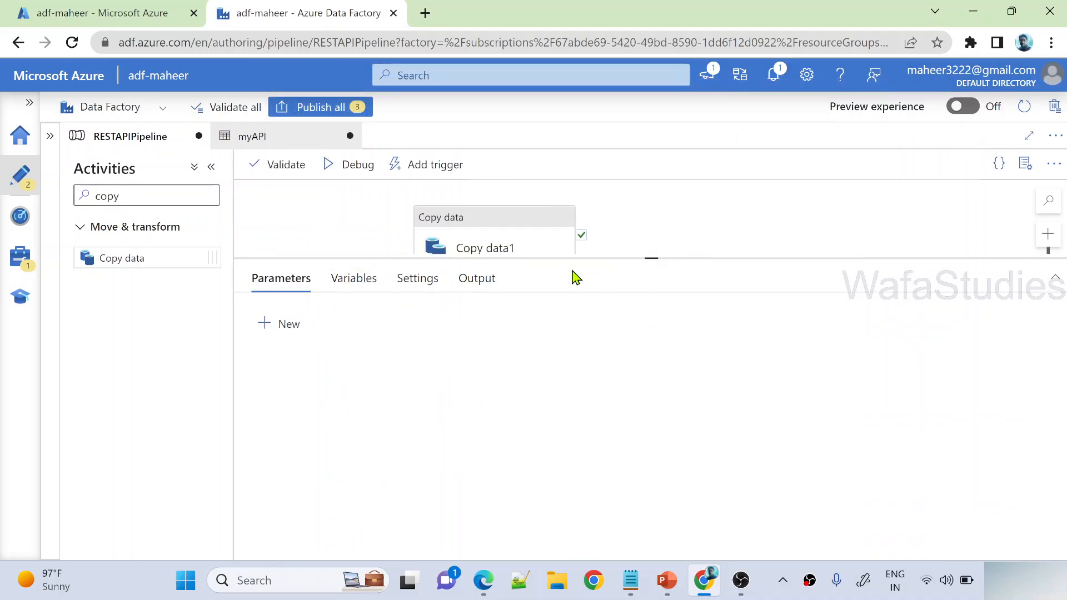
Show Copy data1's Sink settings, where no sink dataset is chosen yet
click(486, 248)
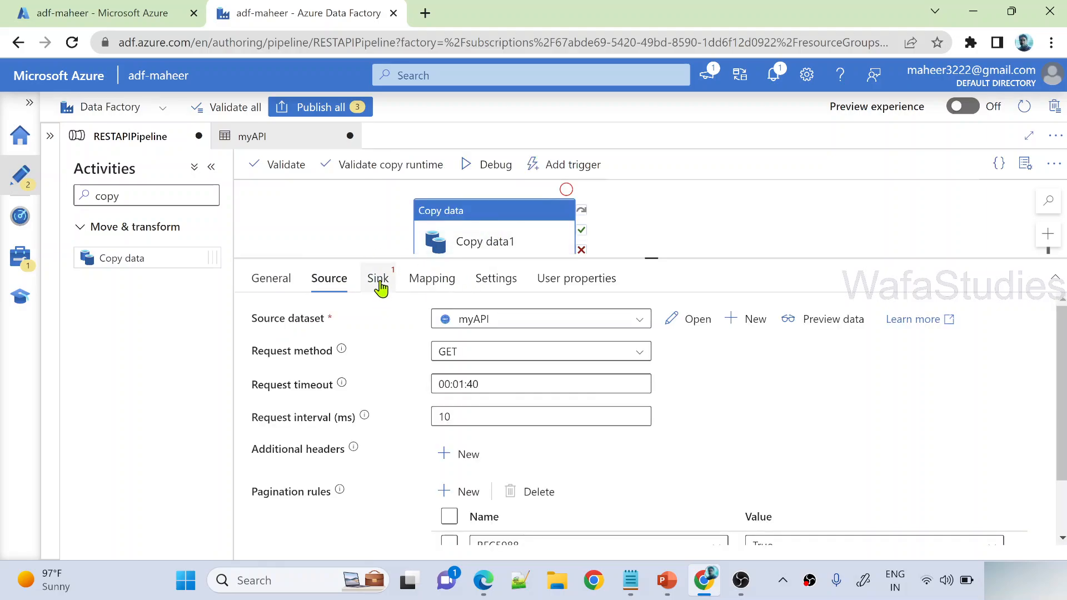
click(377, 278)
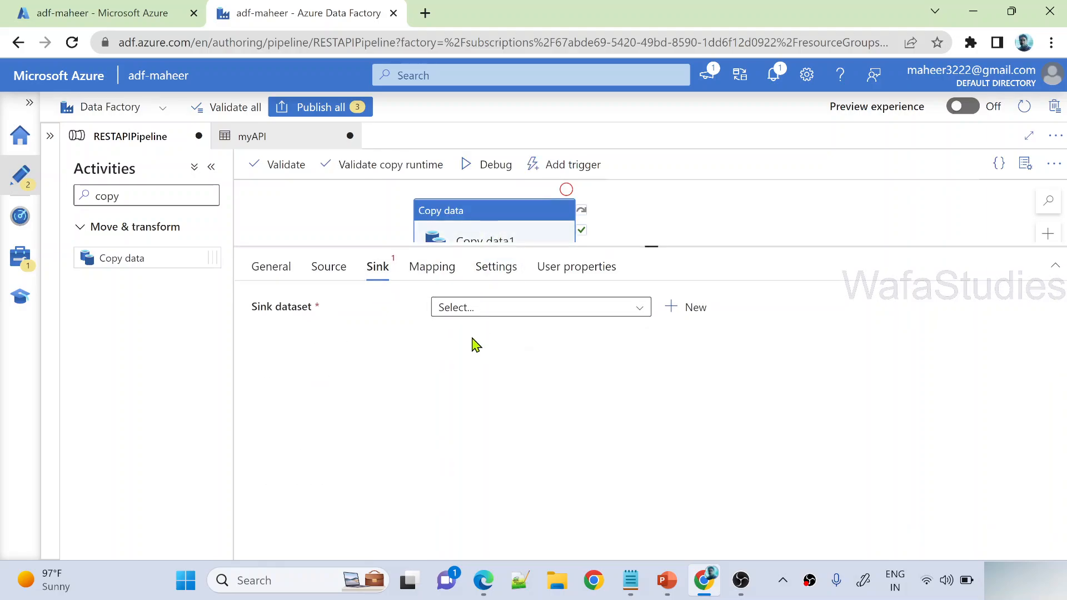
mouse_move(434, 388)
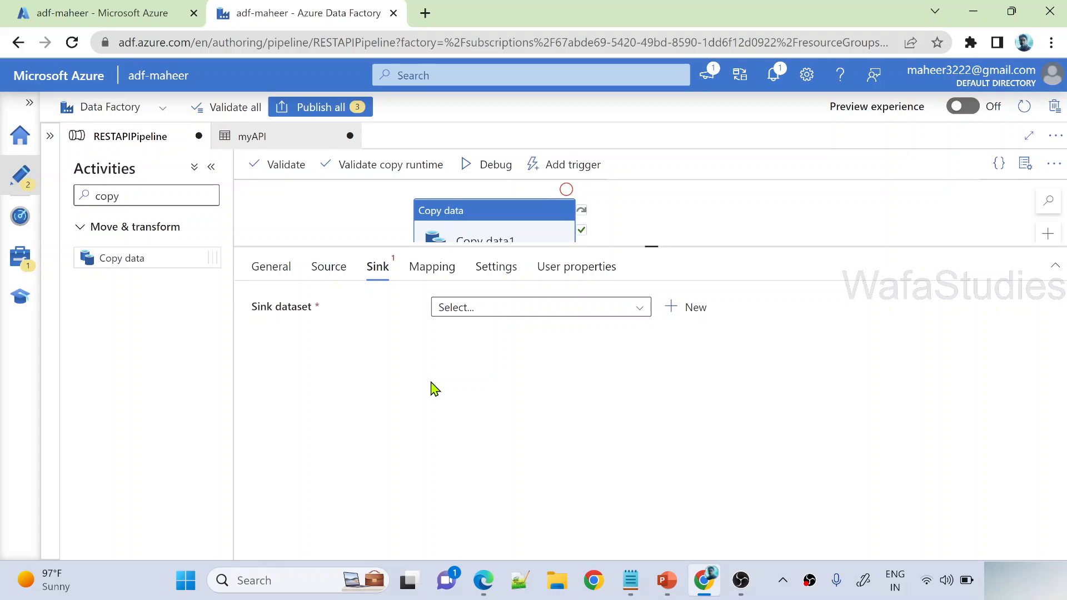
mouse_move(682, 324)
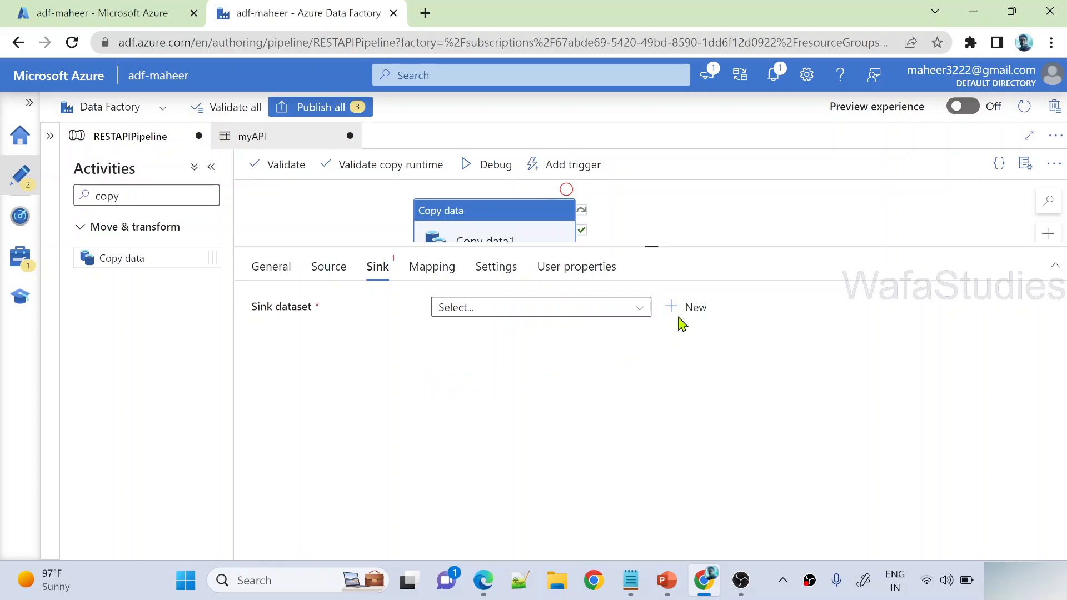
Create a new sink dataset using Azure Data Lake Storage Gen2 with DelimitedText format
click(693, 306)
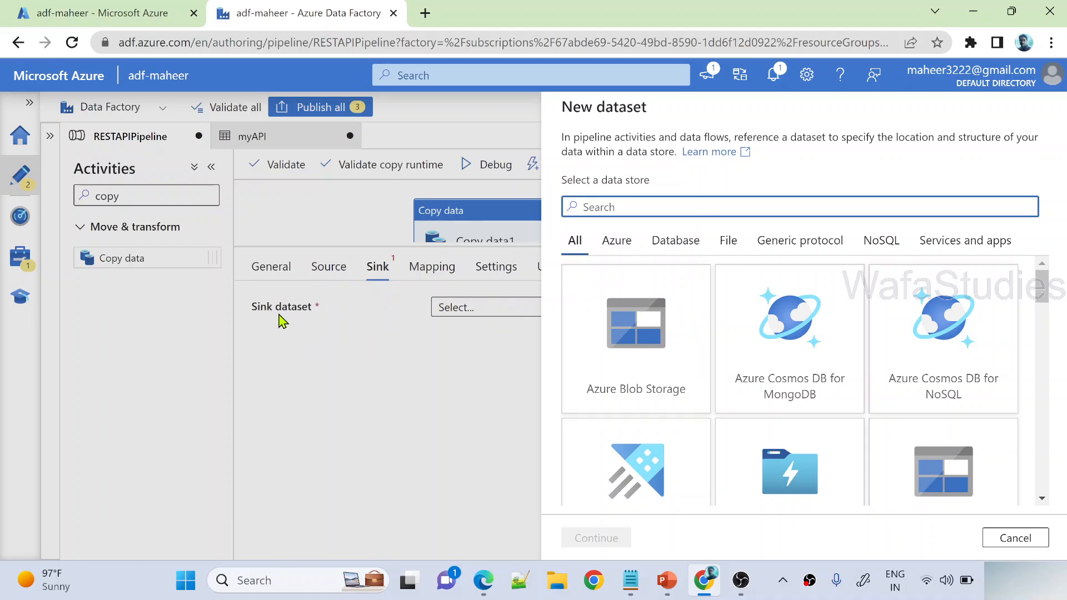
text(gen)
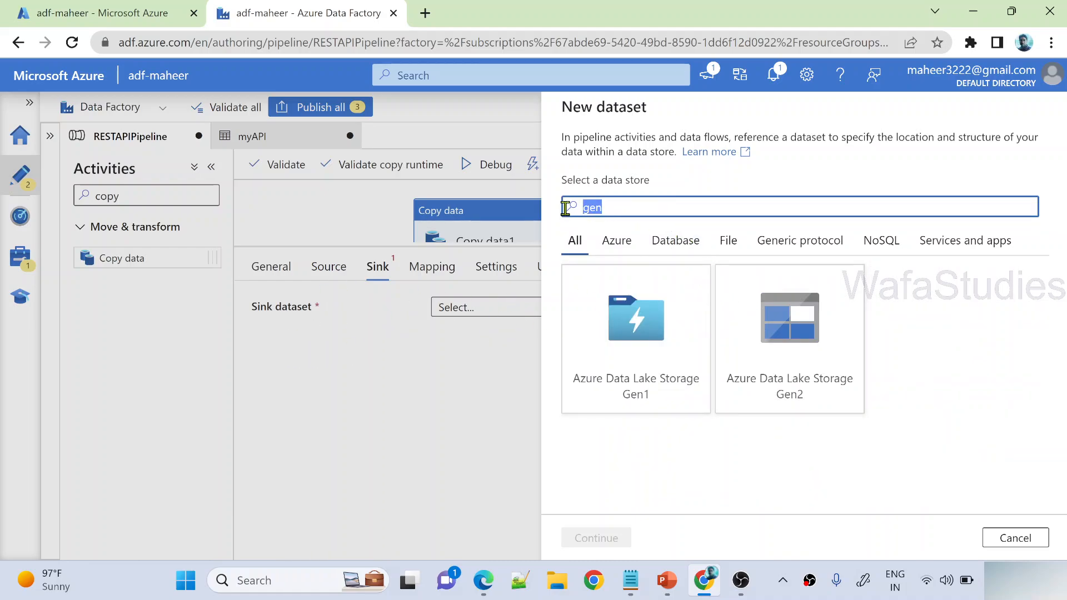
text(azure)
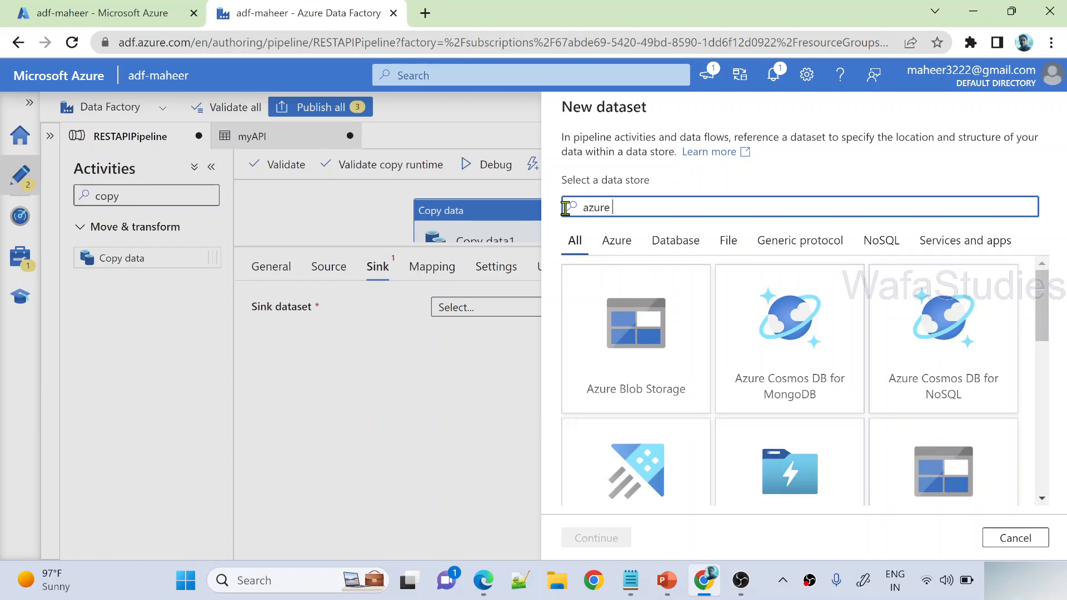
text(sql)
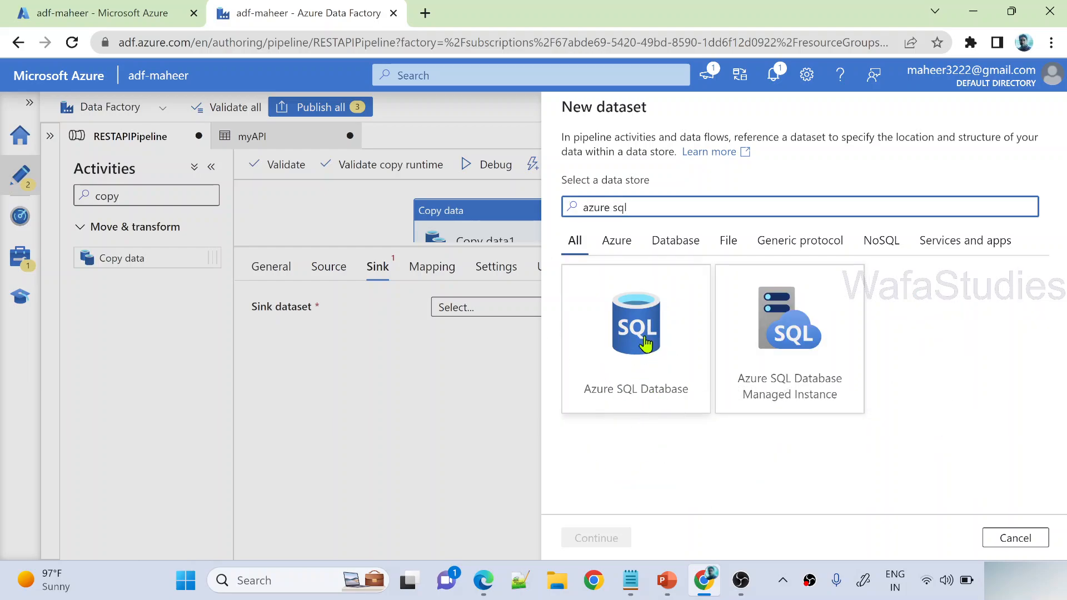
text(gen)
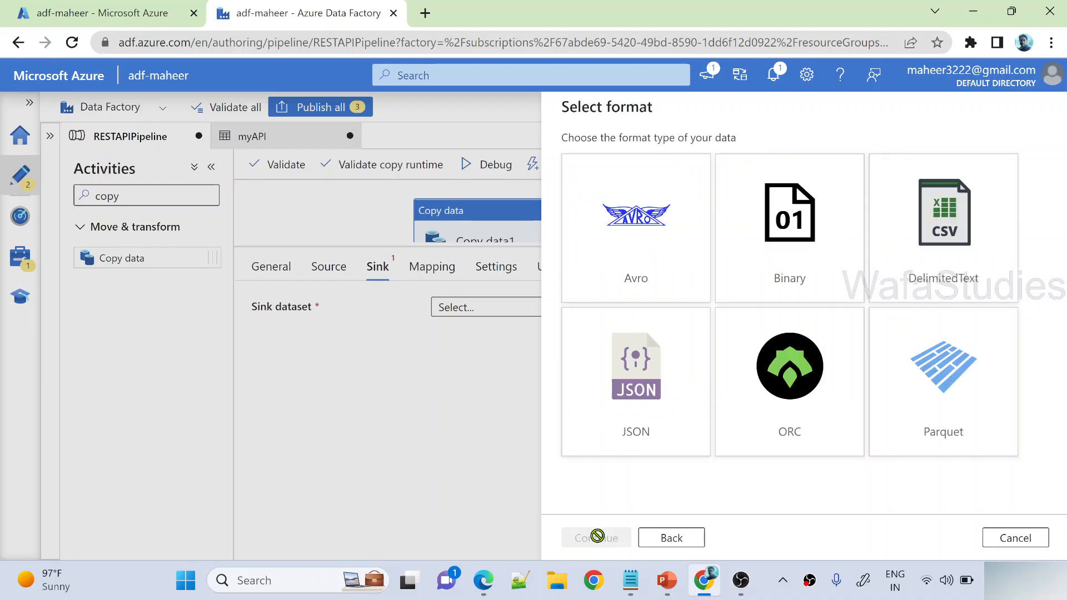
click(942, 225)
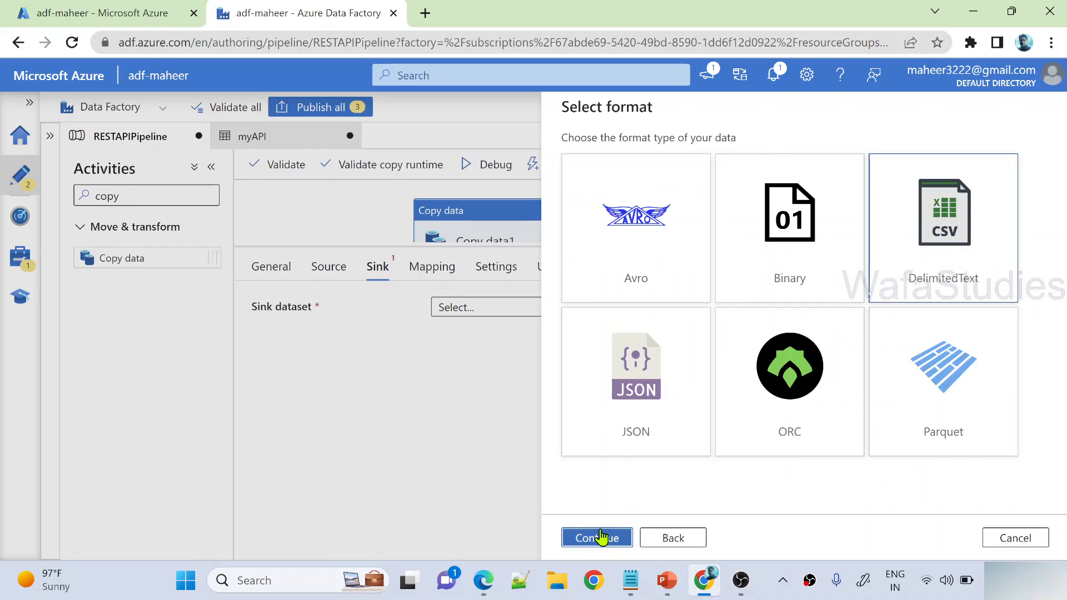
click(596, 538)
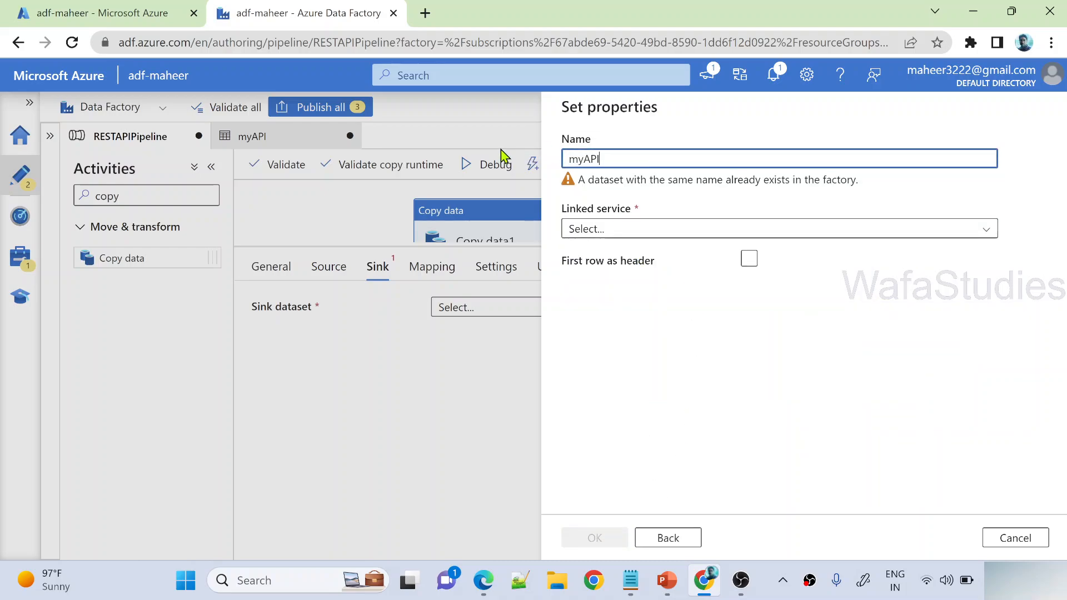
Name the sink dataset myAPIdatafile and link it to AzureDataLakeStorage1
text(datafike)
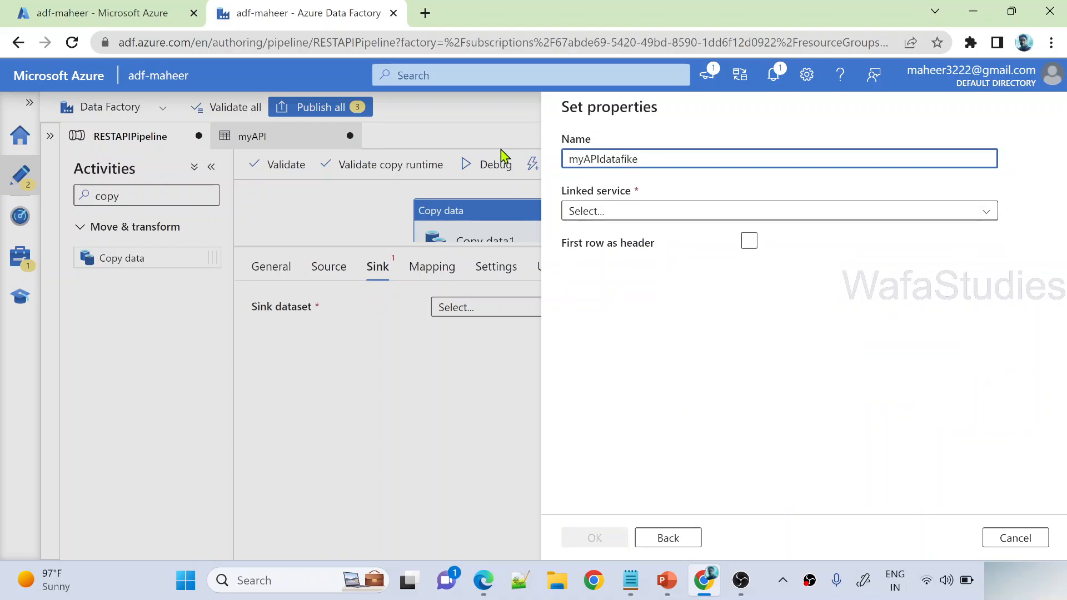
key(Backspace)
text(l)
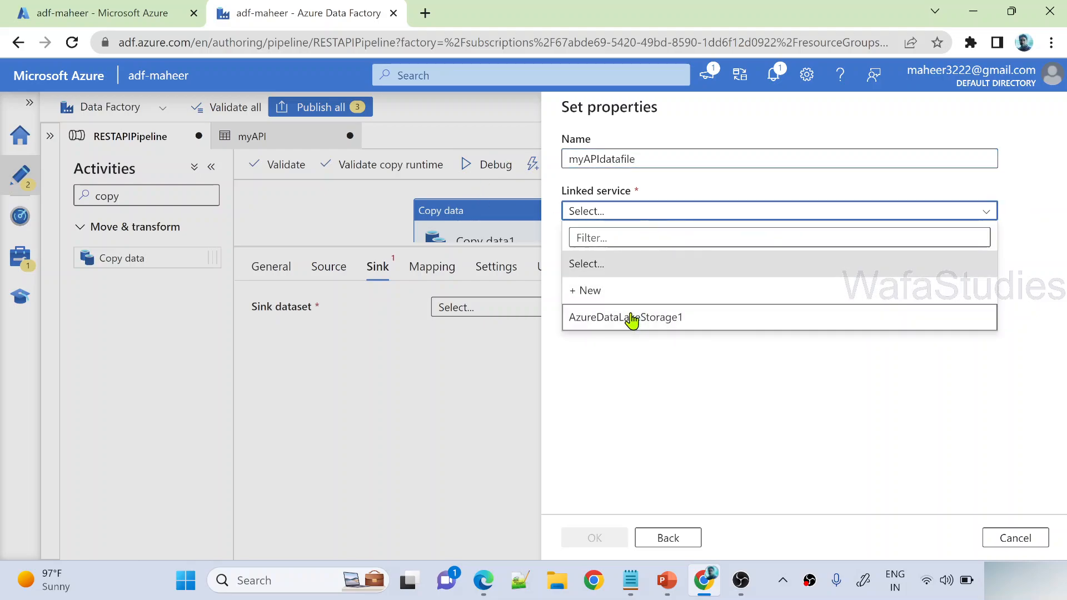
click(625, 317)
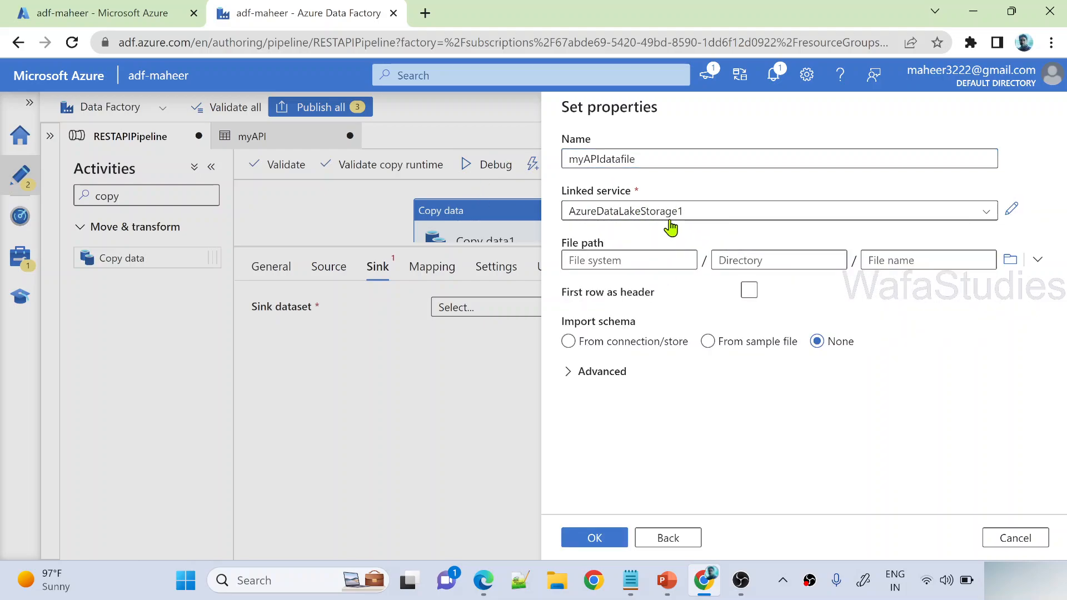
click(1011, 209)
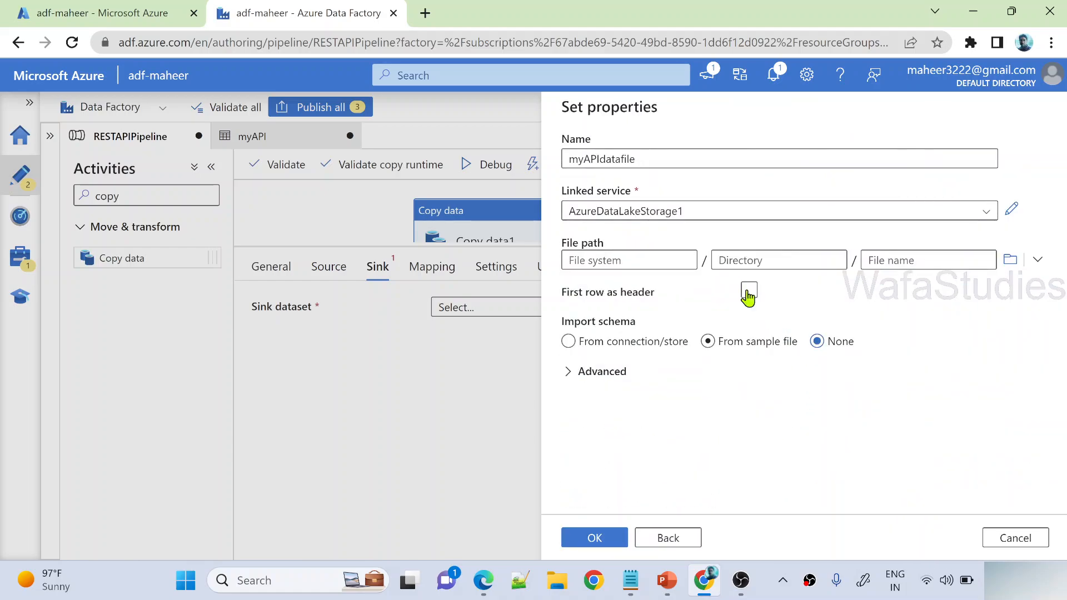
Browse storage and set the dataset's file system to samplecontainer
click(1010, 260)
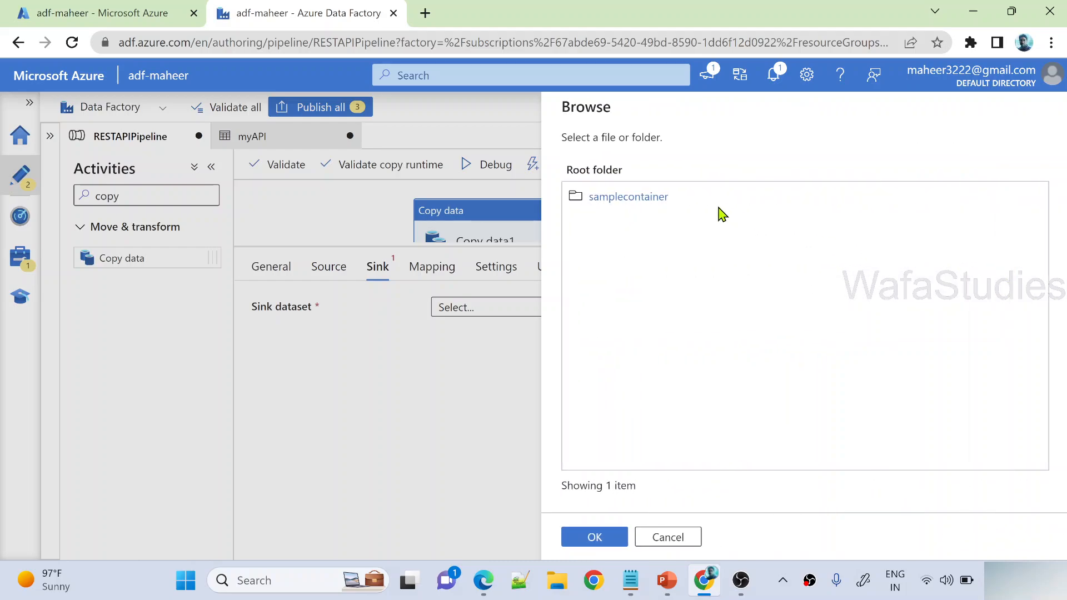
click(626, 195)
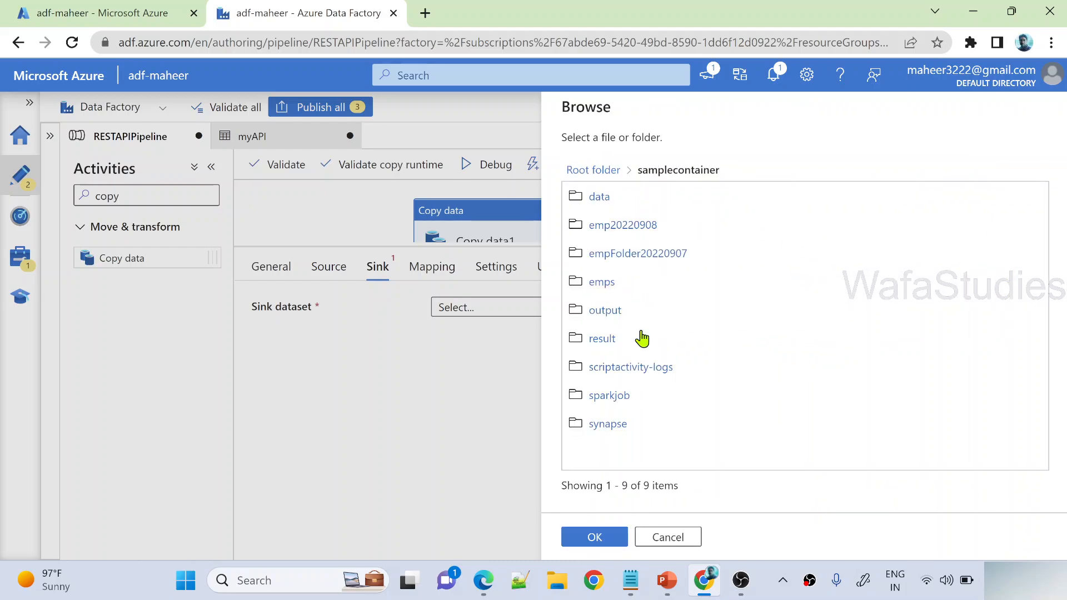
mouse_move(663, 344)
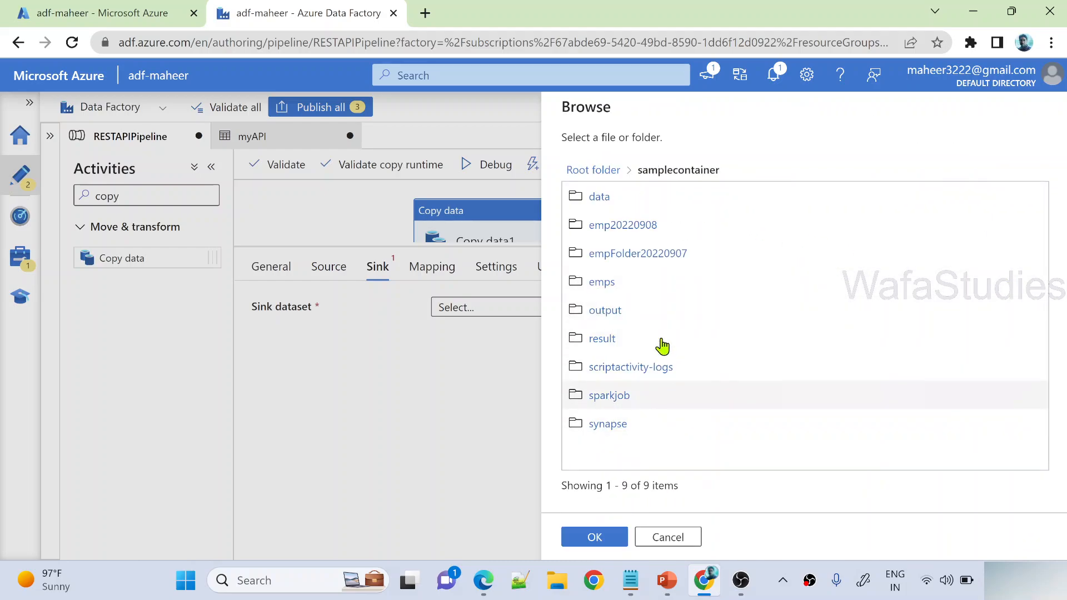
mouse_move(594, 537)
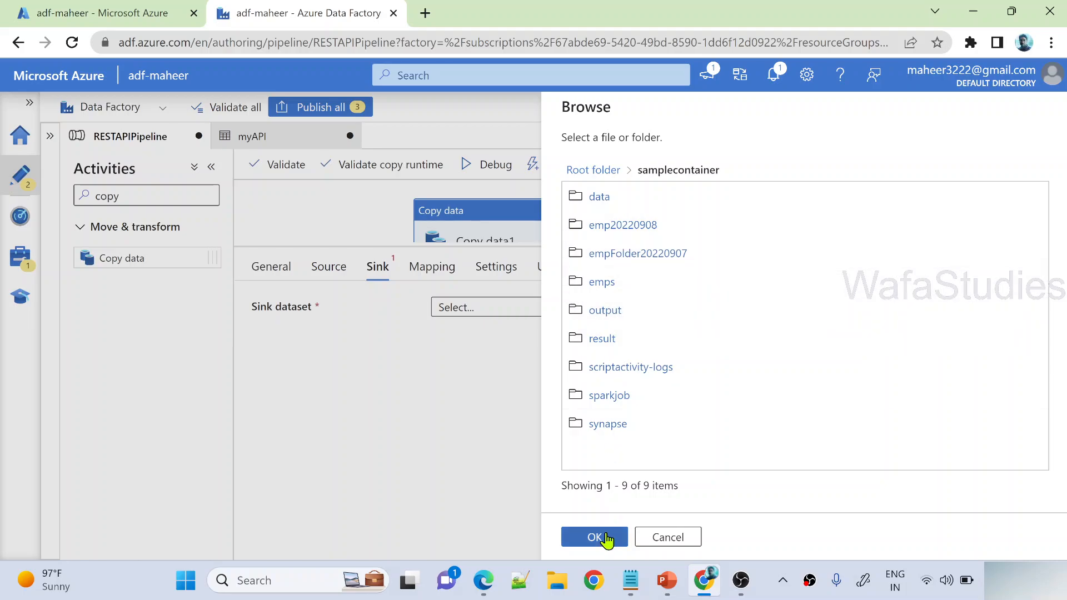
click(594, 537)
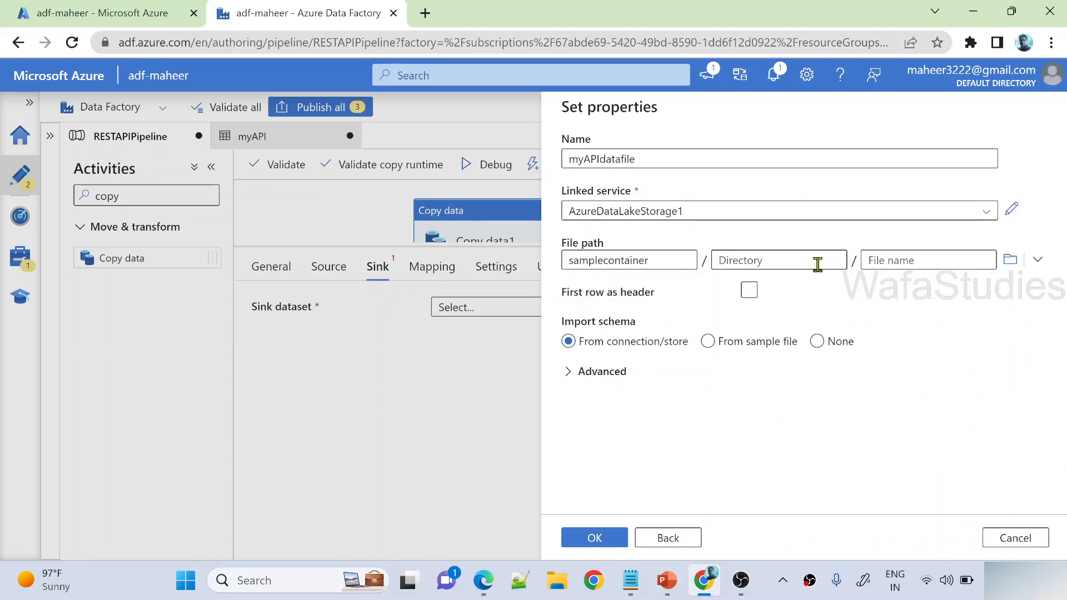
Set the file path to directory users and file name users.csv
text(users)
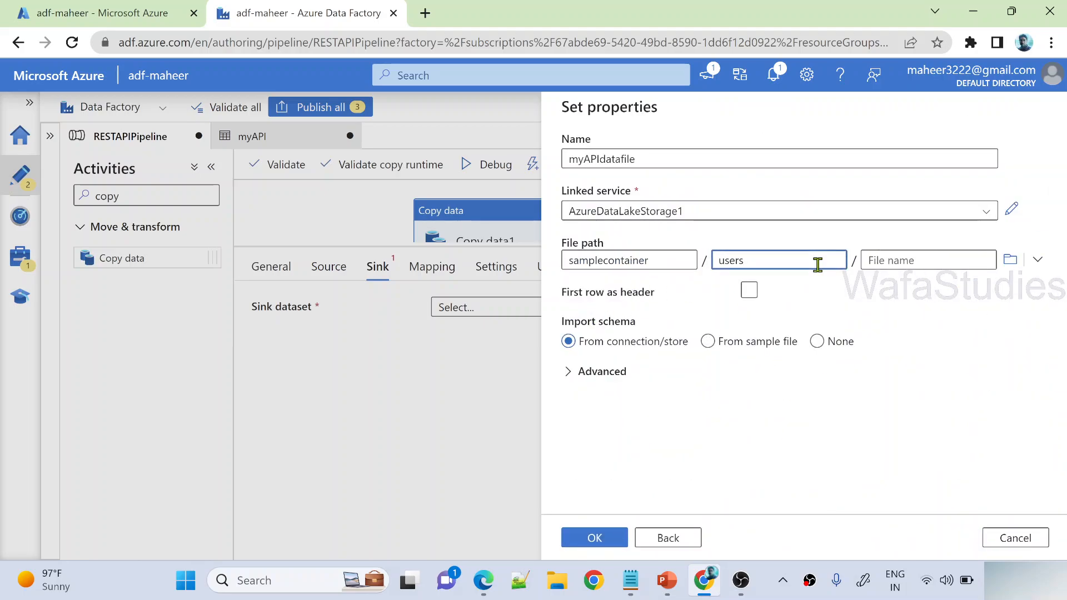
text(users)
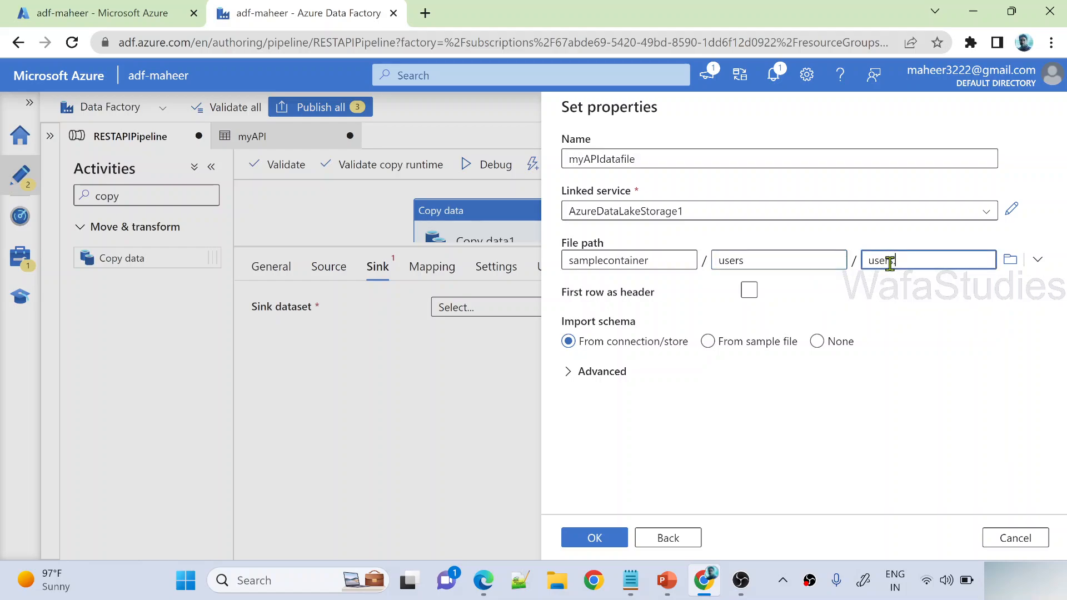
text(.cs)
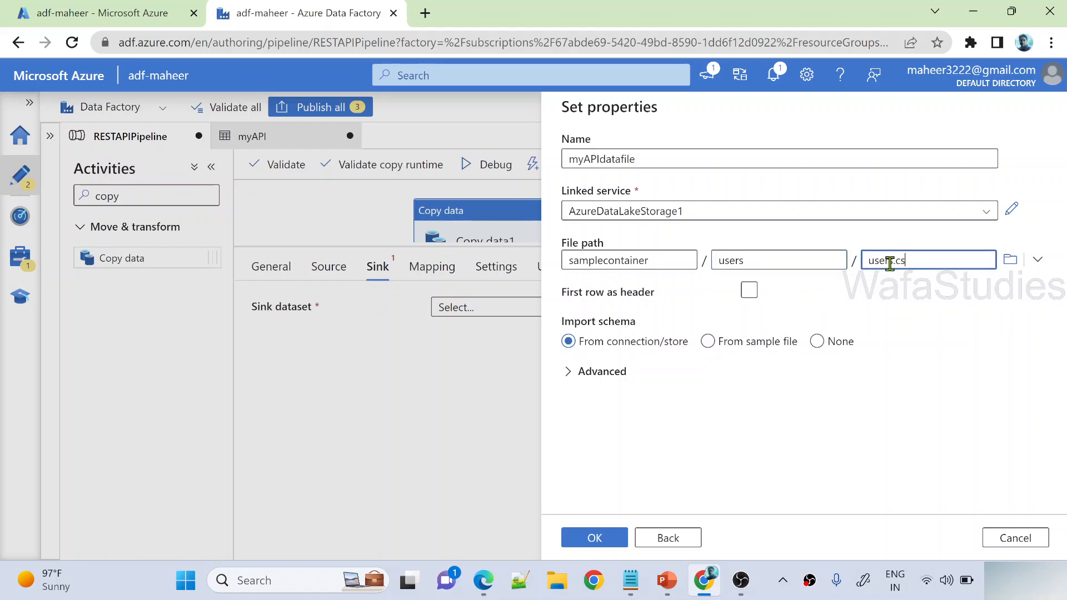
text(users.csv)
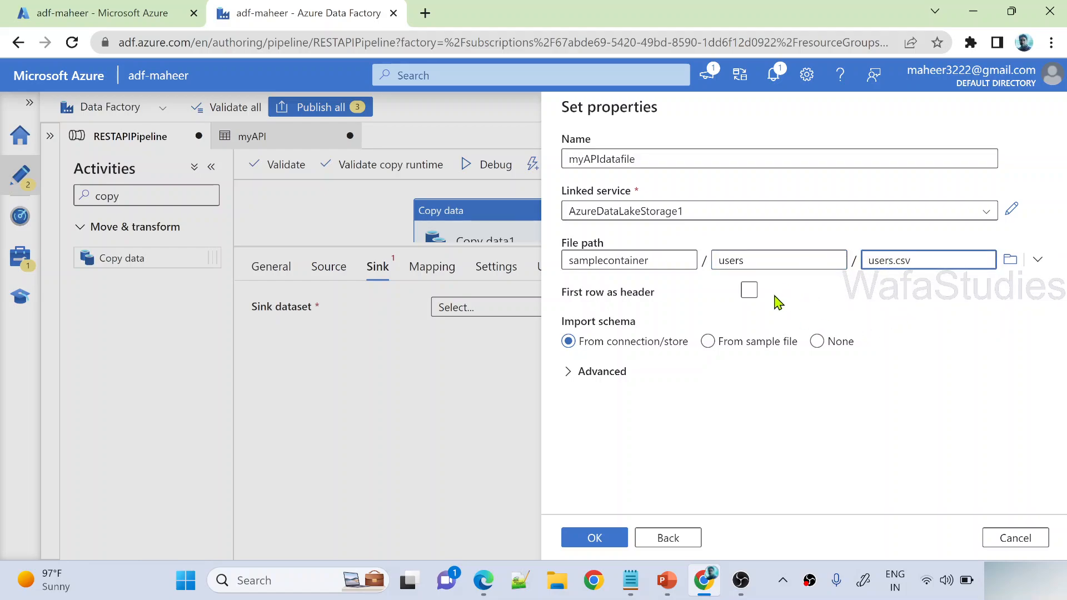
Enable First row as header, import schema None, and confirm the myAPIdatafile sink dataset
click(748, 290)
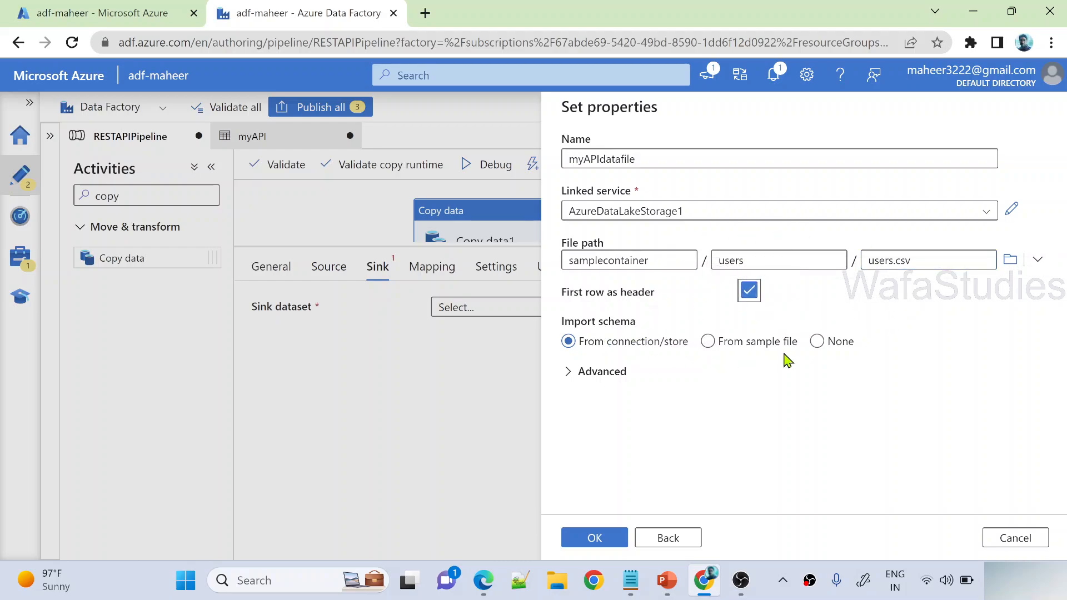
click(817, 342)
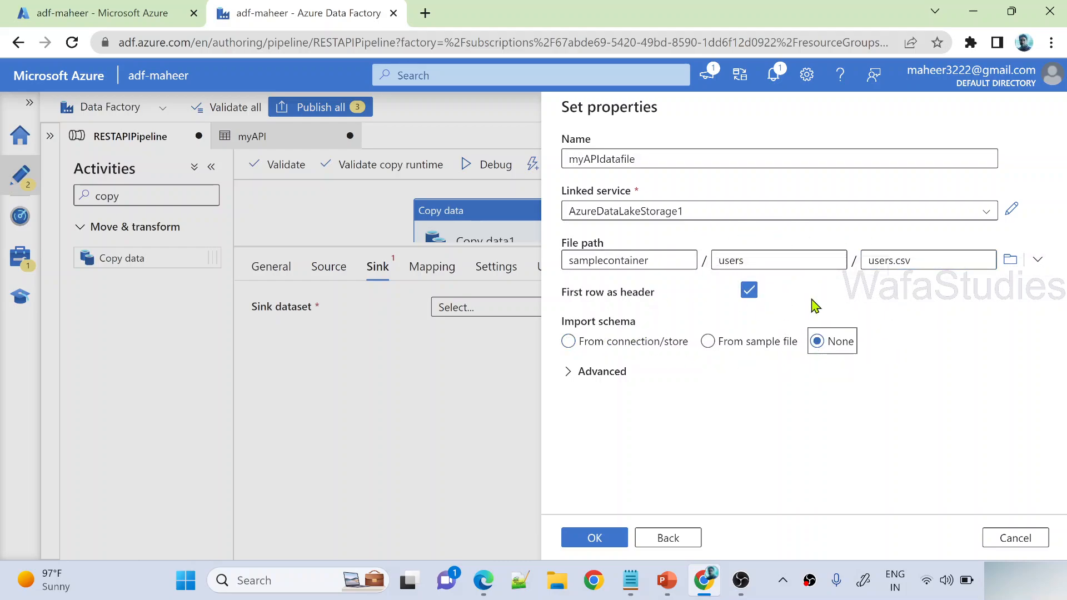
click(708, 341)
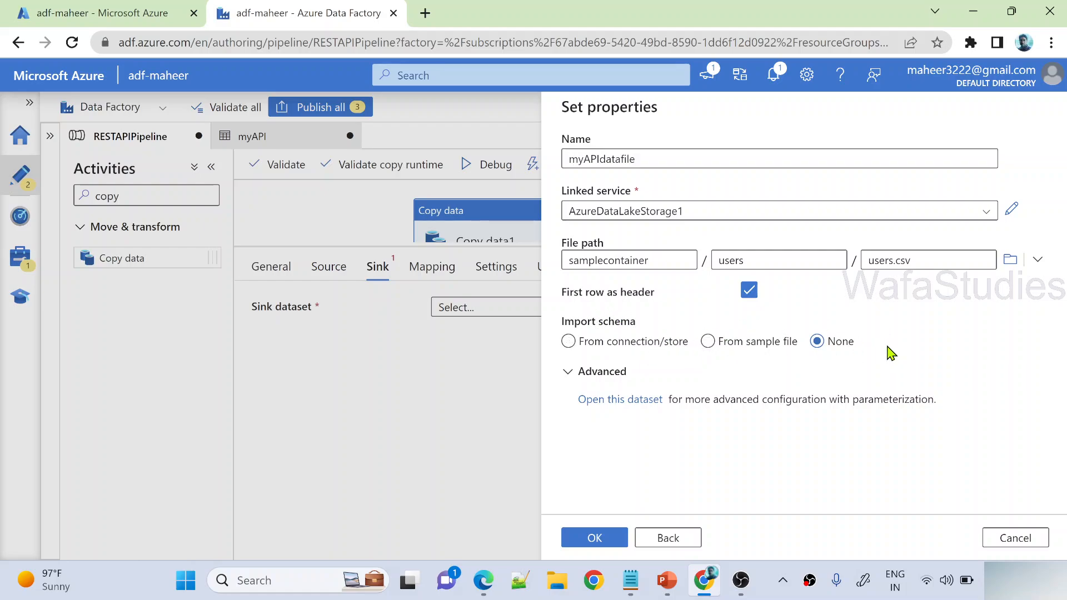
mouse_move(593, 538)
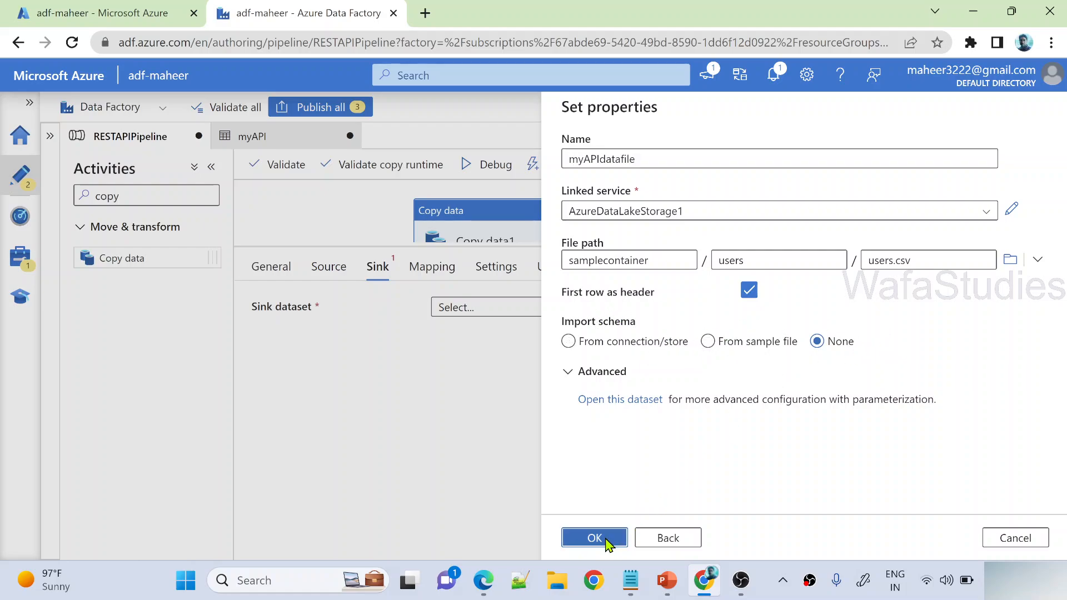
click(594, 538)
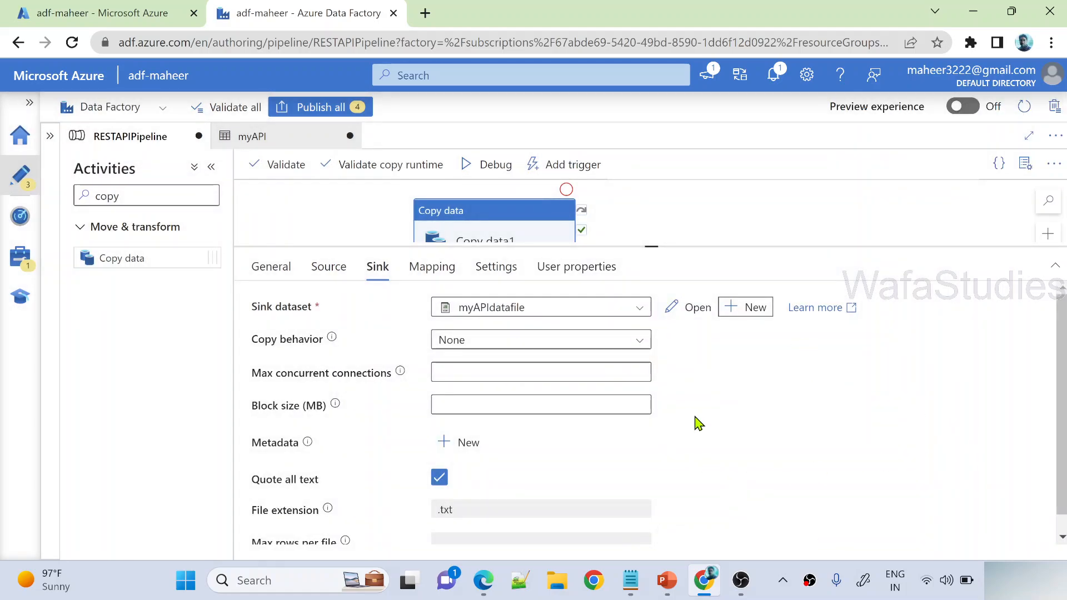
mouse_move(517, 306)
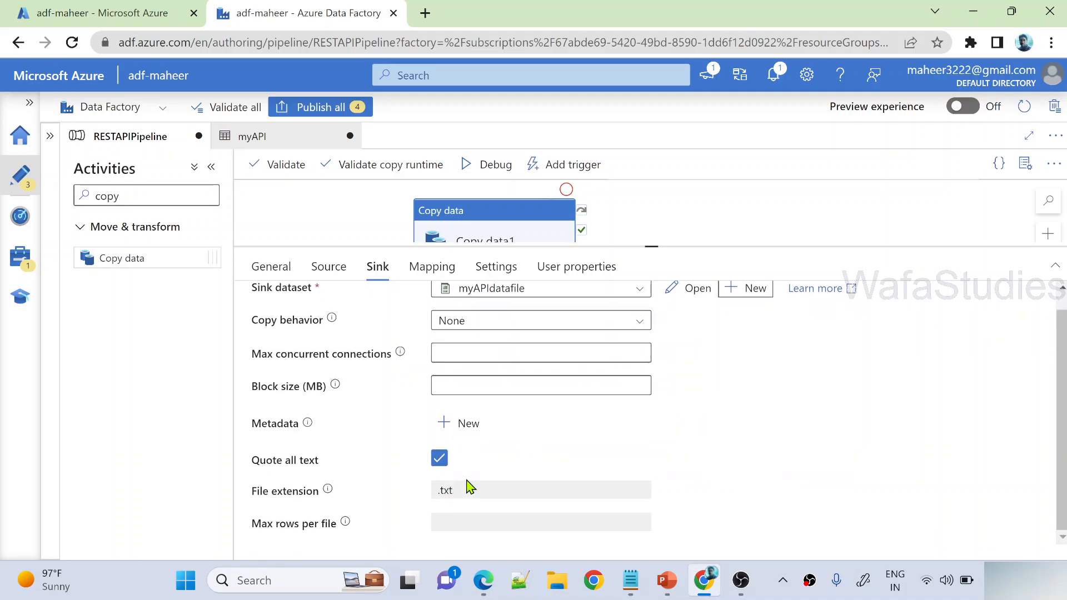
Review the sink file extension value, then show Copy data1's Mapping settings
triple_click(444, 490)
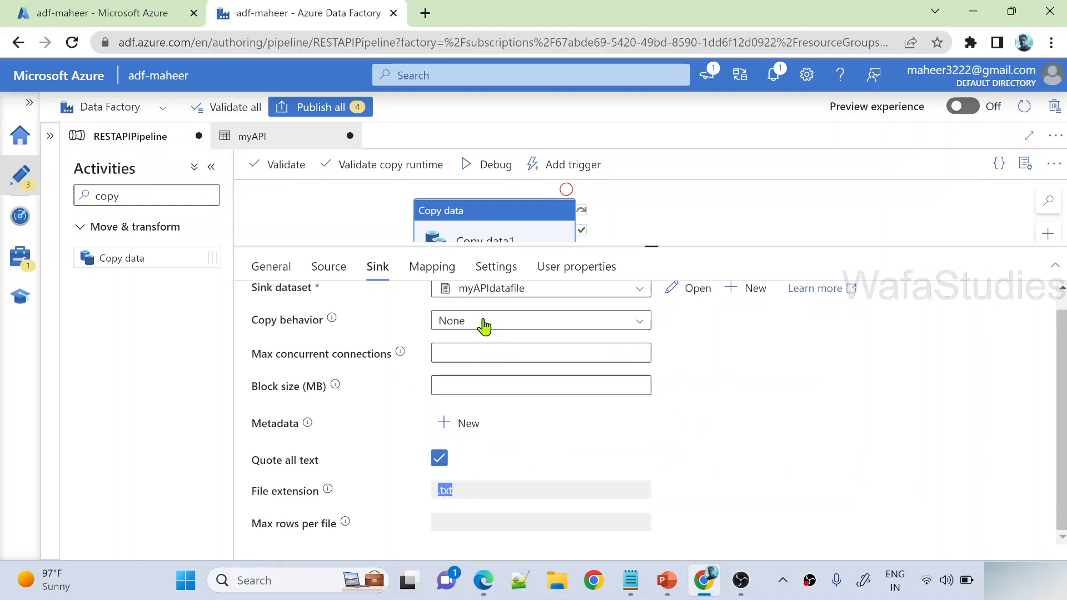
click(431, 266)
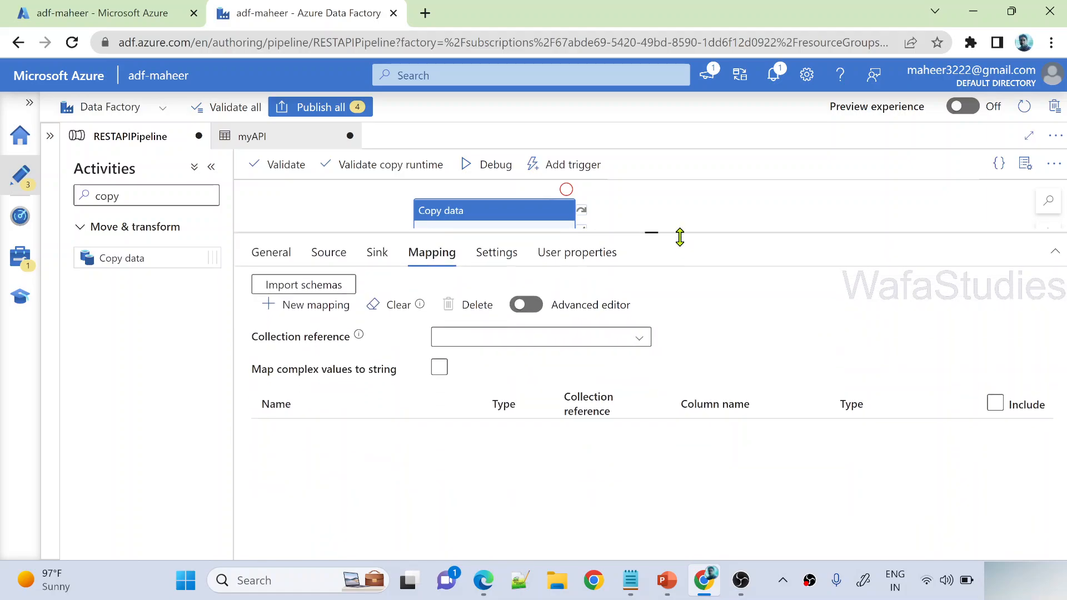
mouse_move(484, 580)
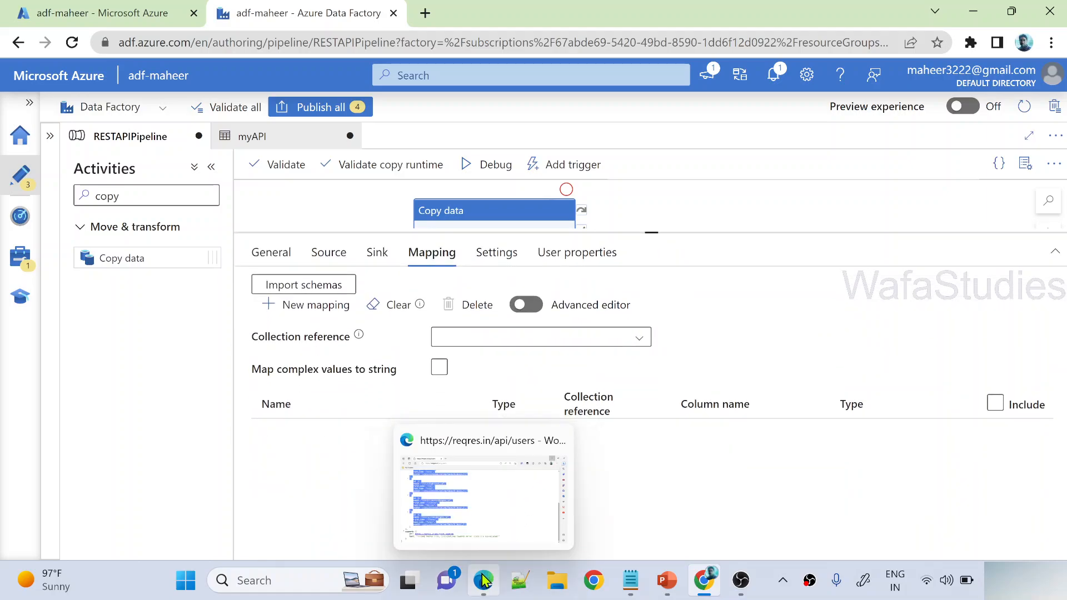
mouse_move(483, 579)
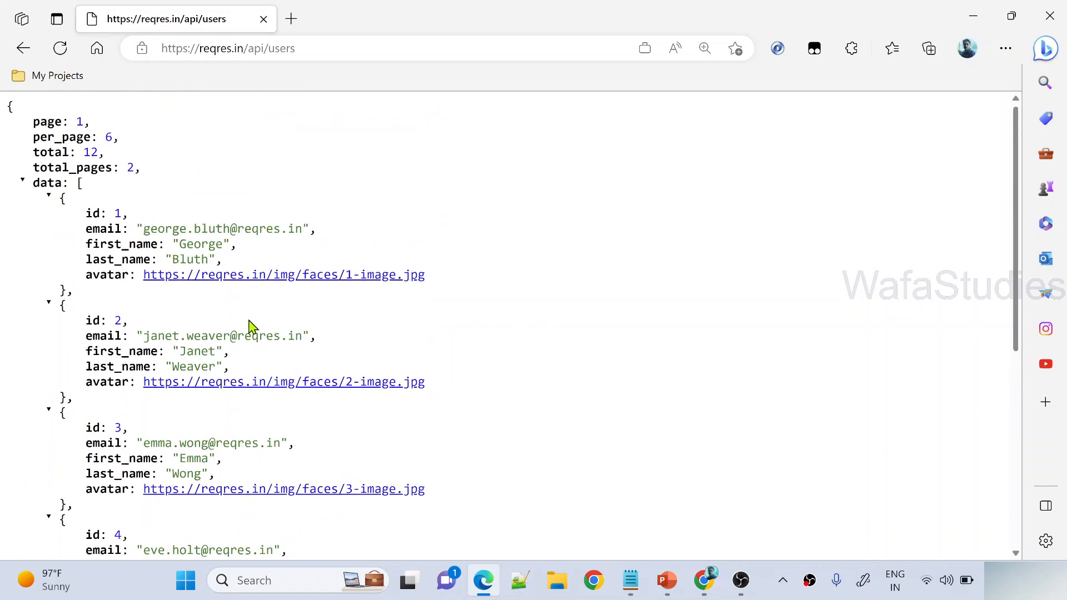
Highlight the data key in the reqres.in users API response in Edge
drag(33, 121, 106, 153)
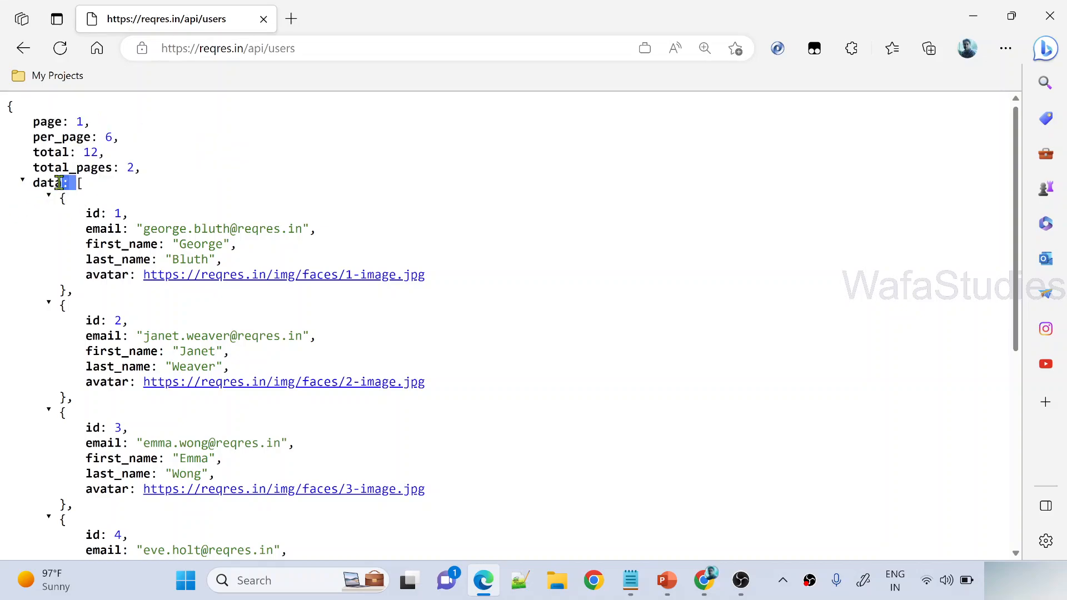
click(22, 183)
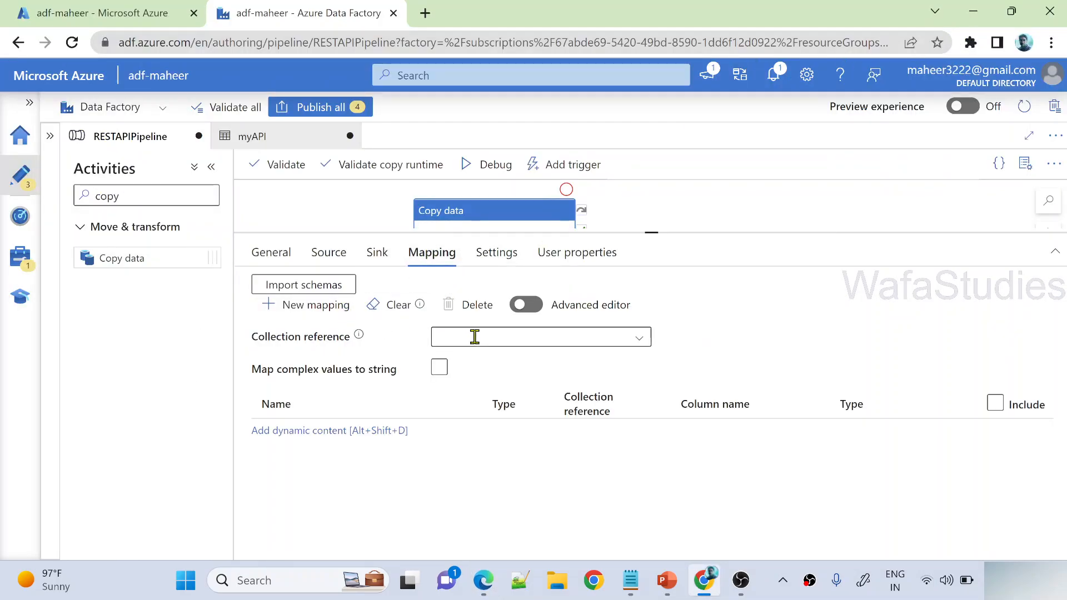
mouse_move(303, 284)
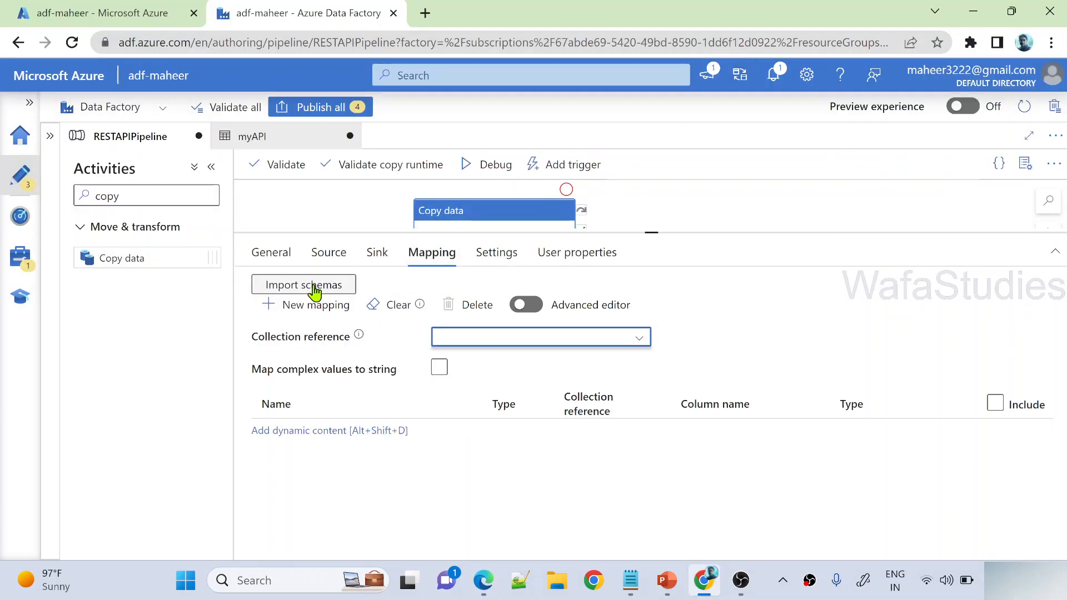
Import the schema and remove the total, total_pages and support fields, keeping the five data columns
click(303, 285)
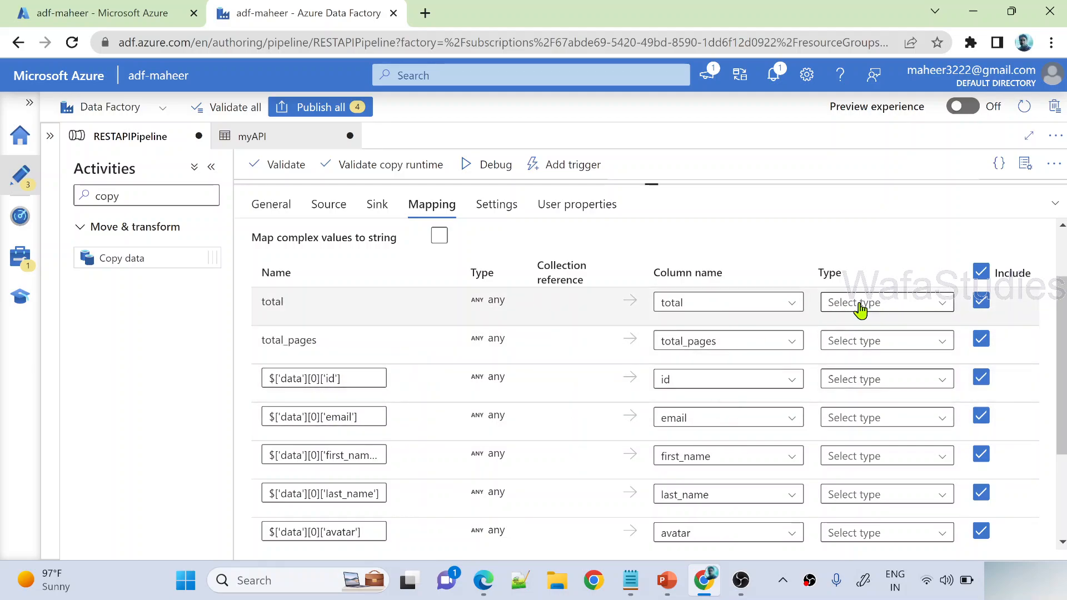
mouse_move(360, 308)
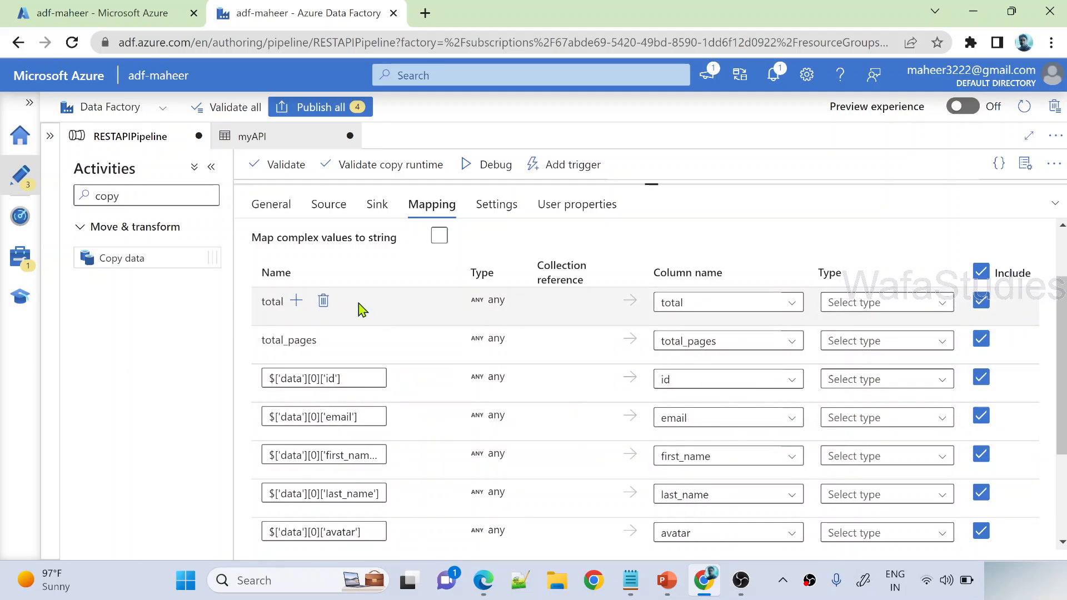
click(323, 301)
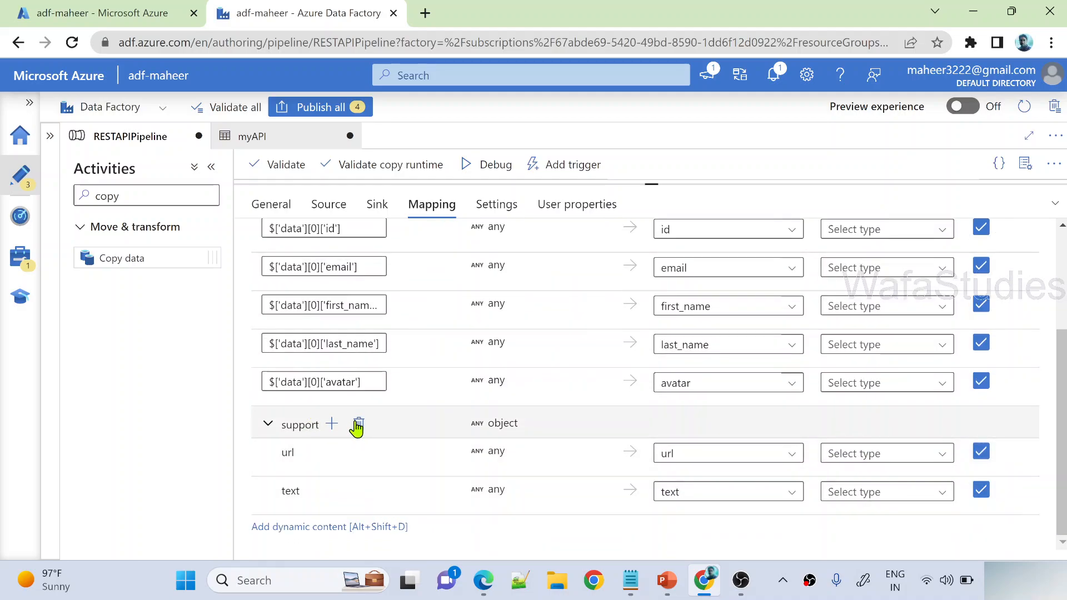
click(359, 423)
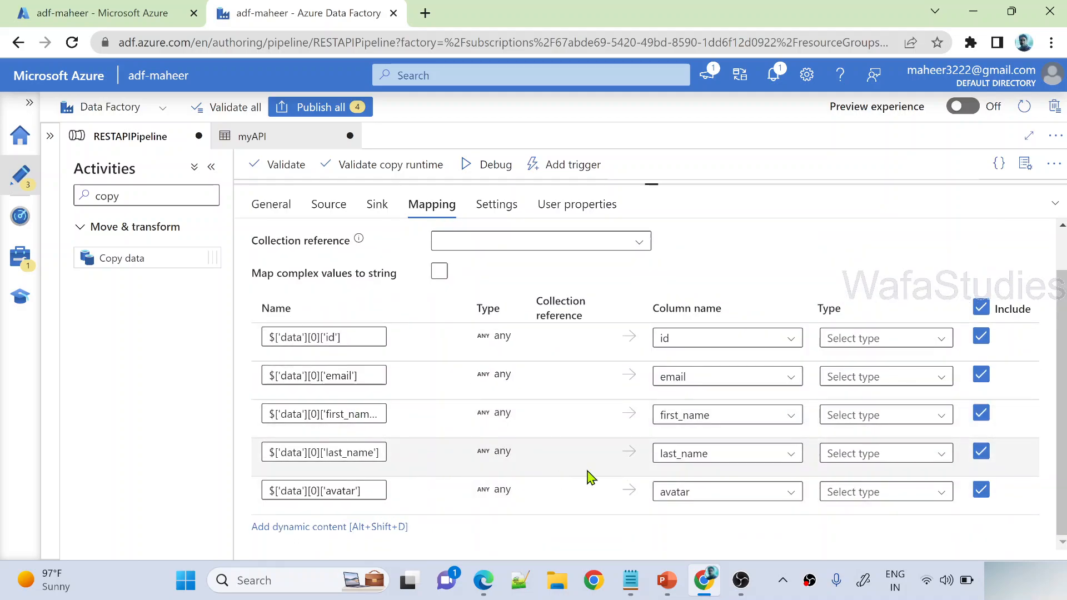
click(323, 337)
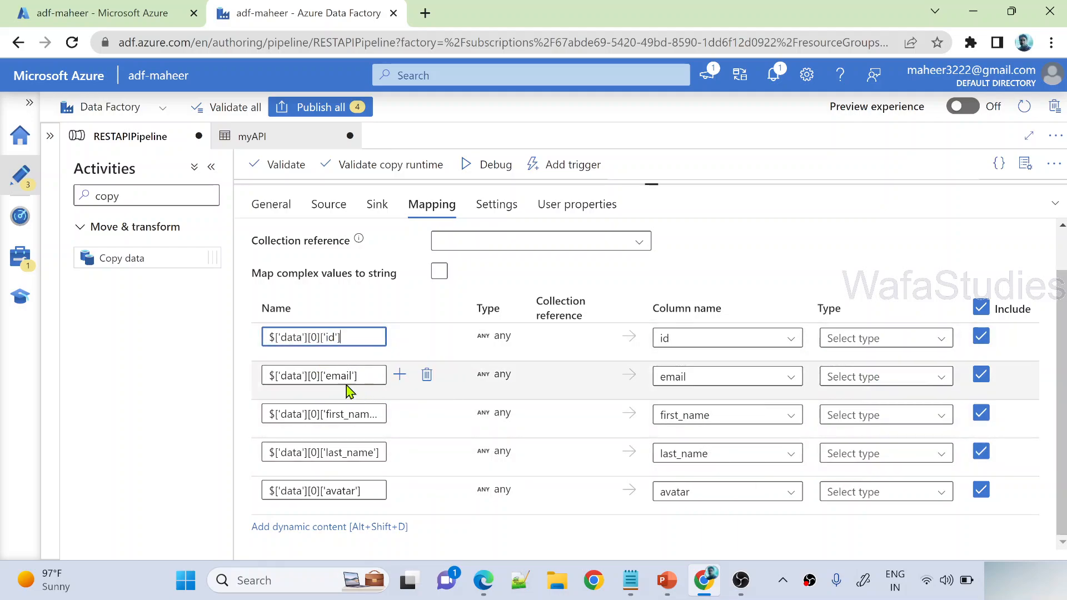
mouse_move(469, 585)
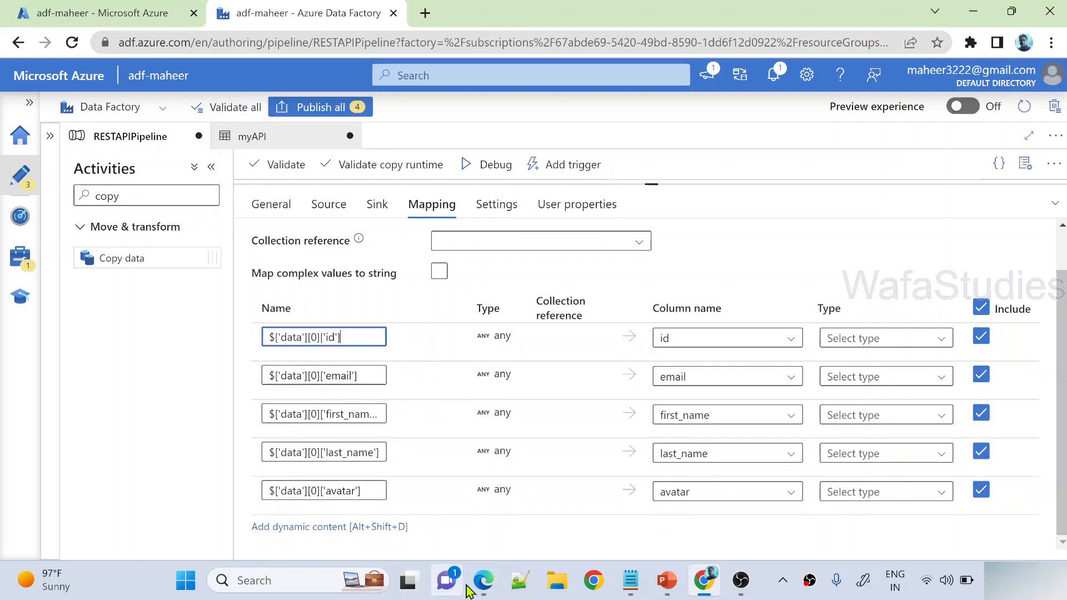
Expand the data array in Edge and highlight an individual user record
click(482, 580)
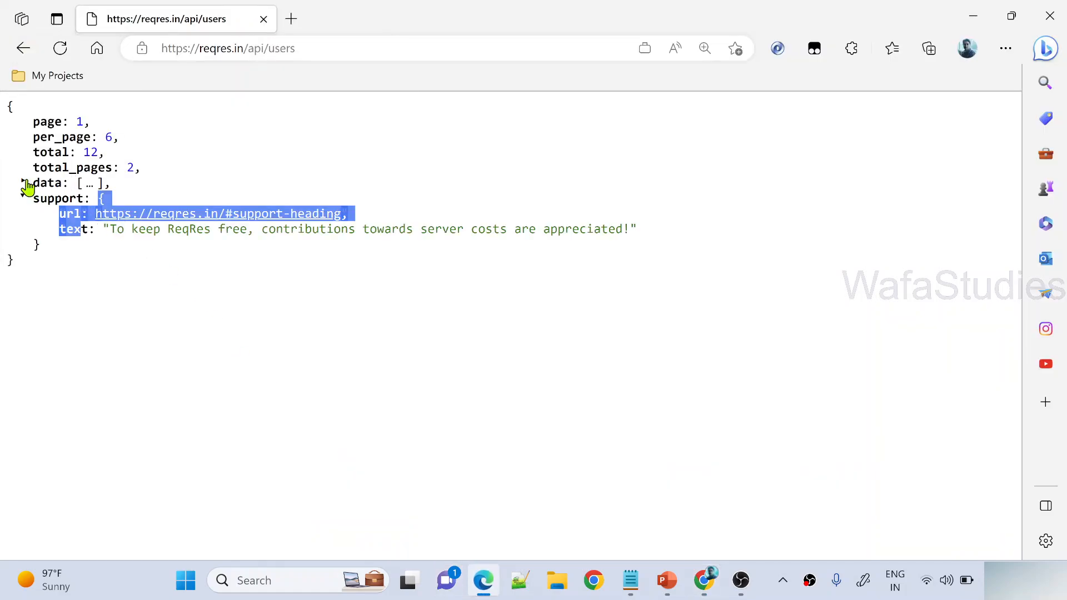
click(23, 182)
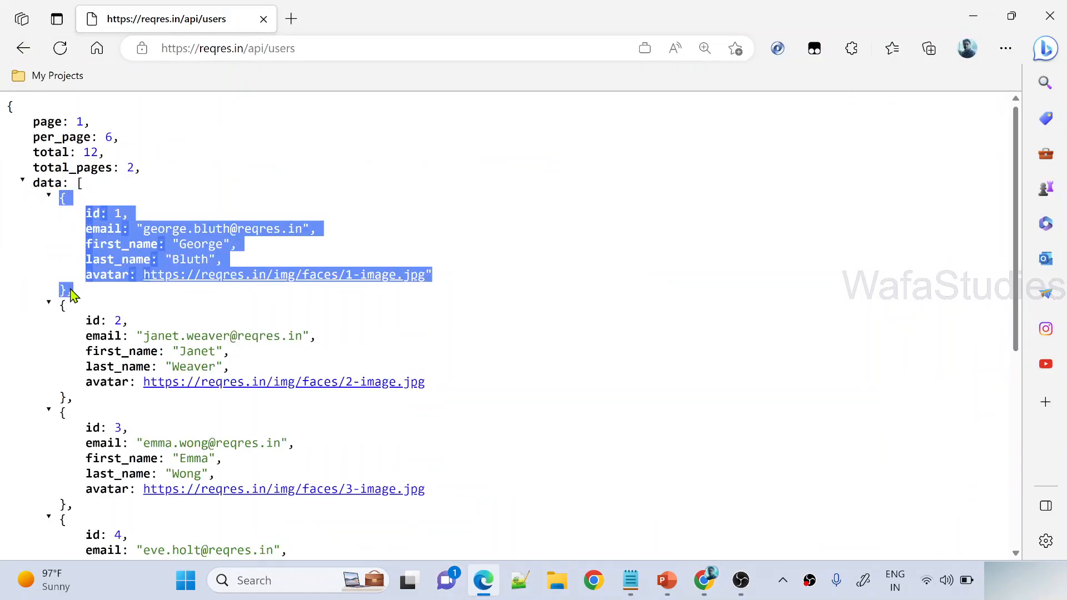
click(62, 320)
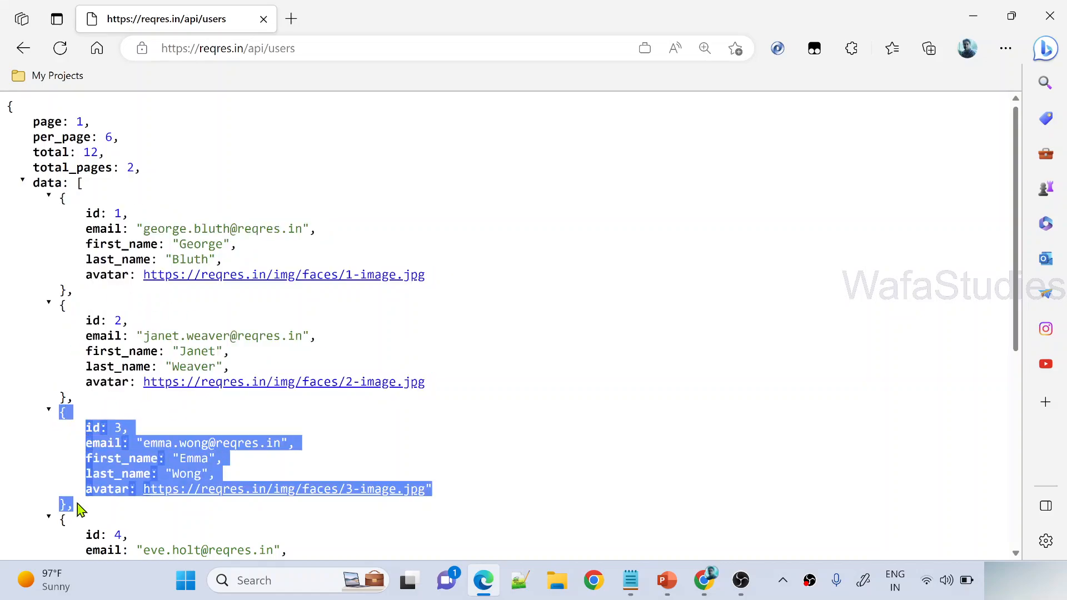
mouse_move(702, 162)
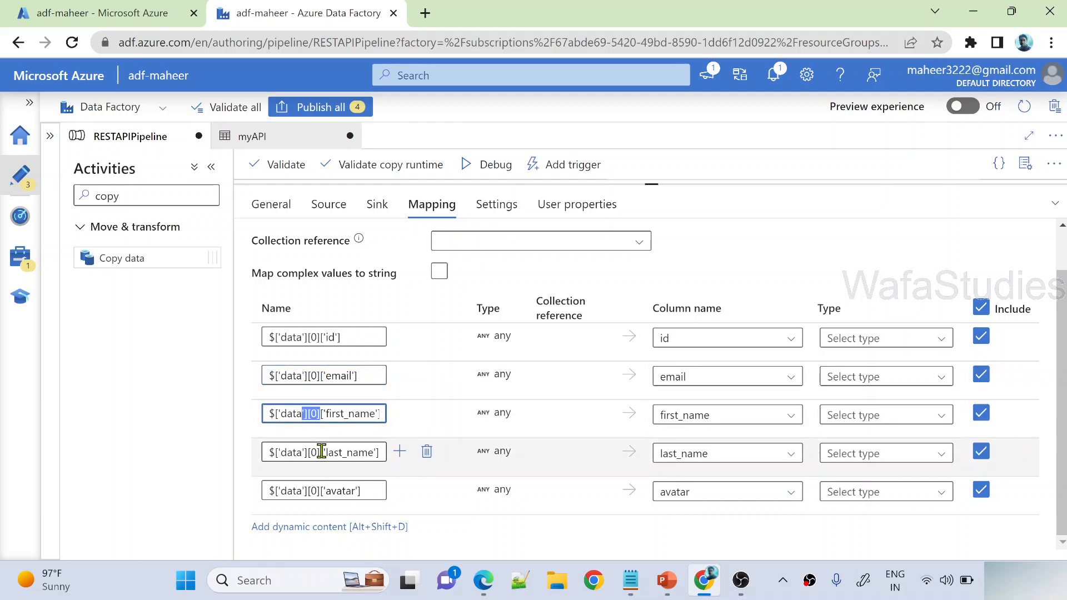
Set the collection reference to the data array ($['data'])
click(323, 490)
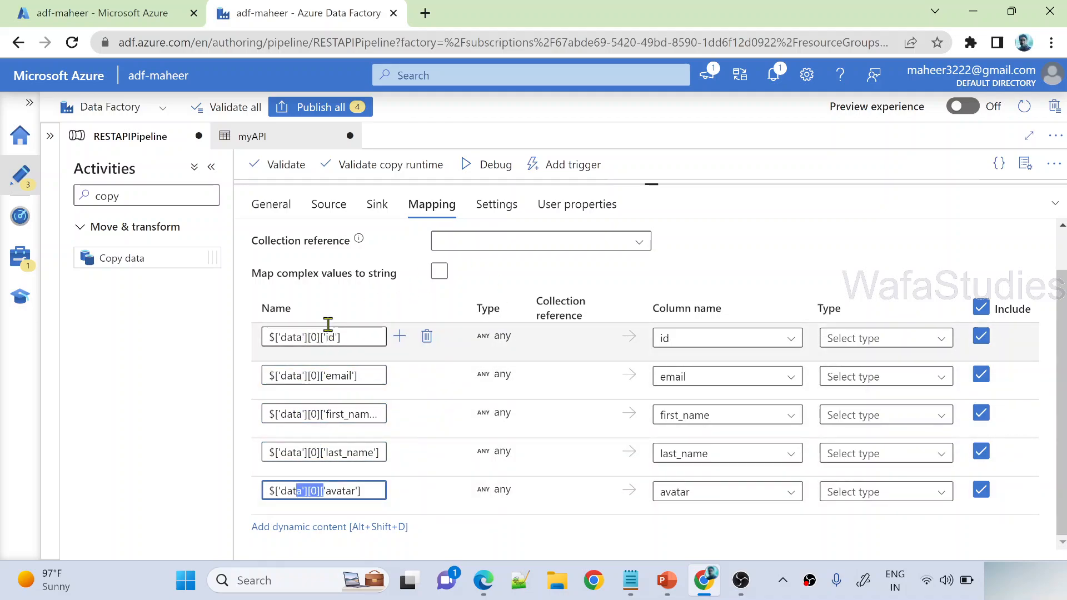
click(540, 240)
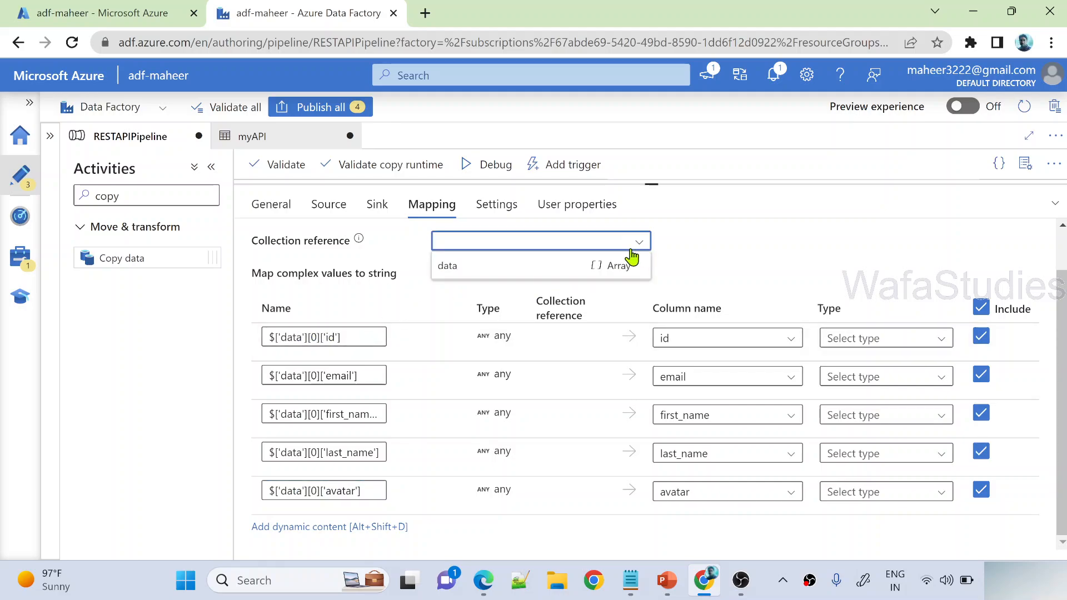
click(447, 265)
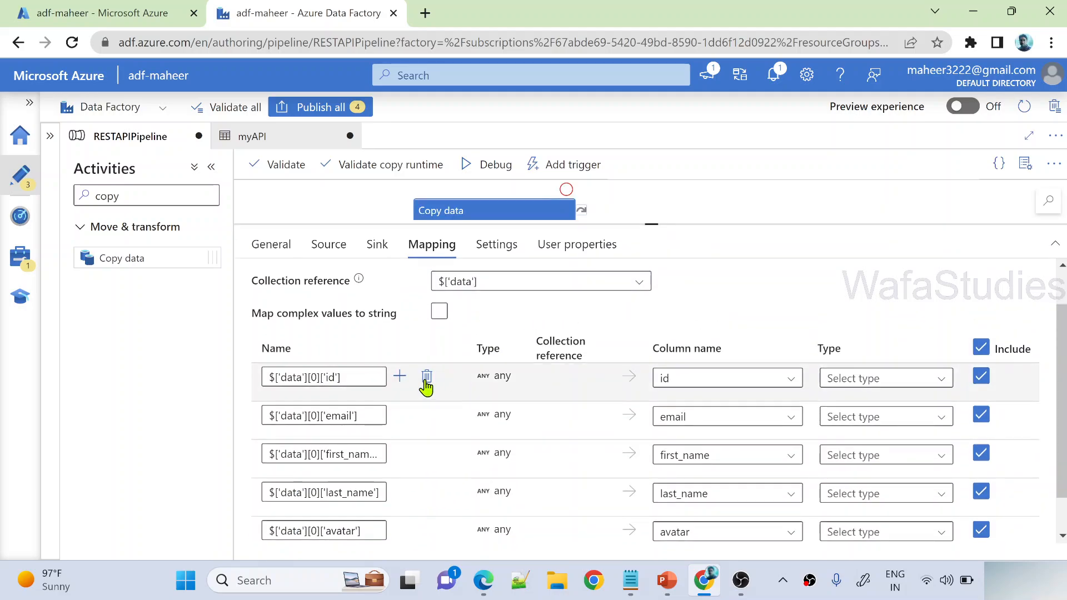
Delete the id, first_name and avatar mapping rows, leaving the mapping empty
click(425, 377)
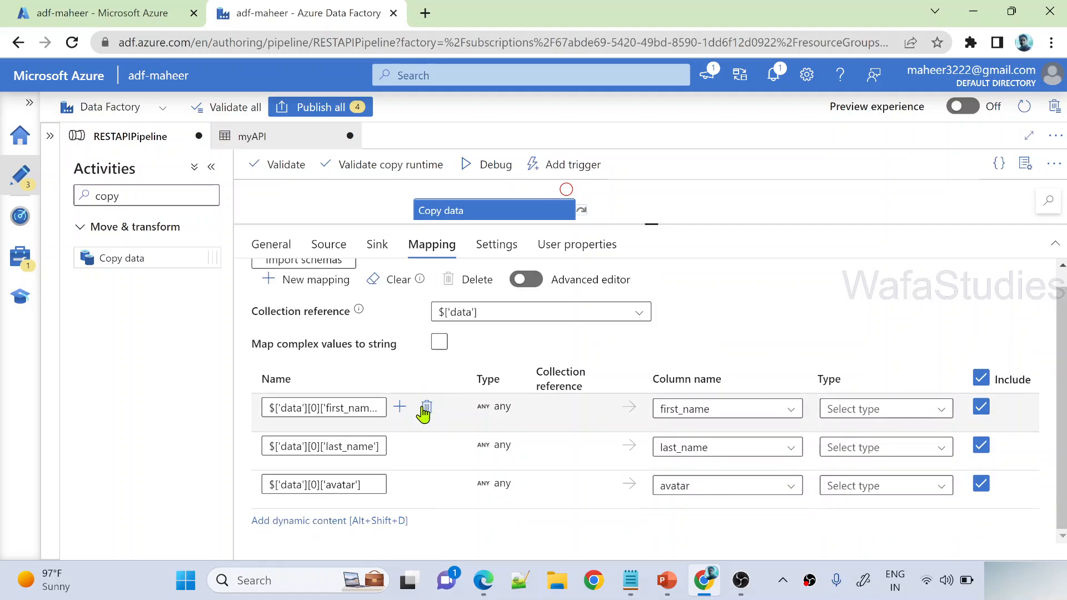
click(426, 407)
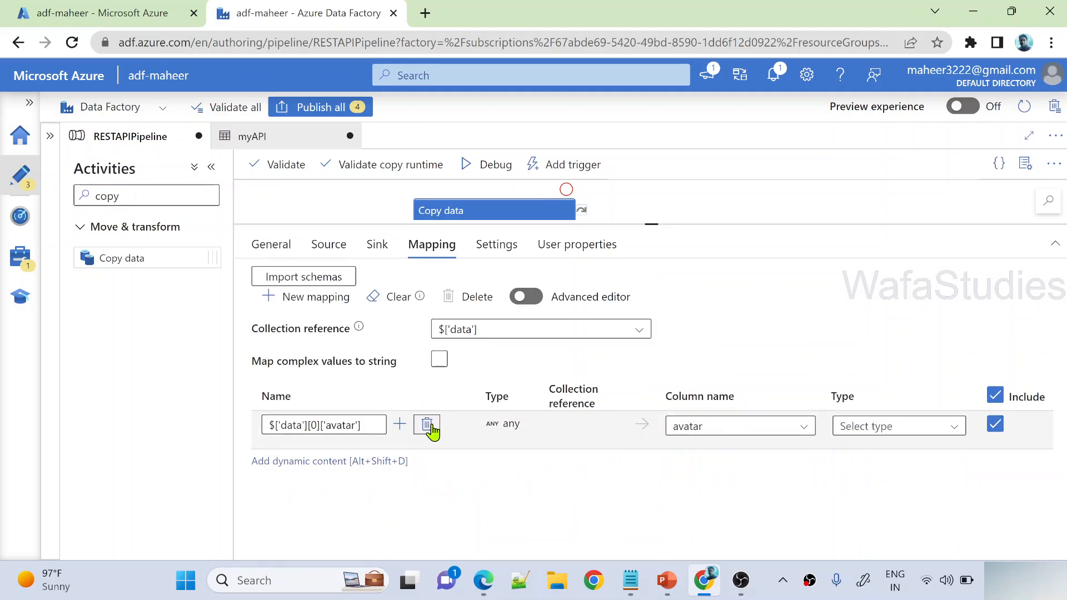
click(426, 425)
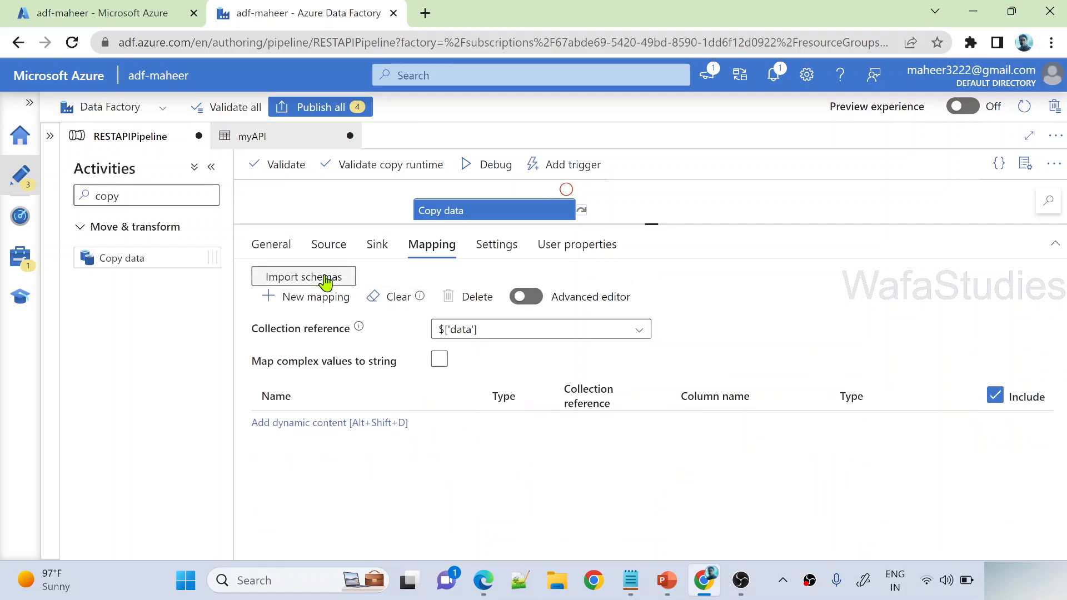
Mark the data array as the collection reference in the Copy data1 mapping
click(304, 276)
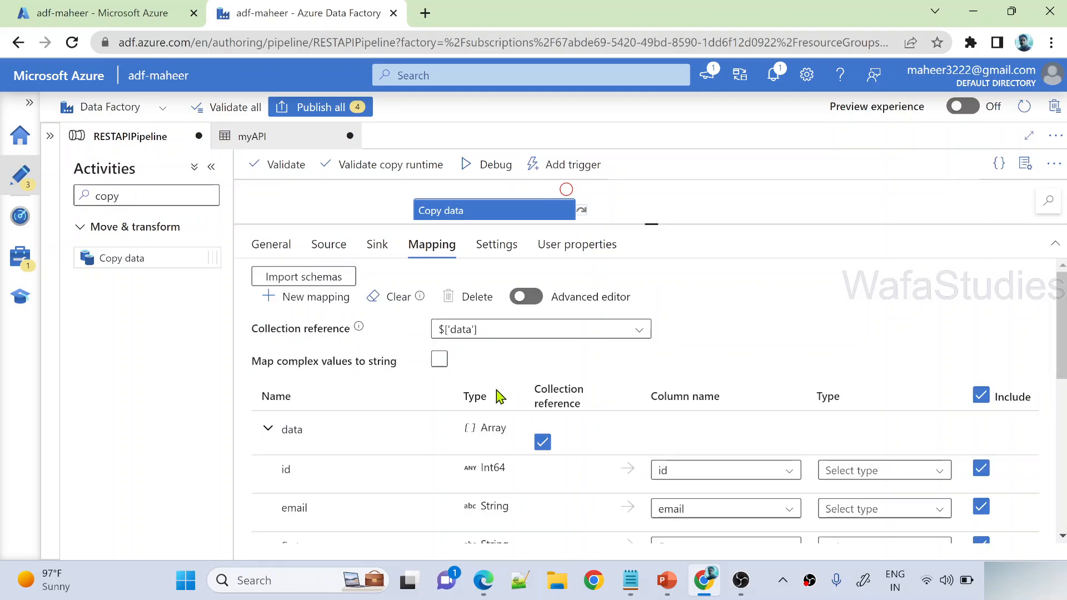
mouse_move(321, 338)
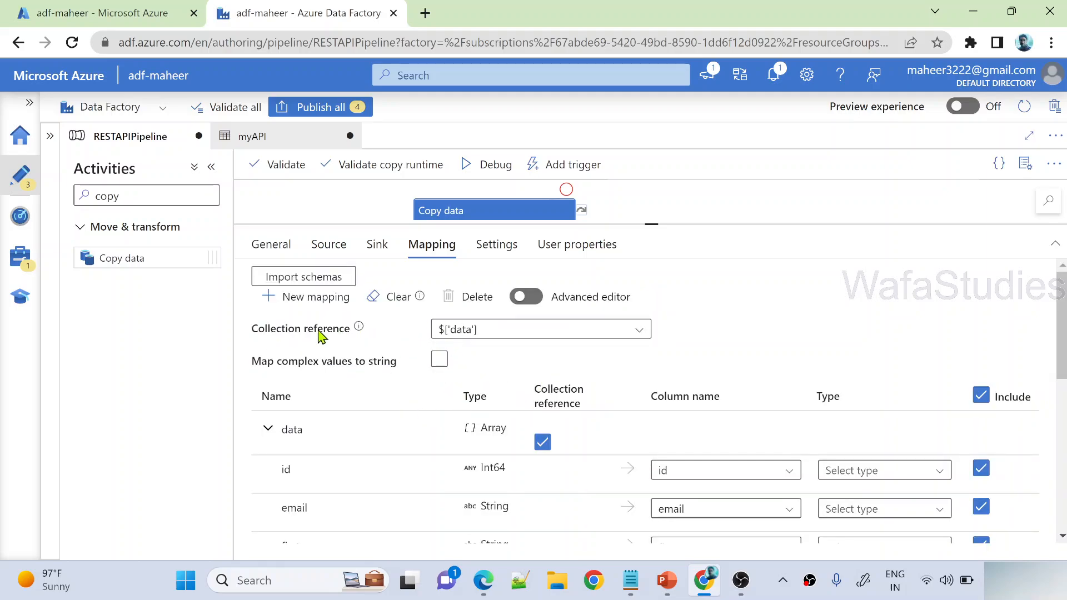
mouse_move(699, 244)
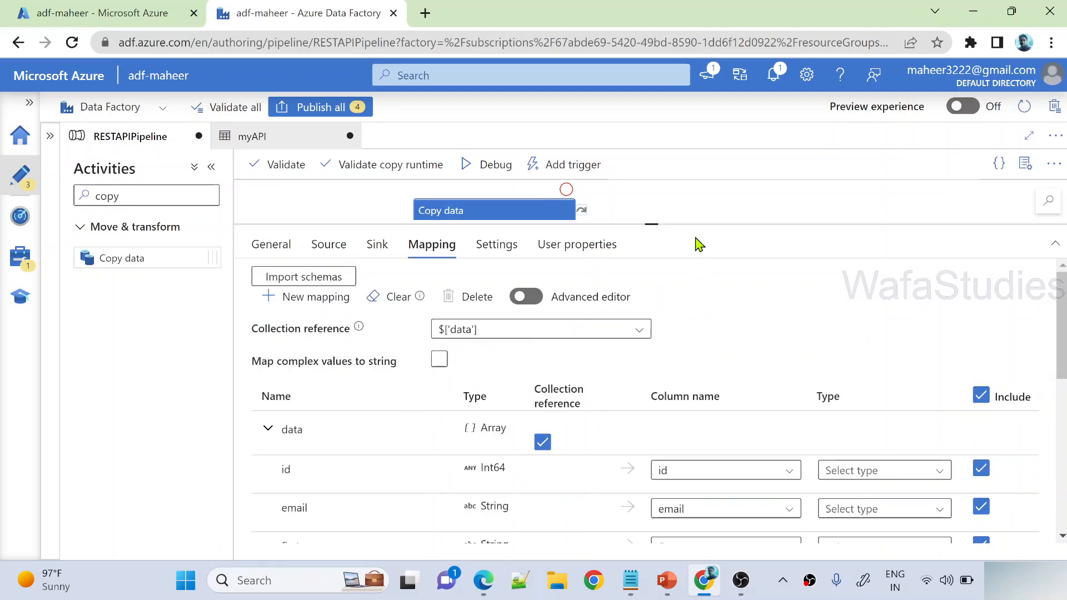
scroll(down, 3)
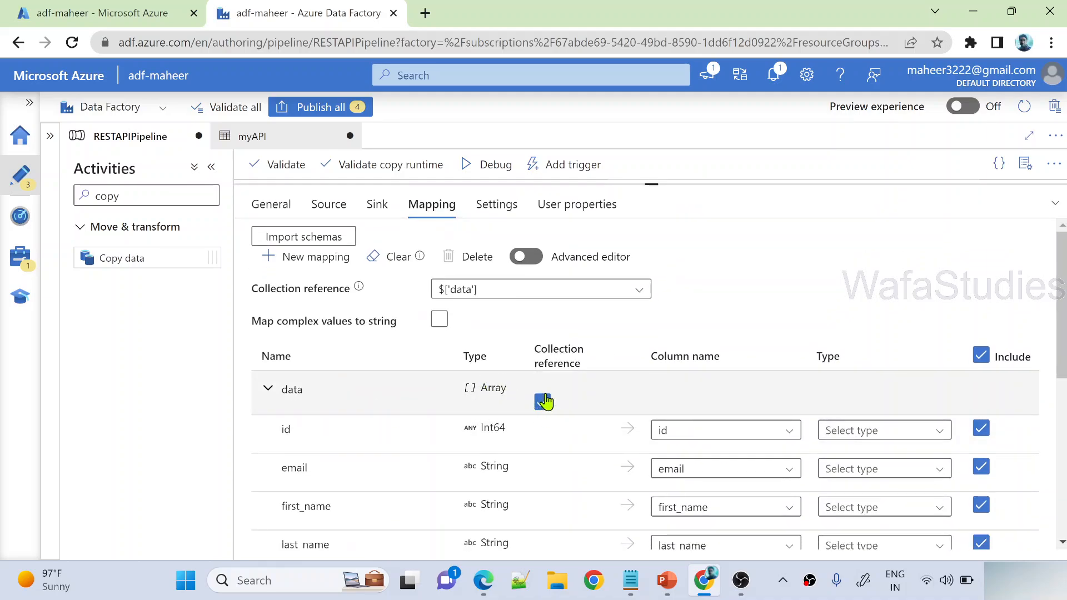
click(542, 401)
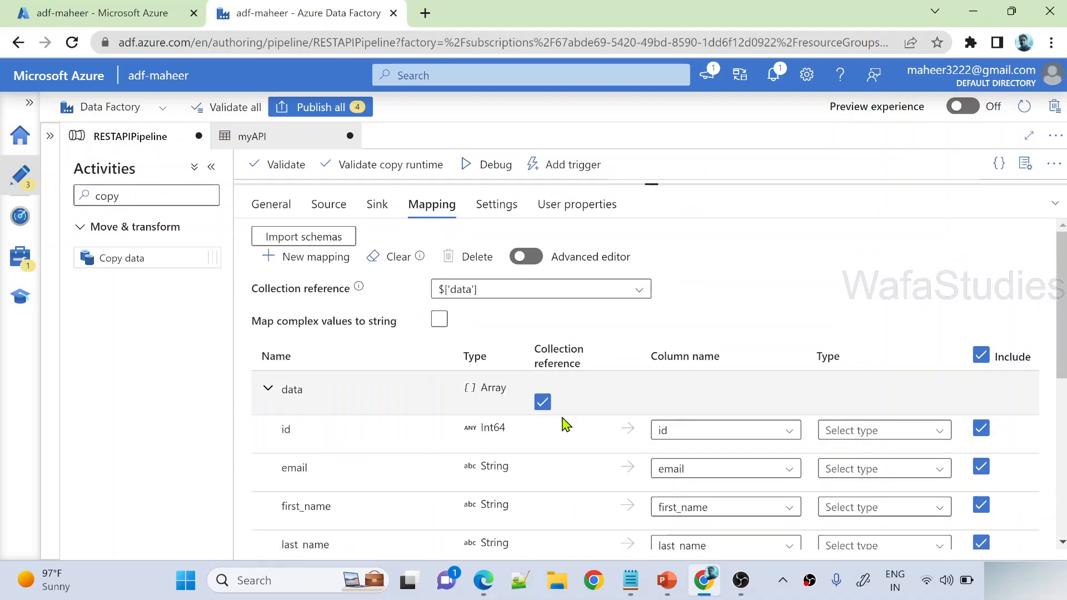
Remove the page, per_page, total, total_pages and support mappings, keeping id, email, first_name, last_name, avatar
scroll(down, 3)
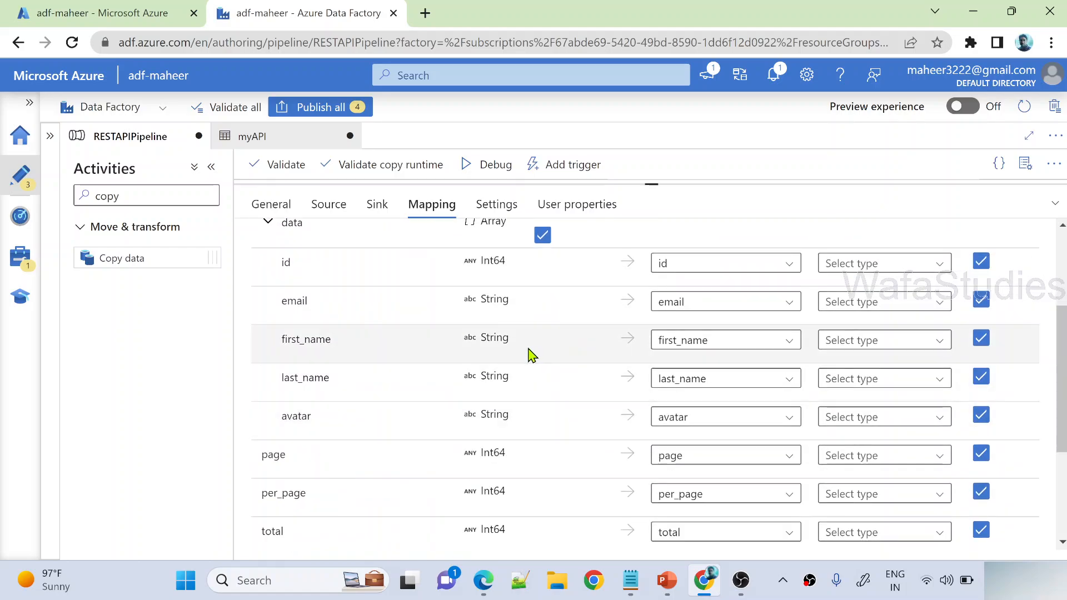
scroll(down, 3)
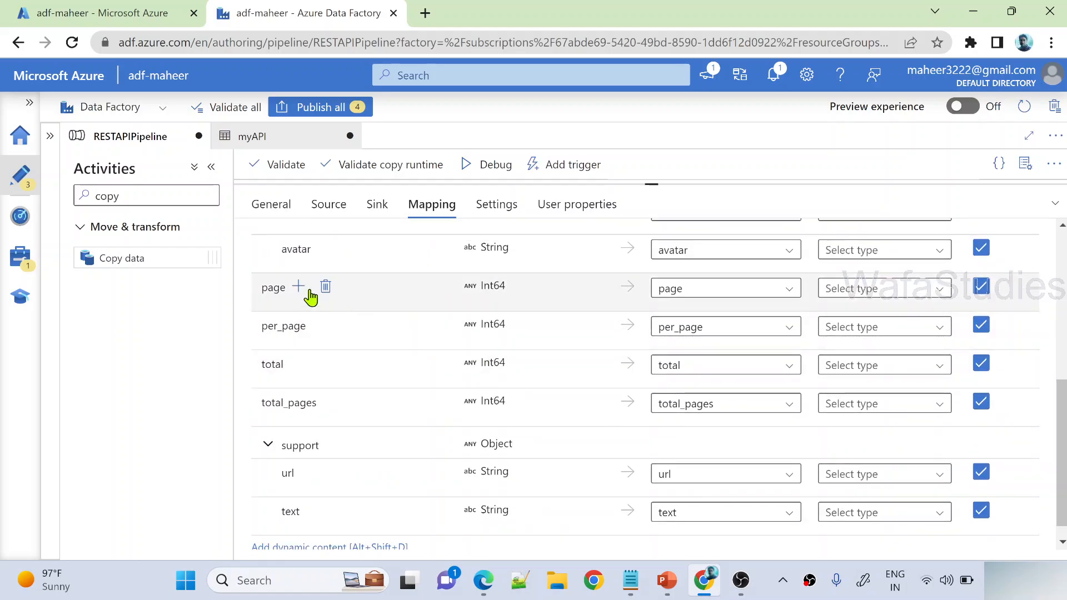
click(325, 286)
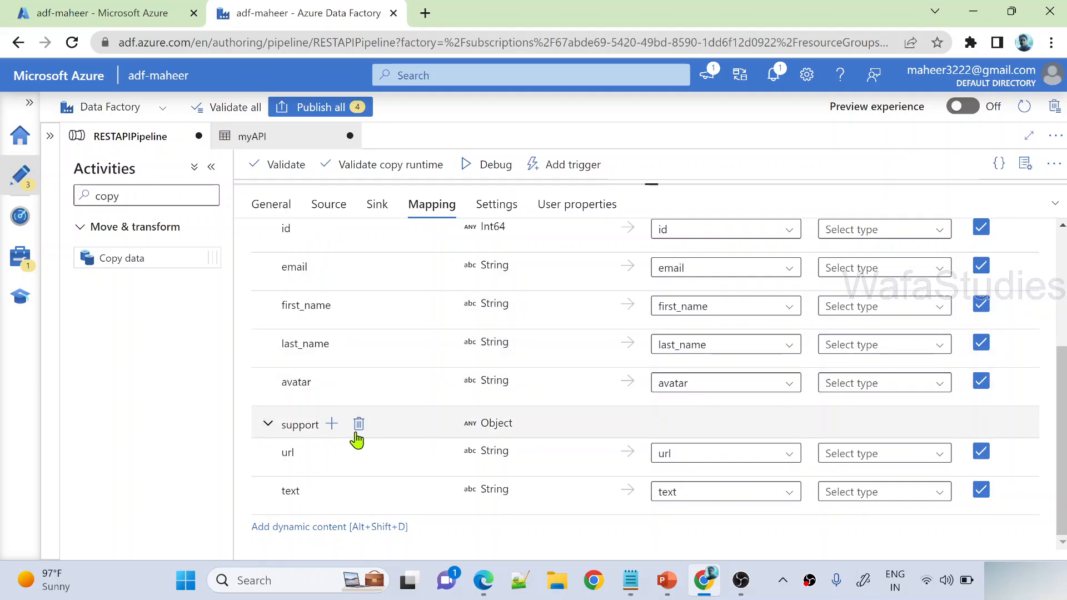
scroll(up, 3)
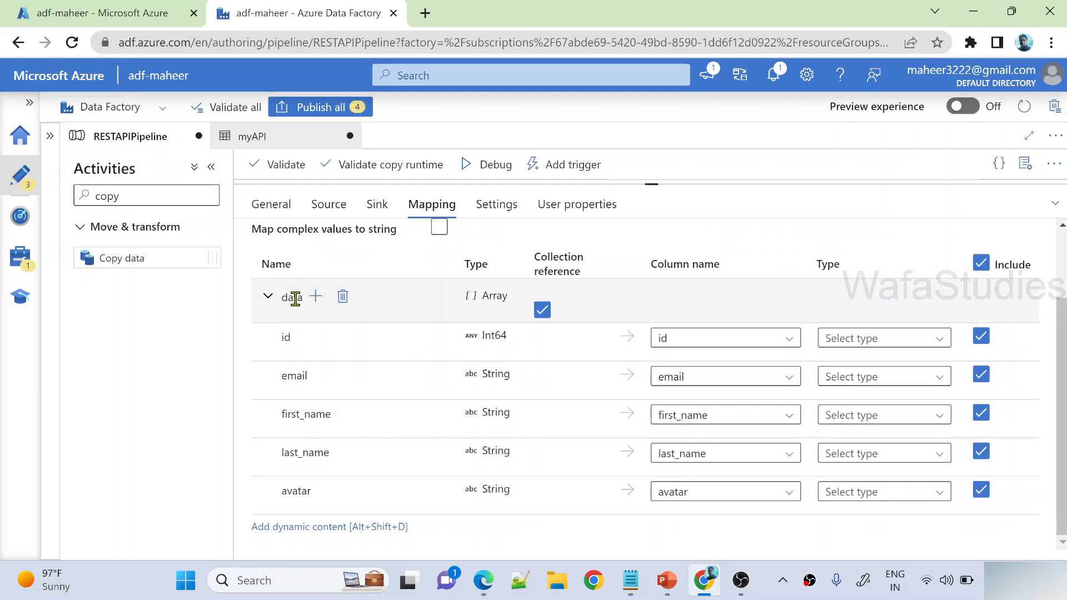
mouse_move(490, 338)
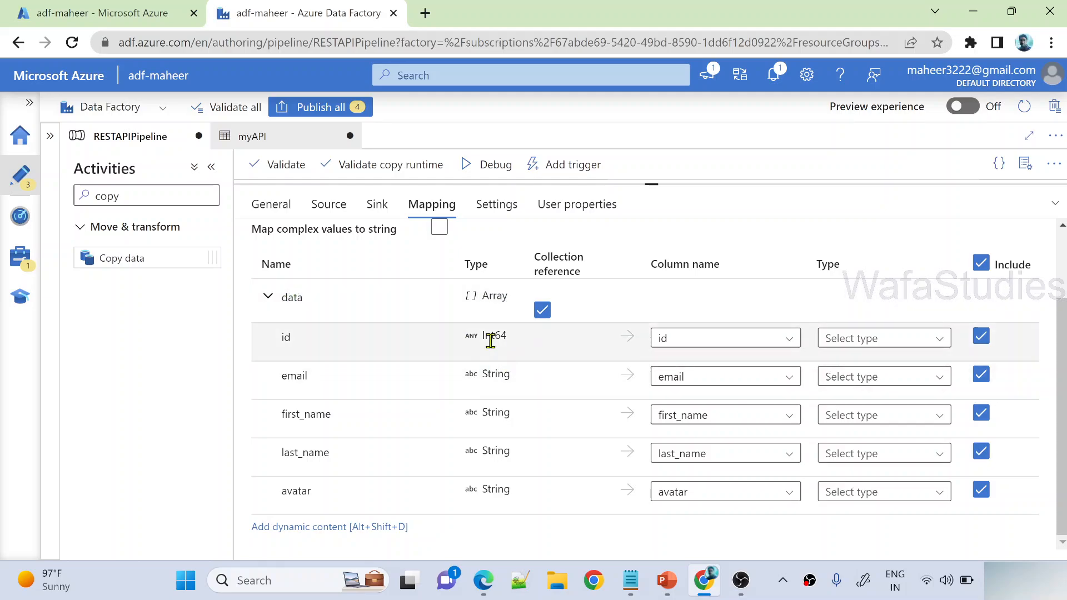
mouse_move(565, 494)
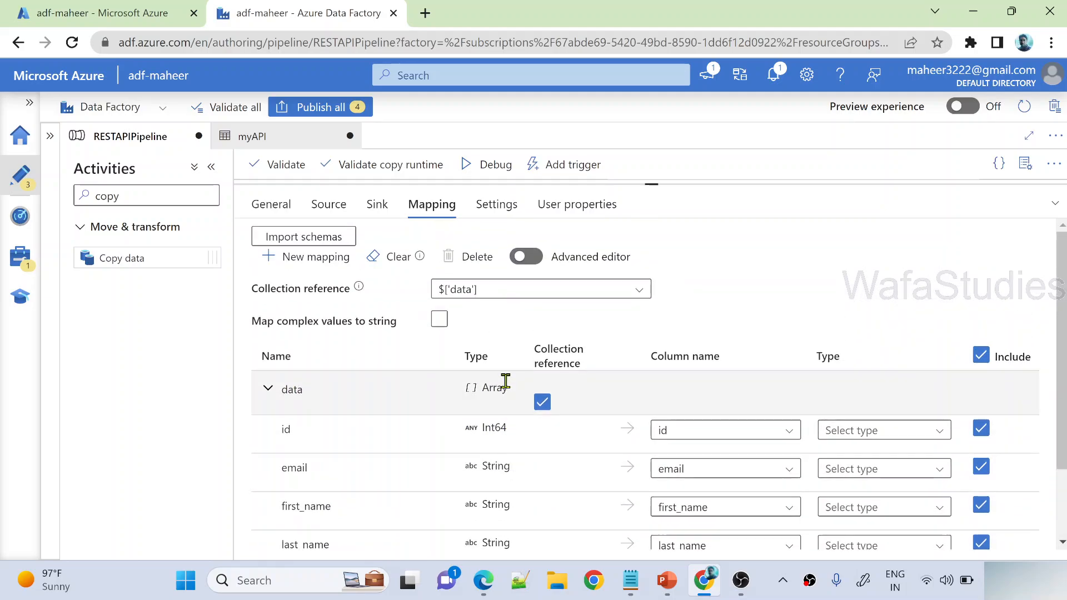
mouse_move(496, 165)
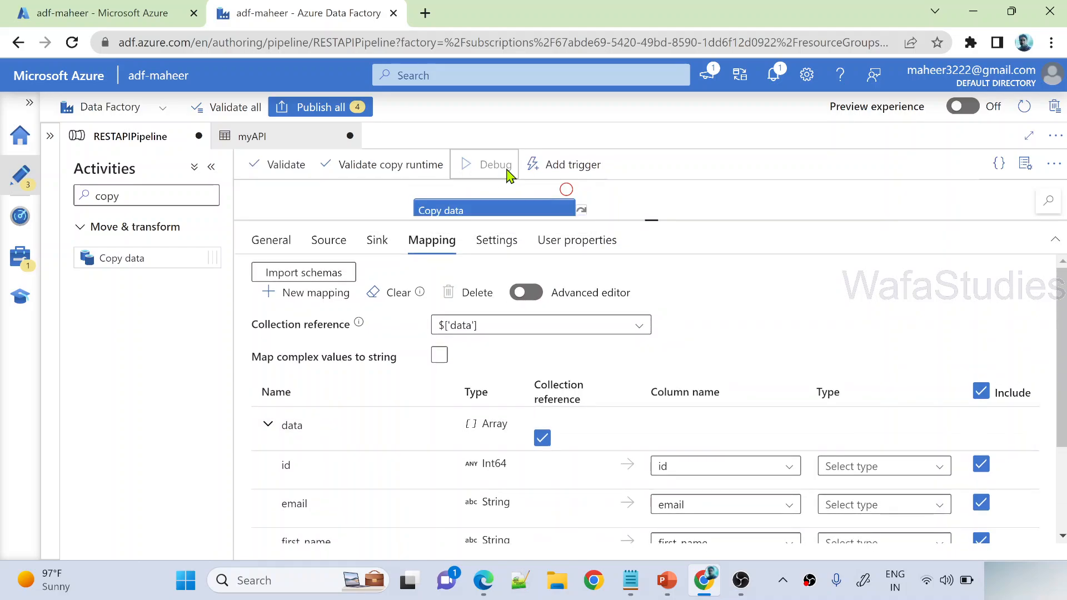
Start a debug run of RESTAPIPipeline and confirm Copy data1 shows as queued
click(492, 164)
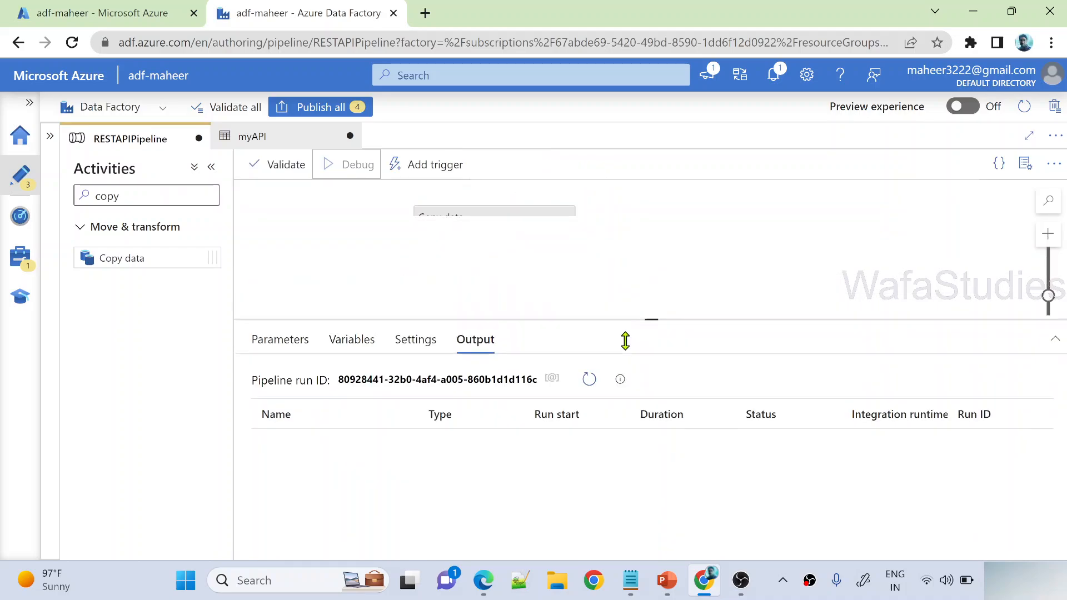
click(356, 165)
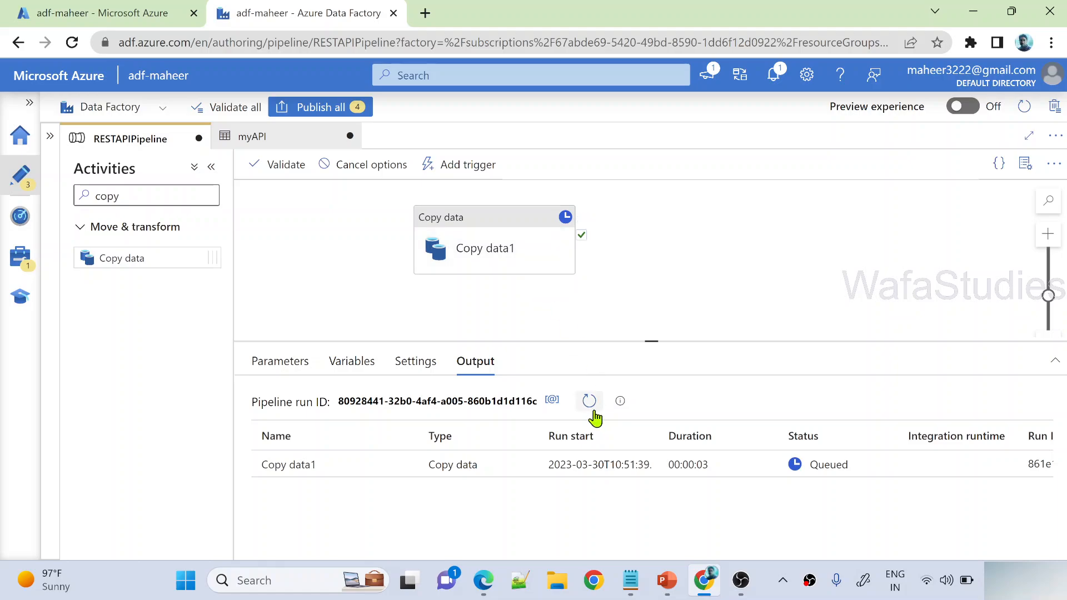
click(589, 401)
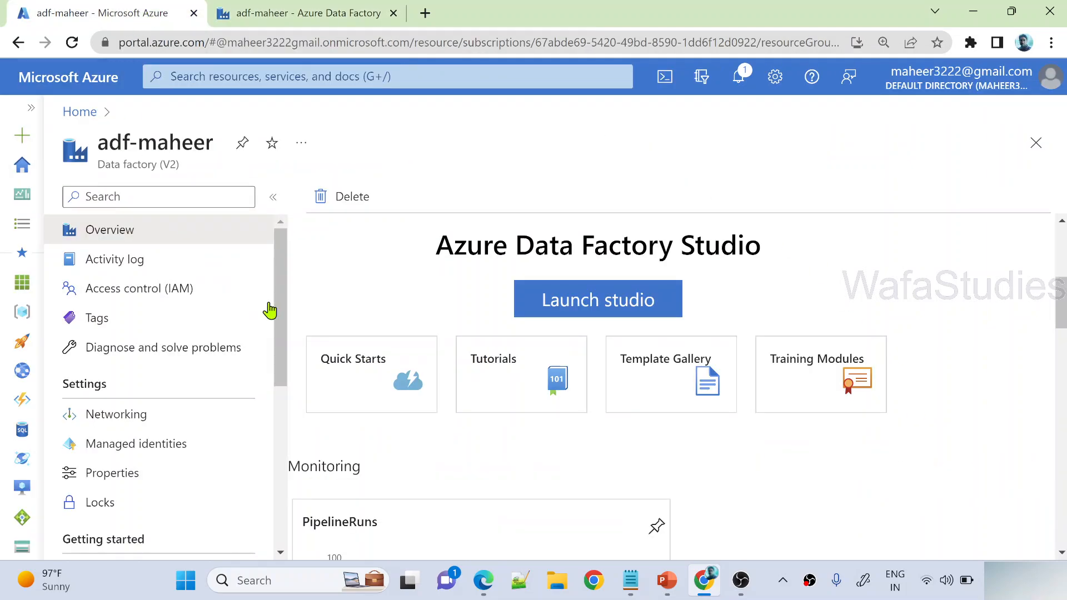
From the portal home, go to the adlsmaheer storage account's Containers list
click(80, 111)
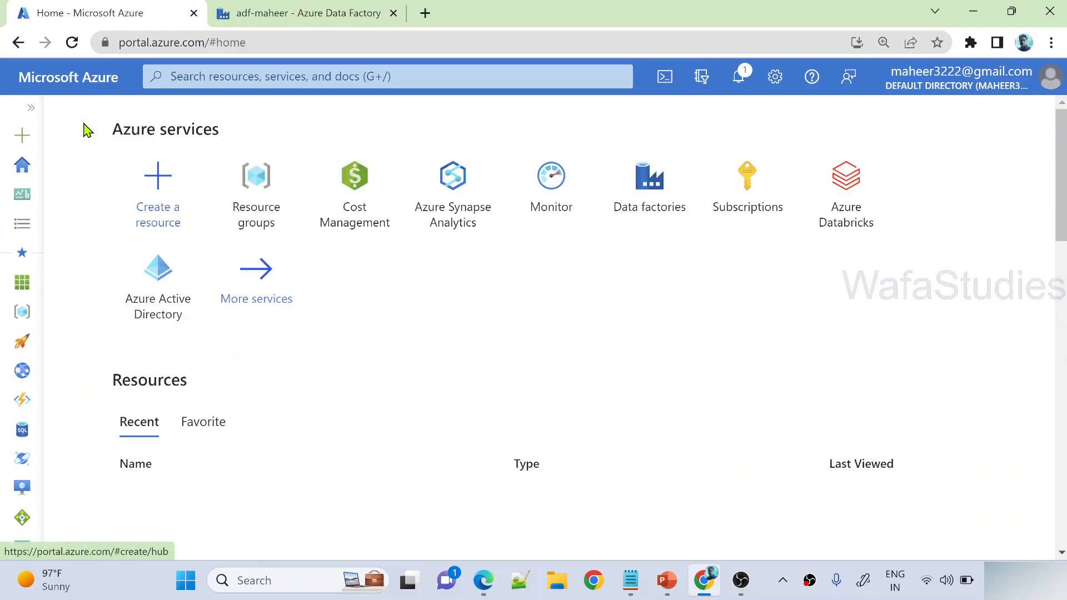
scroll(down, 3)
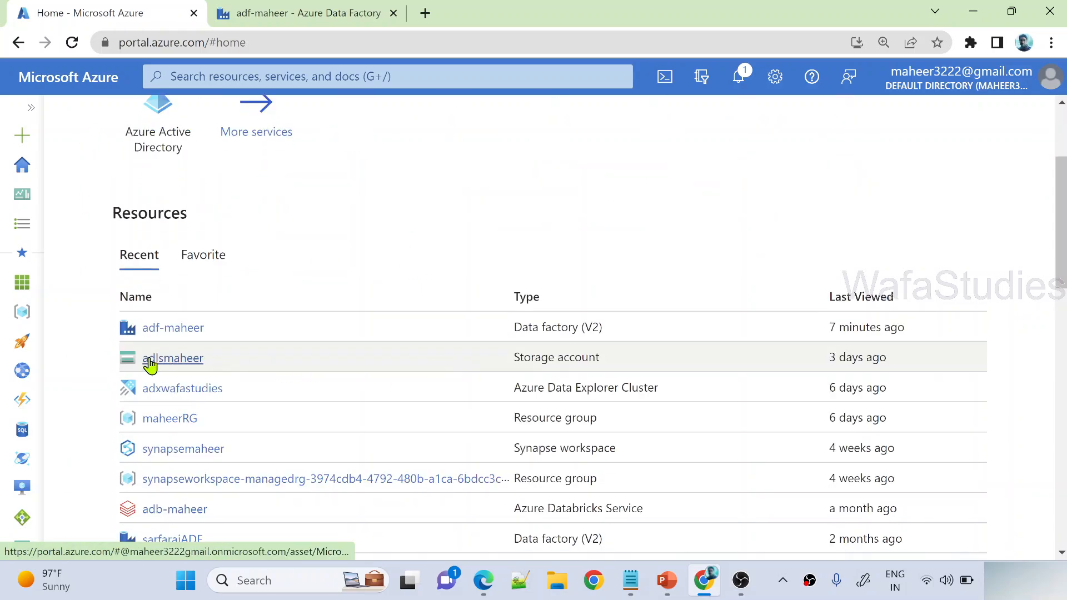
click(173, 358)
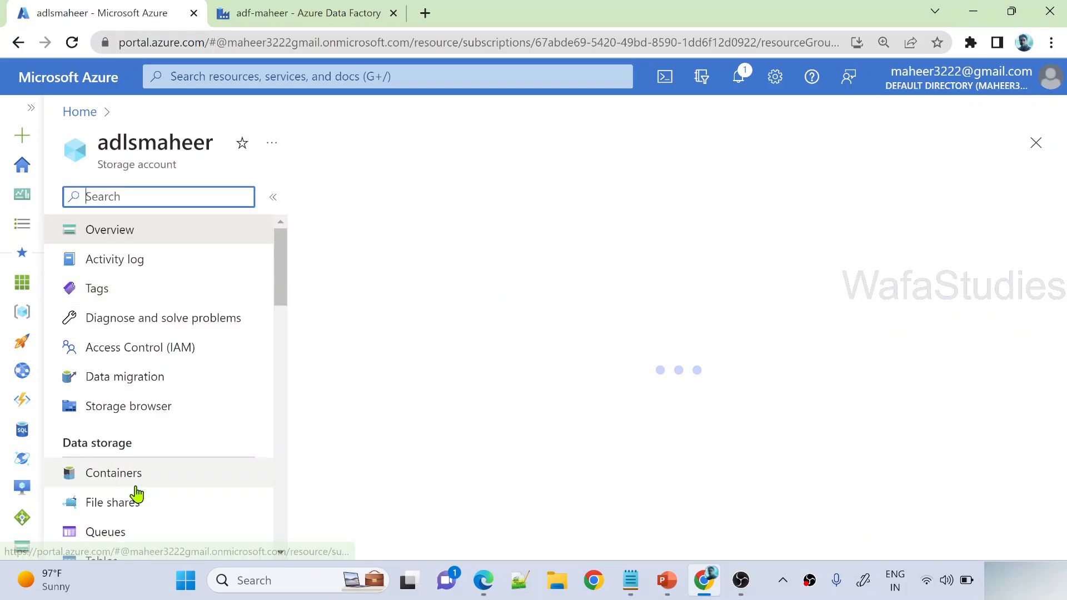
click(114, 474)
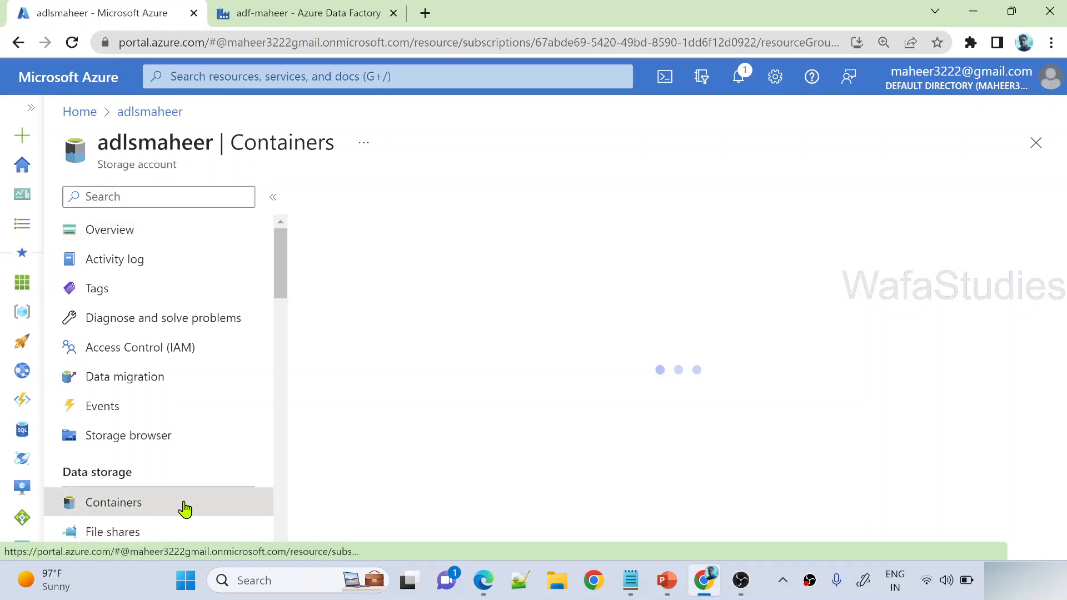
Browse samplecontainer into the users folder where users.csv was written
click(113, 502)
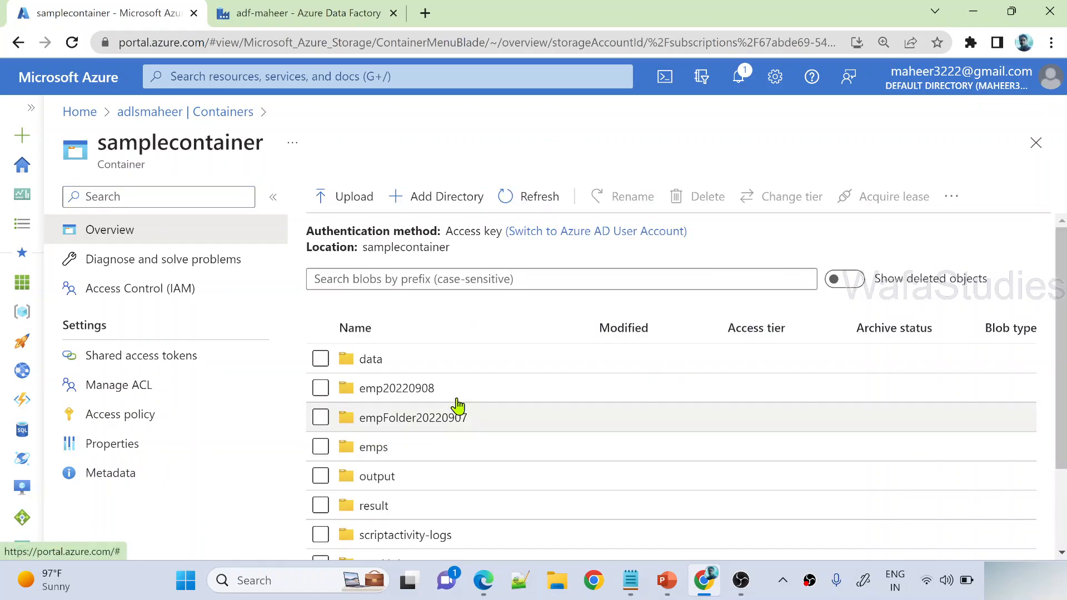
scroll(down, 3)
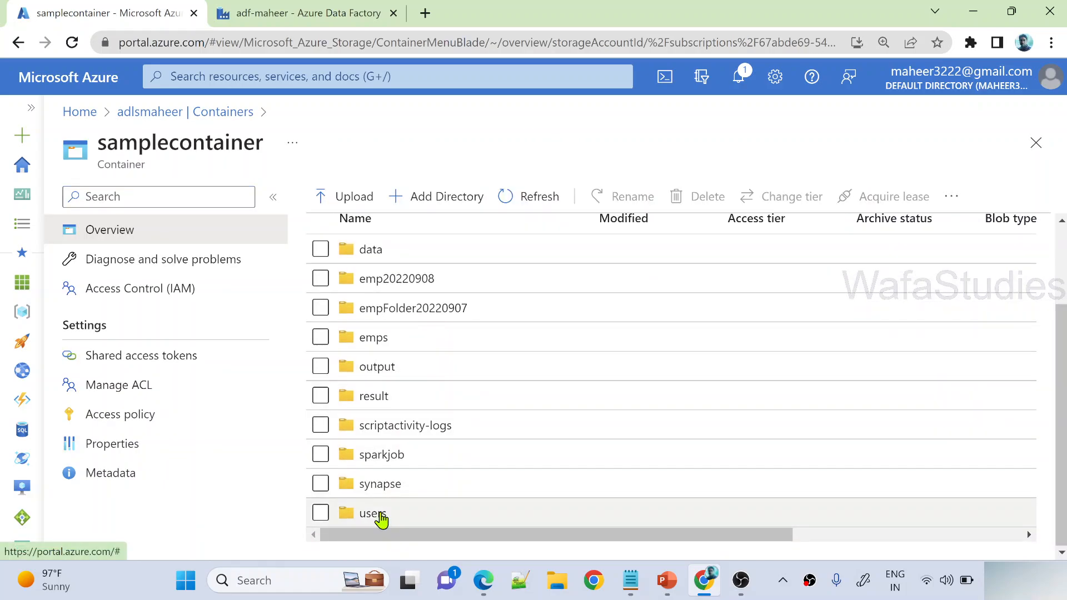
click(373, 513)
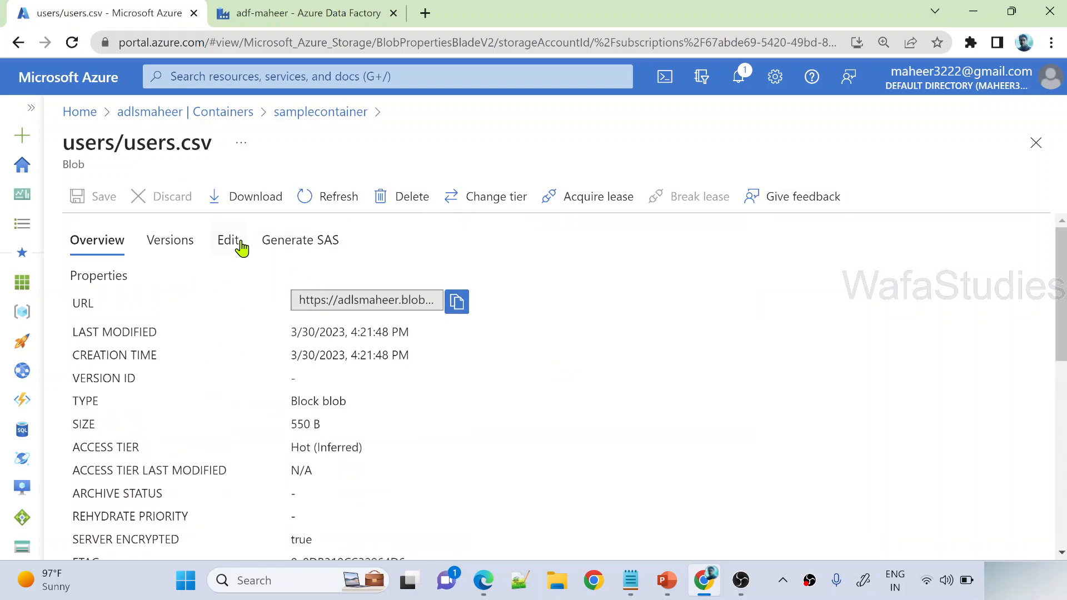
Preview users.csv as a six-row users table, then return to Data Factory's succeeded run
click(228, 240)
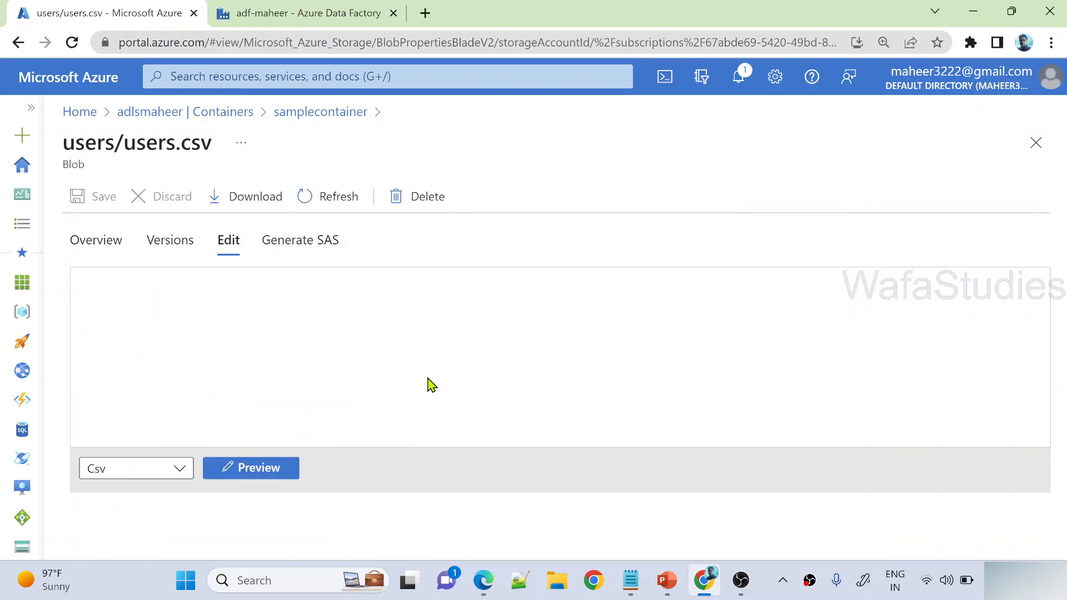
click(250, 467)
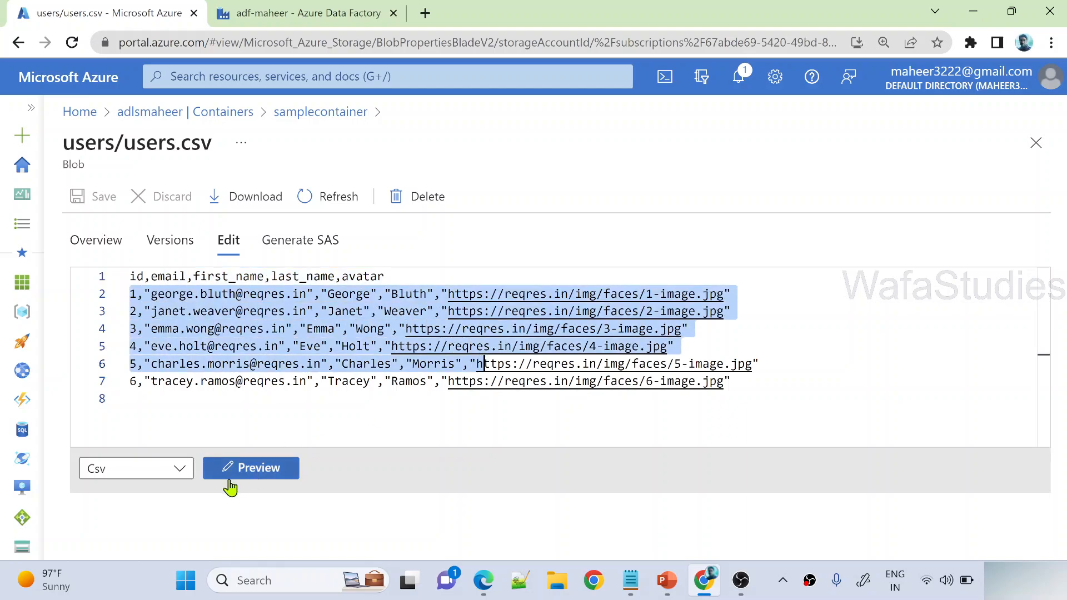
click(250, 468)
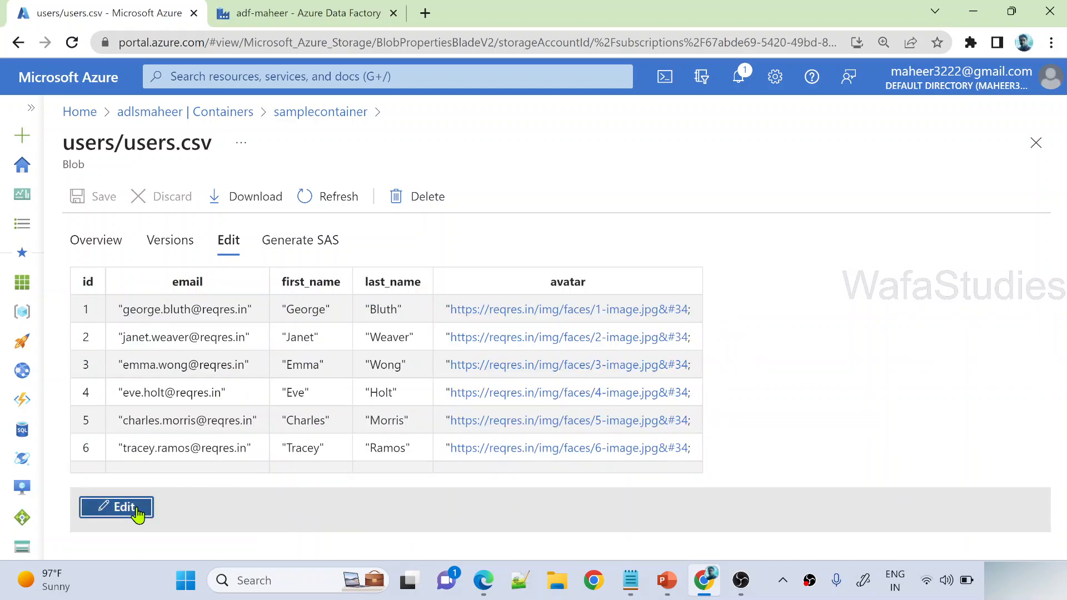
click(116, 506)
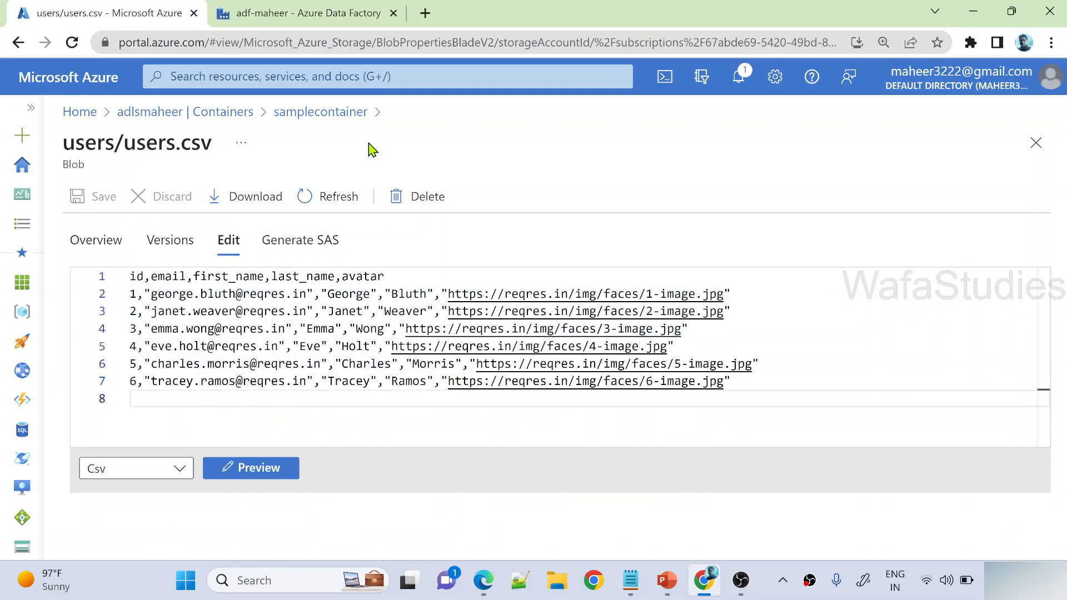
click(307, 13)
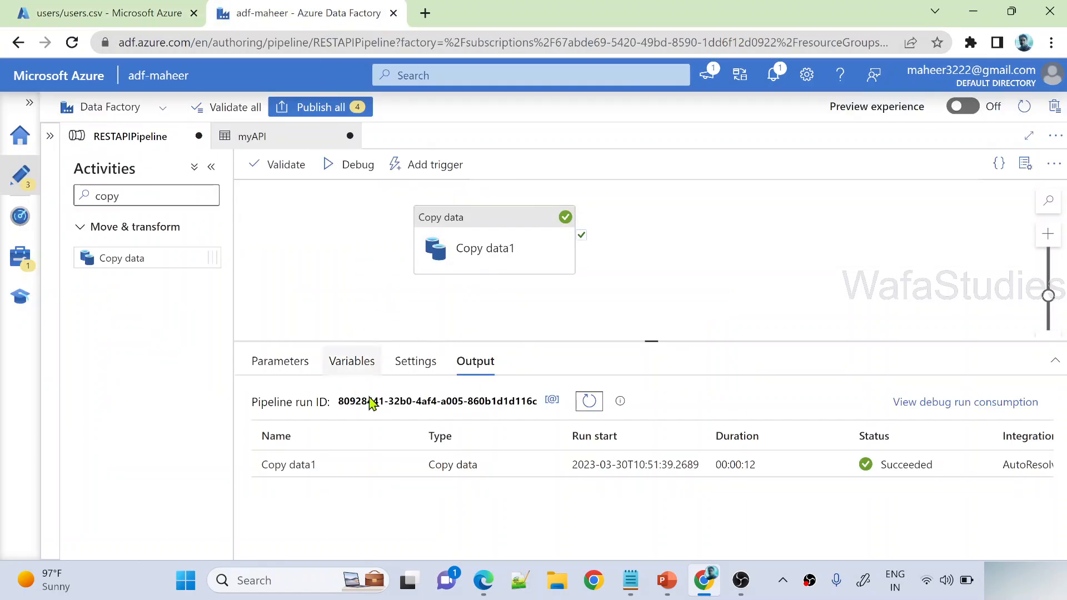